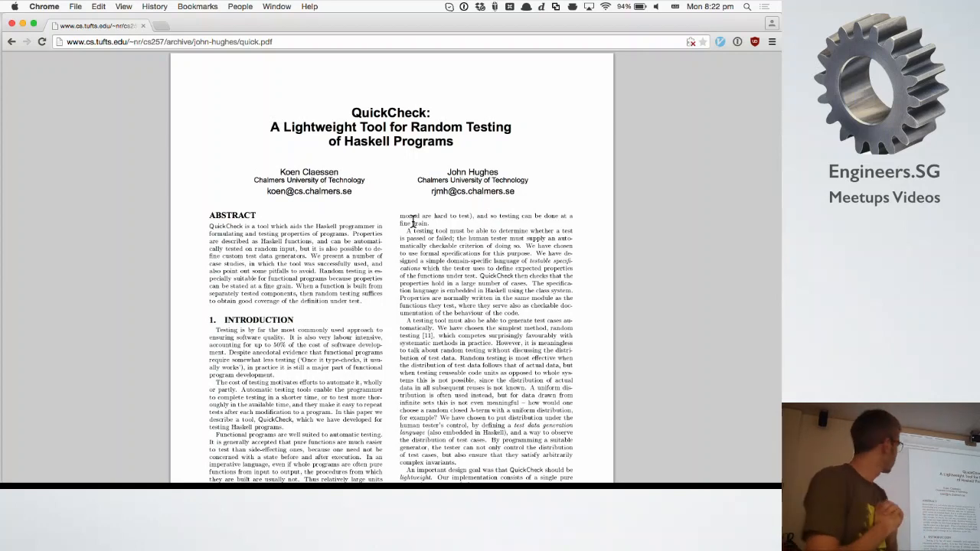
pyautogui.moveTo(435, 245)
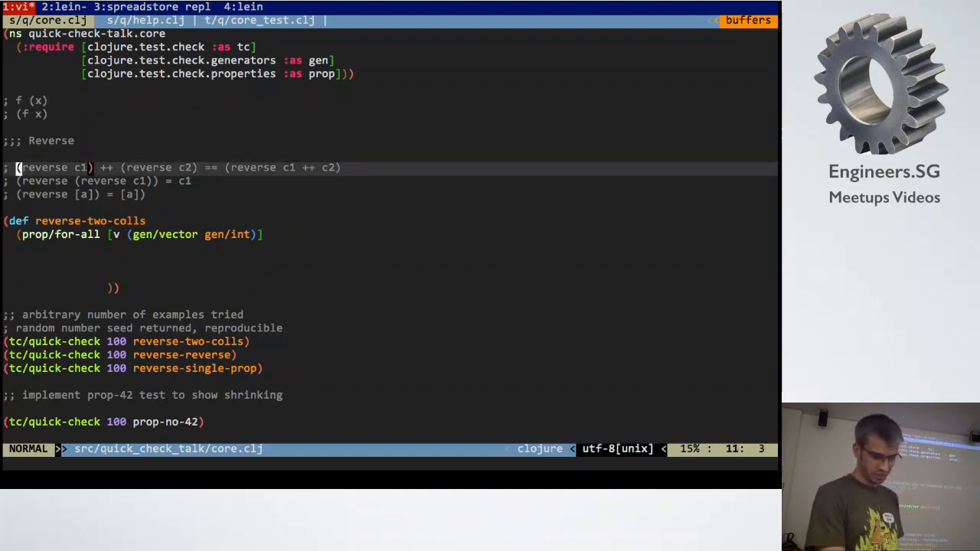
# - Rename the property reverse-twice with body (= (my-reverse (my-reverse v)) v) and reorder the comment lines
pyautogui.press('k')
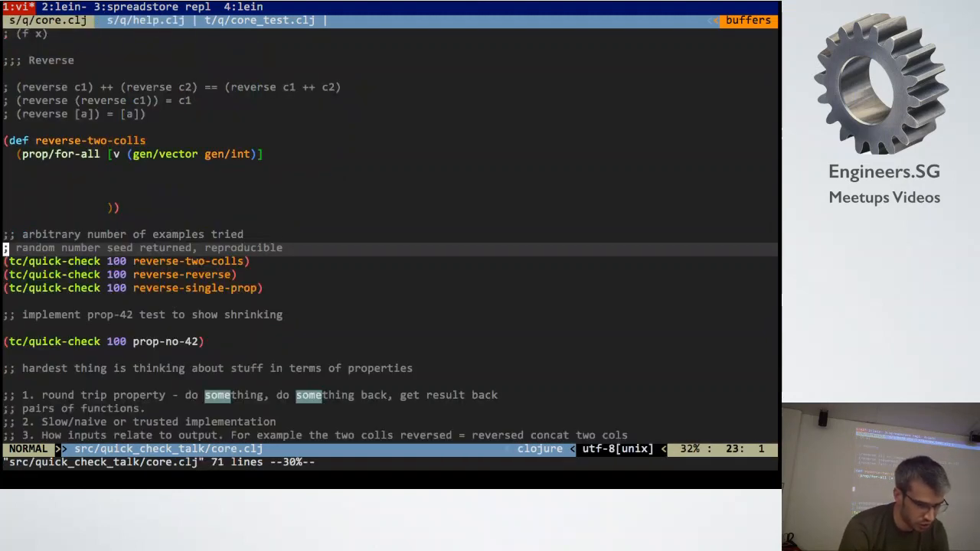
pyautogui.press('o')
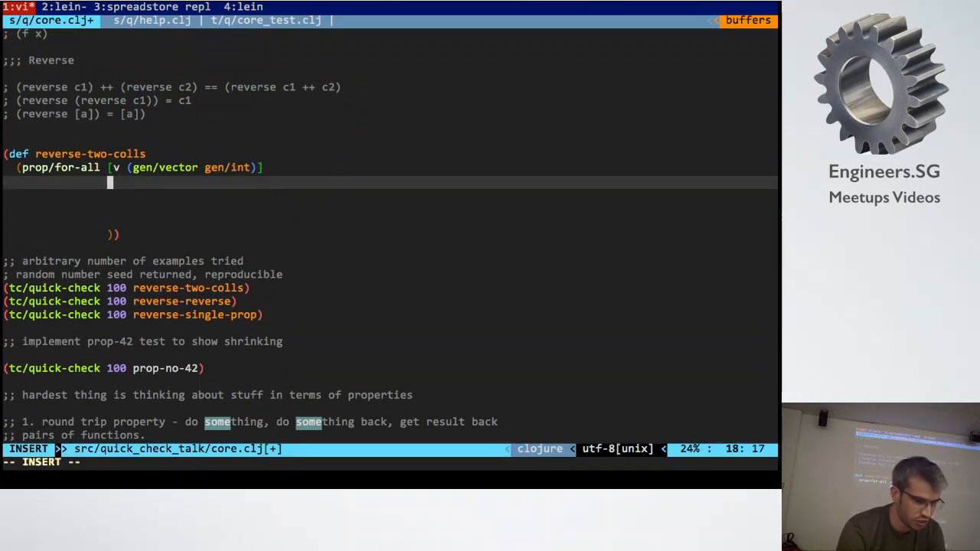
pyautogui.write('(')
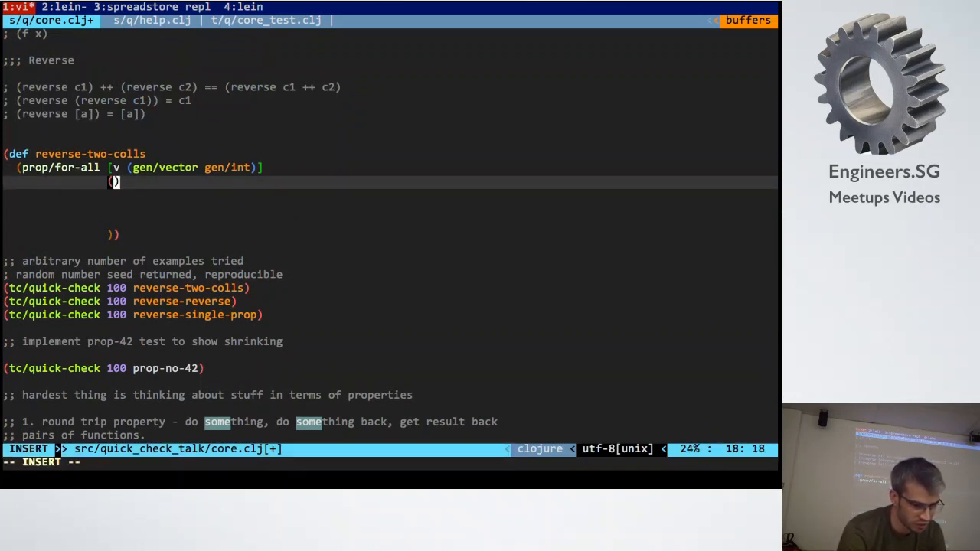
pyautogui.write('my-reverse v')
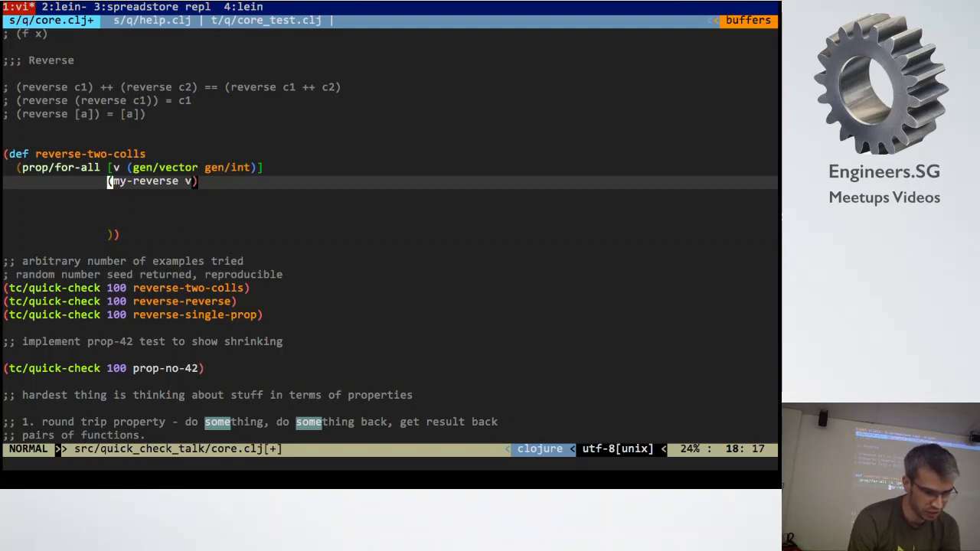
pyautogui.press('Up')
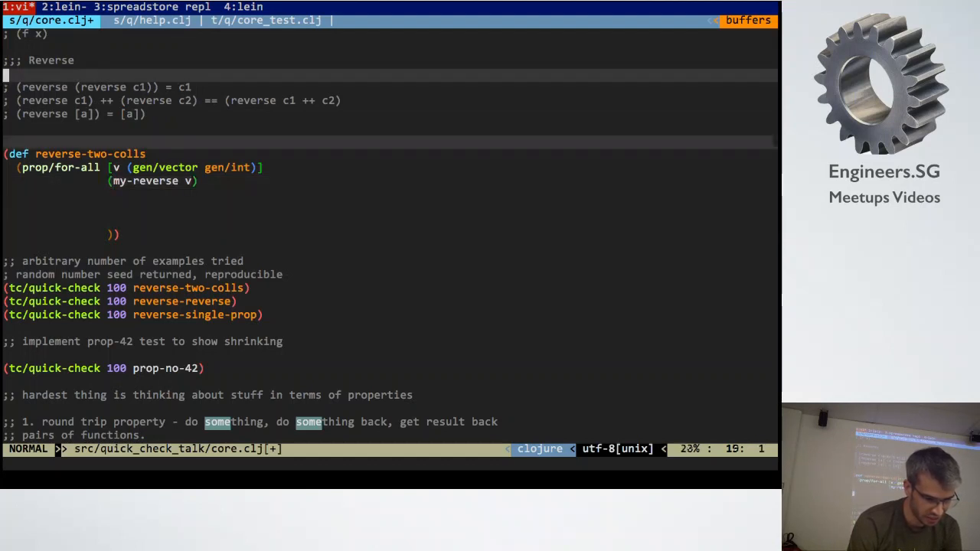
pyautogui.press('i')
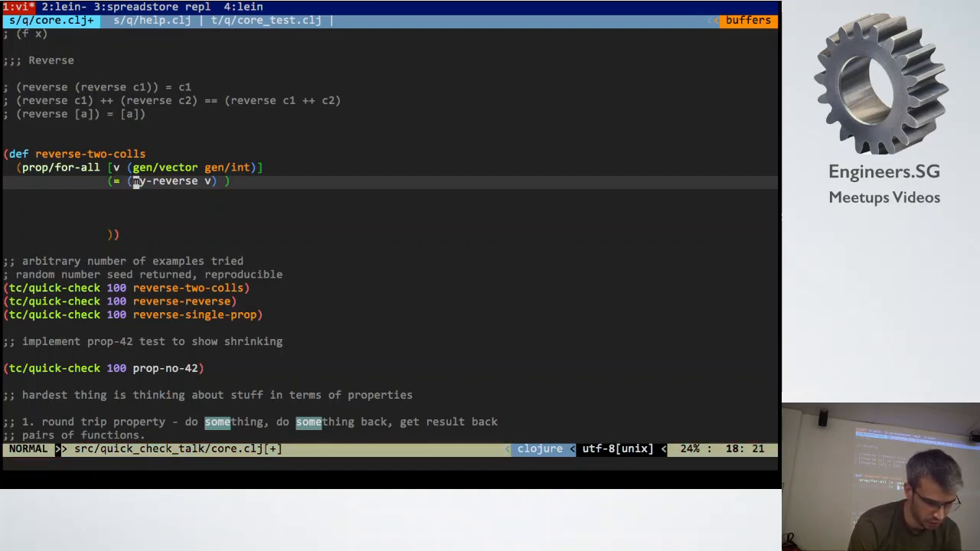
pyautogui.write('my-reverse')
pyautogui.click(77, 154)
pyautogui.write('ice')
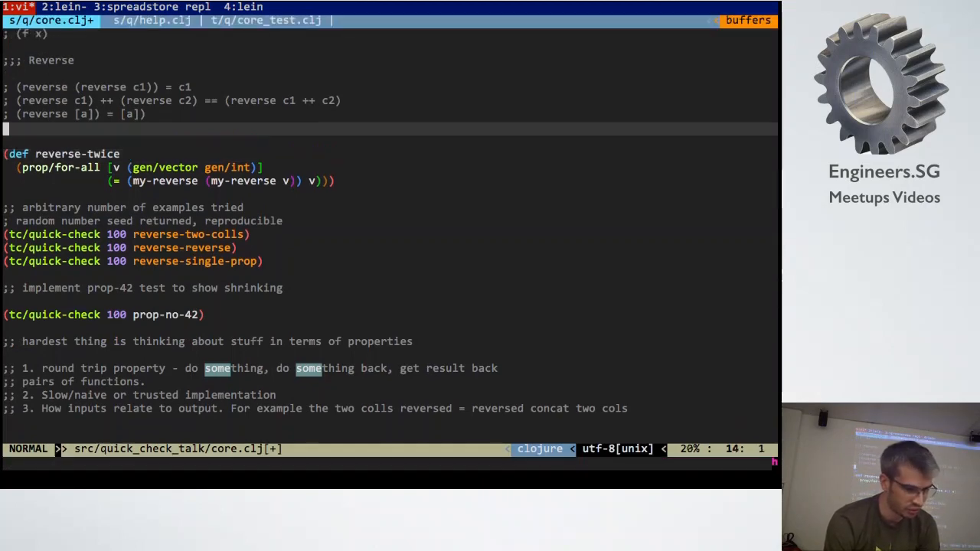
# - Start a defn my-reverse taking a single coll parameter above reverse-twice
pyautogui.write('(def)')
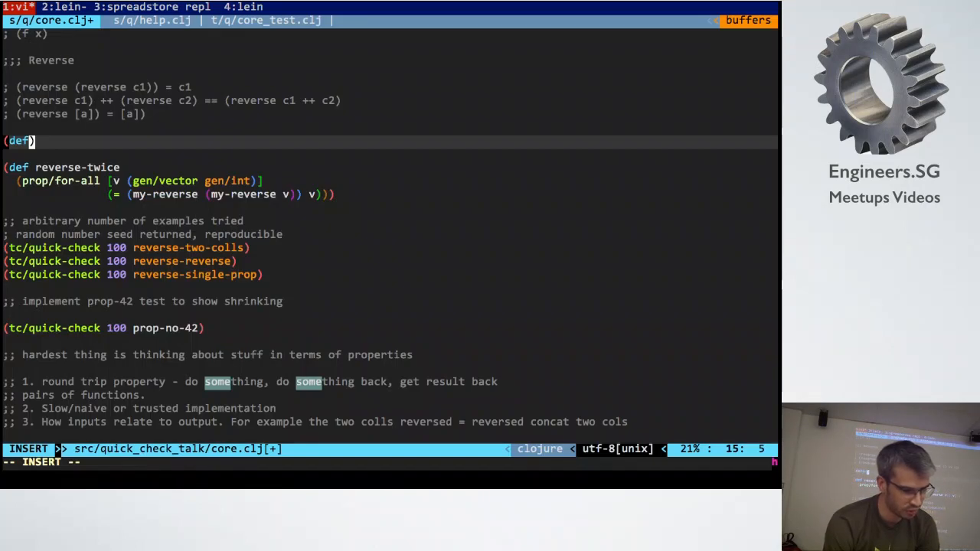
pyautogui.write('n my-r')
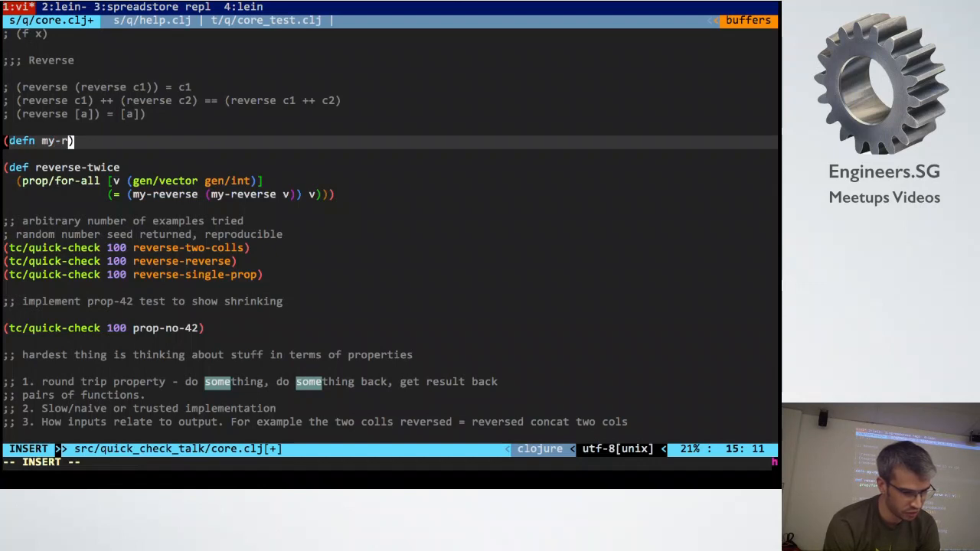
pyautogui.write('everse [mine')
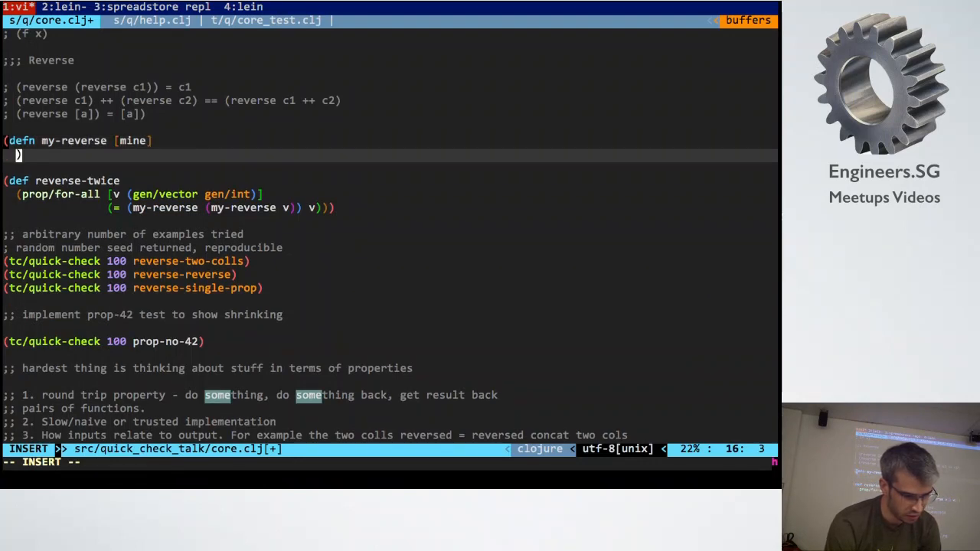
pyautogui.press('Escape')
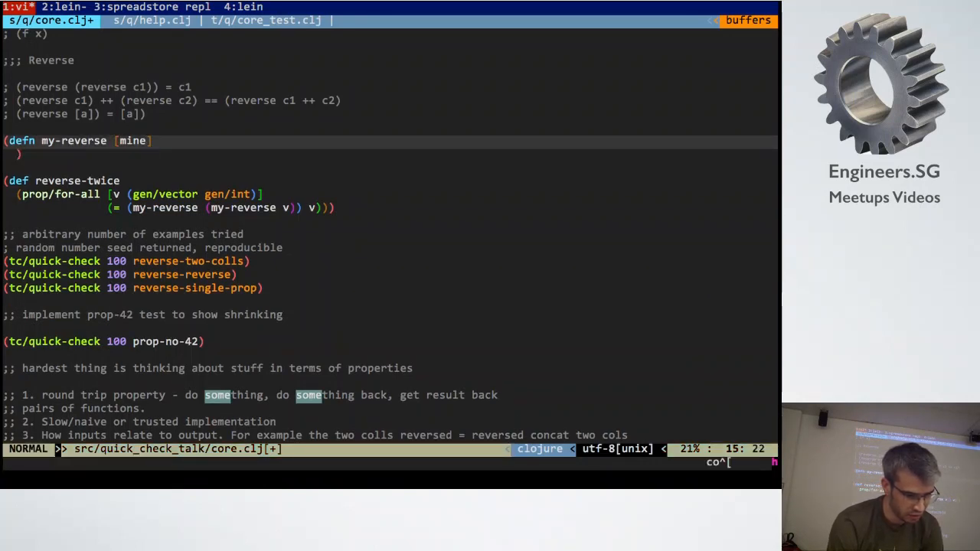
pyautogui.write('coll')
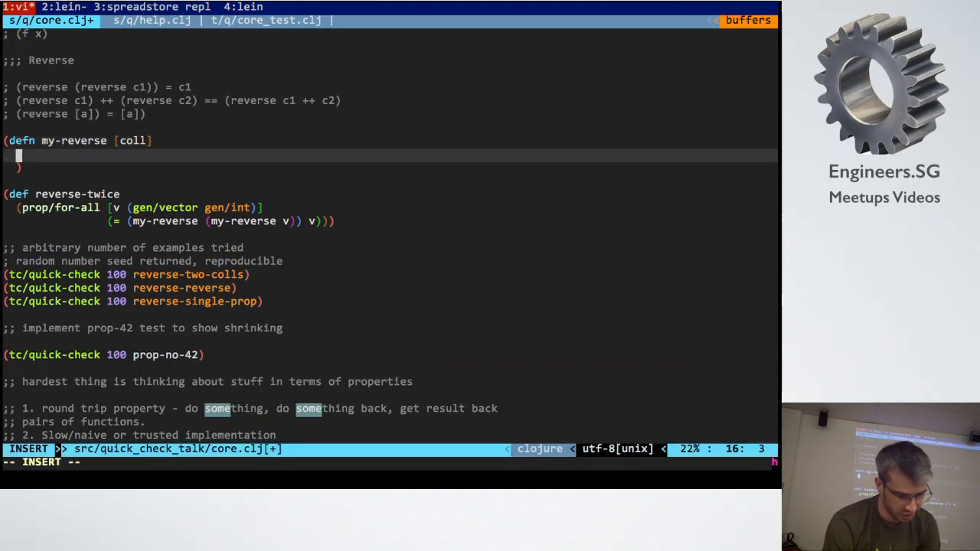
pyautogui.write('()')
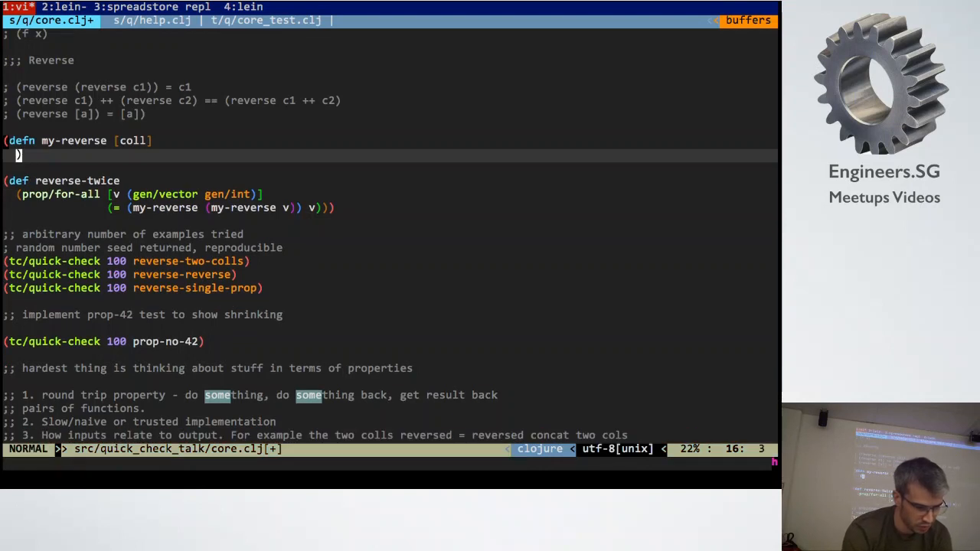
# - Give my-reverse the body (concat [(last coll)] (my-reverse coll)) and evaluate it
pyautogui.write('(concat ()')
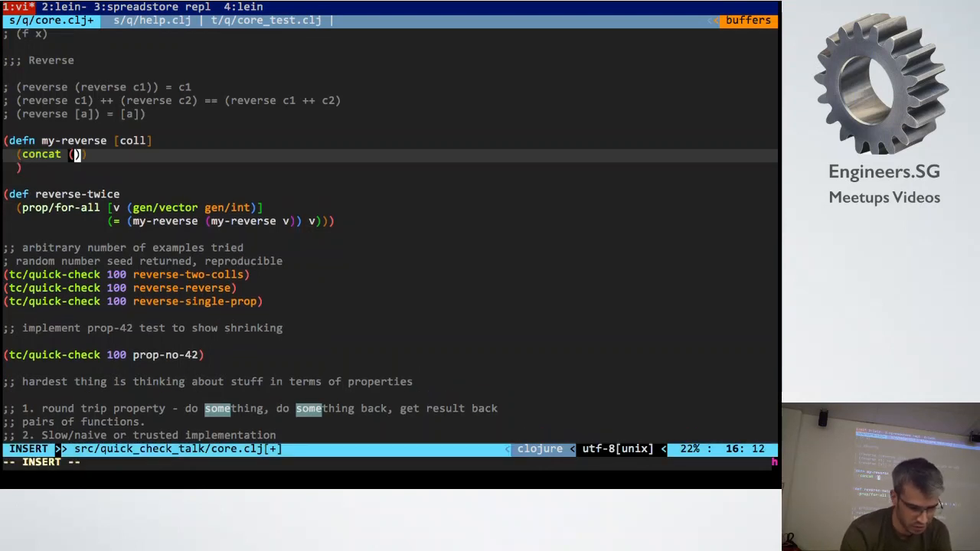
pyautogui.write('last coll')
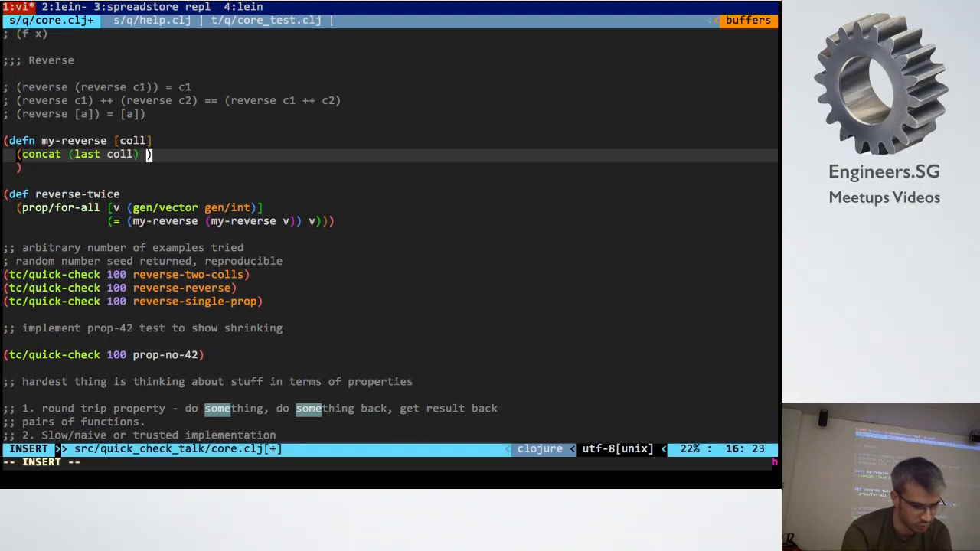
pyautogui.write('()')
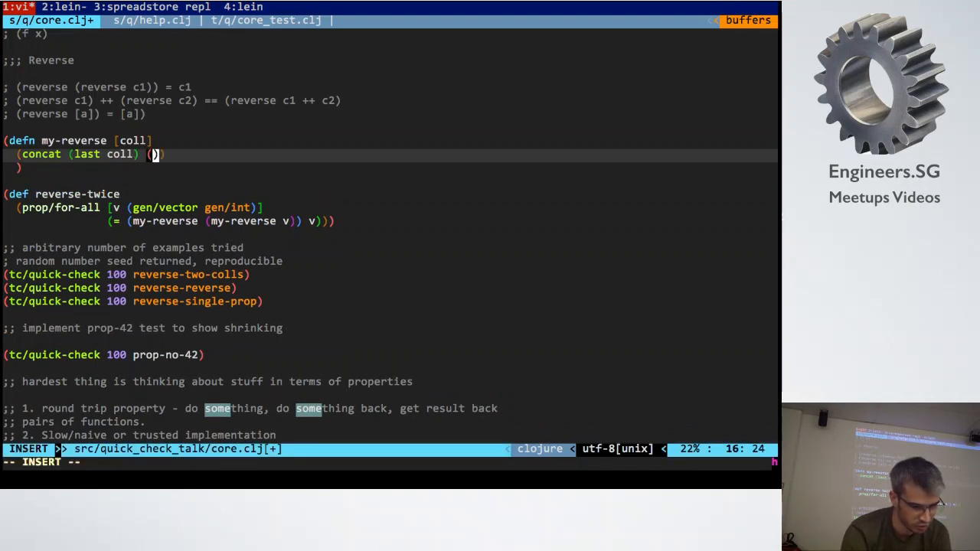
pyautogui.write('my-reverse coll)))')
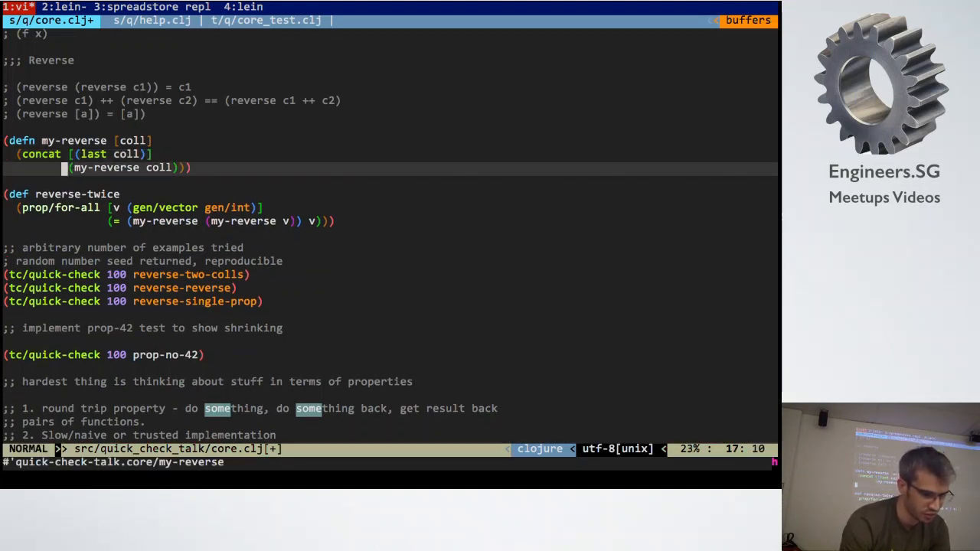
# - Point the second tc/quick-check at reverse-twice and run it, getting a StackOverflowError
pyautogui.write('(my-v')
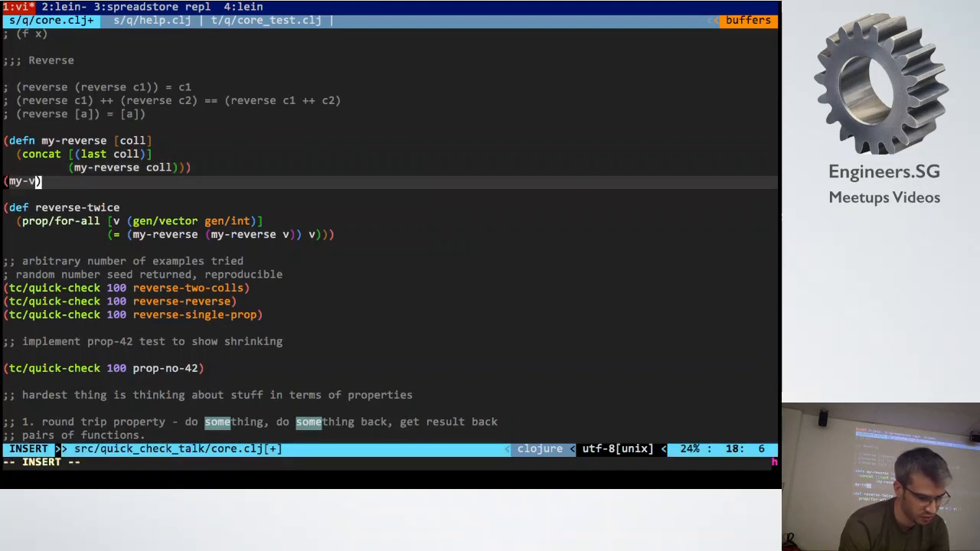
pyautogui.write('everse')
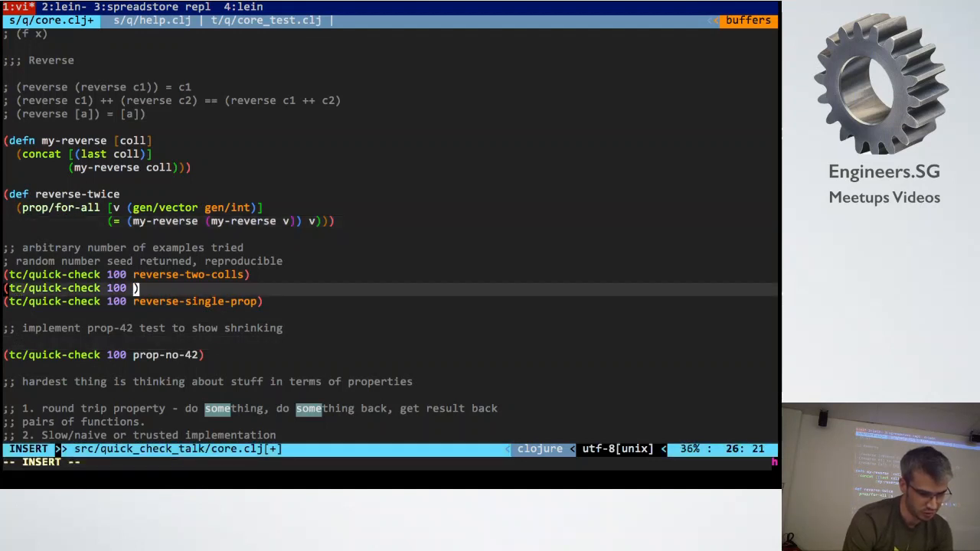
pyautogui.write('reverse-twic')
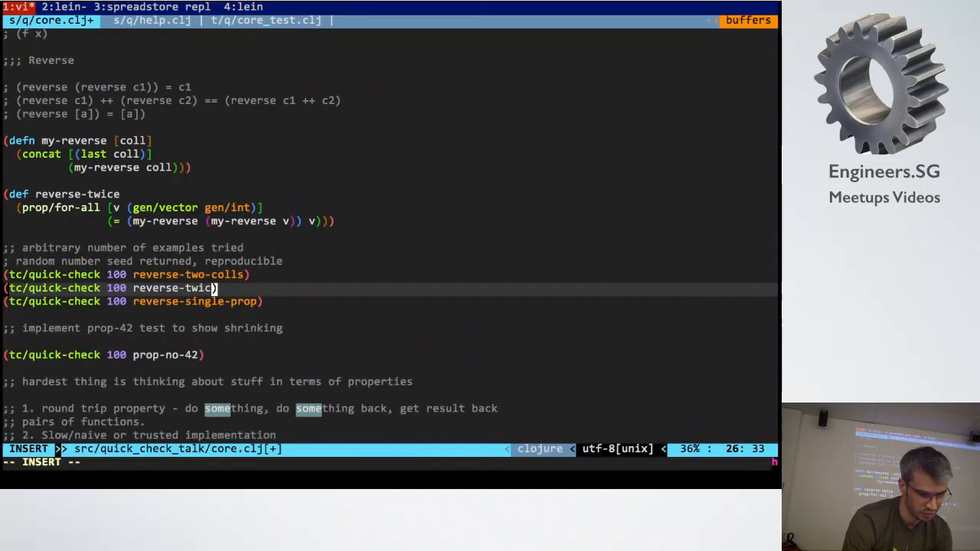
pyautogui.press('Escape')
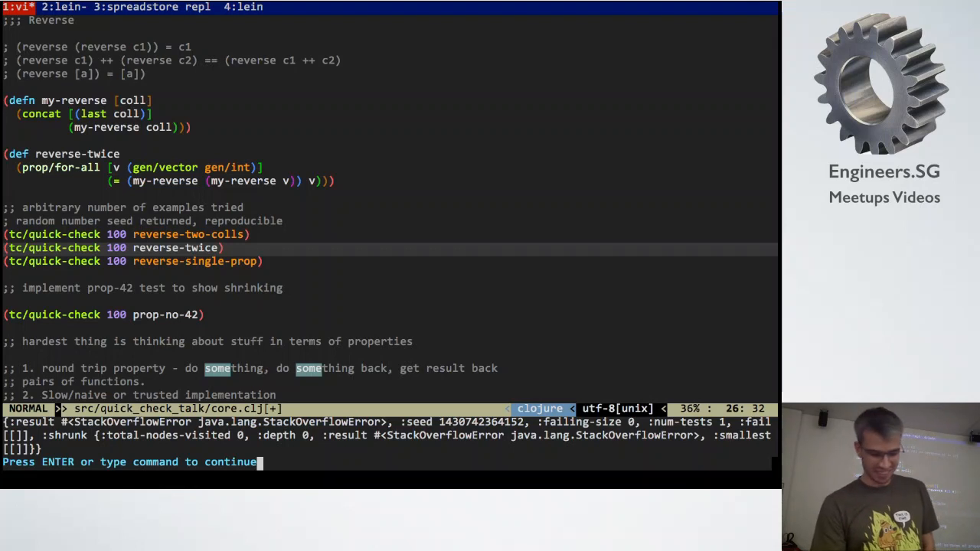
# - Guard my-reverse with (if (empty? coll) [] ...) and reindent the function
pyautogui.press('Return')
pyautogui.write('(if (empty? coll')
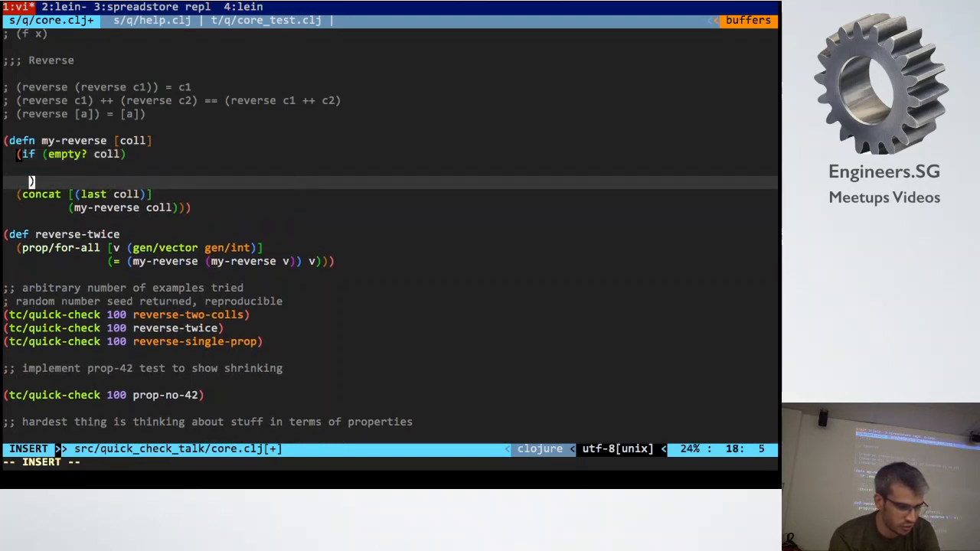
pyautogui.write('[]')
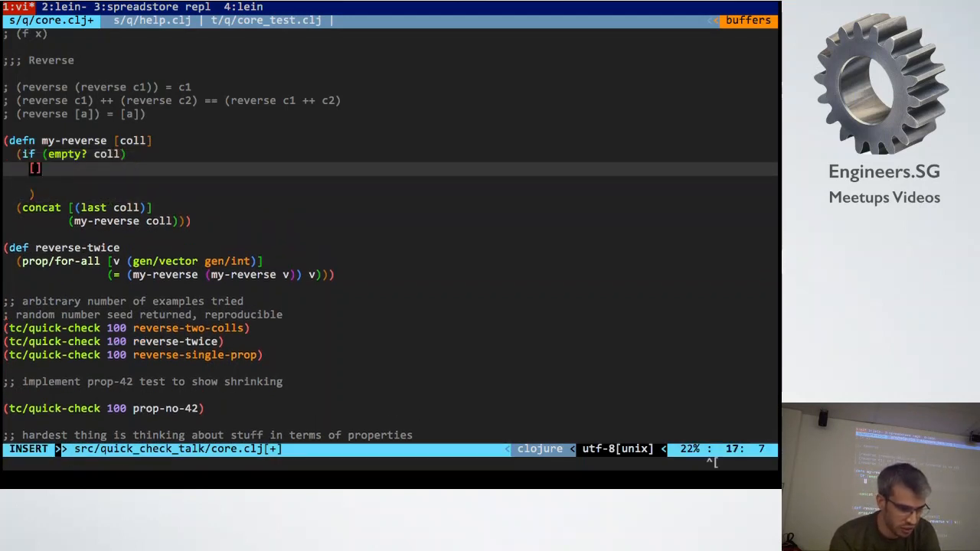
pyautogui.press('Escape')
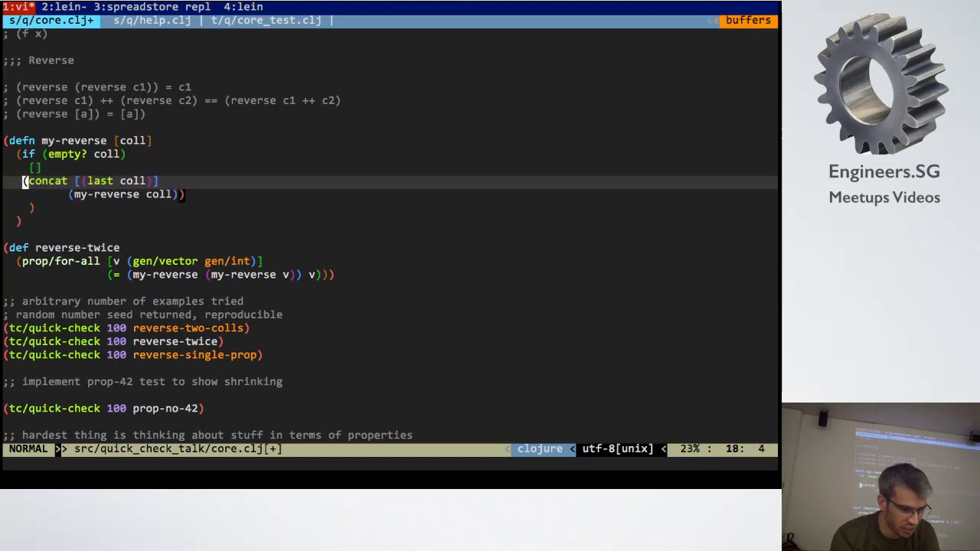
pyautogui.press('enter')
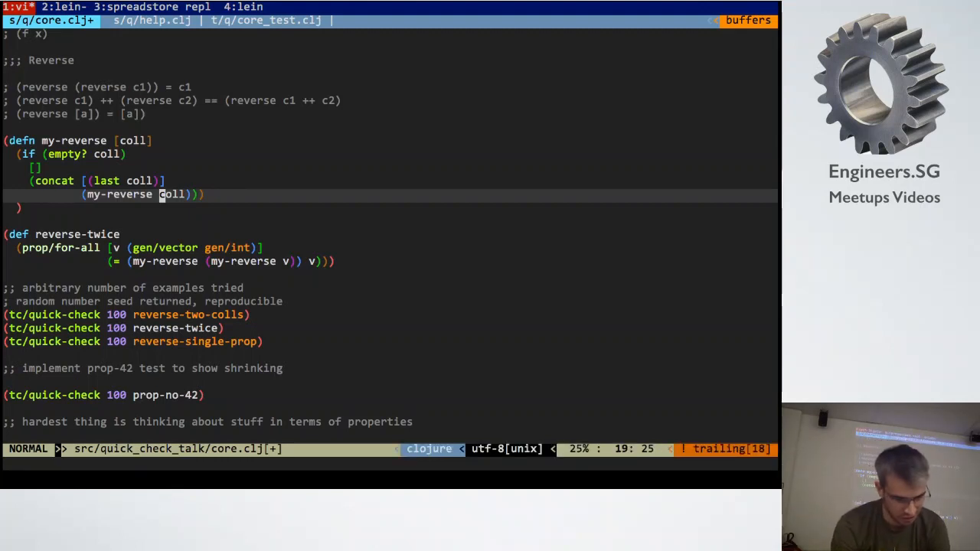
# - Change the recursive call to (my-reverse (butlast coll))
pyautogui.write('res')
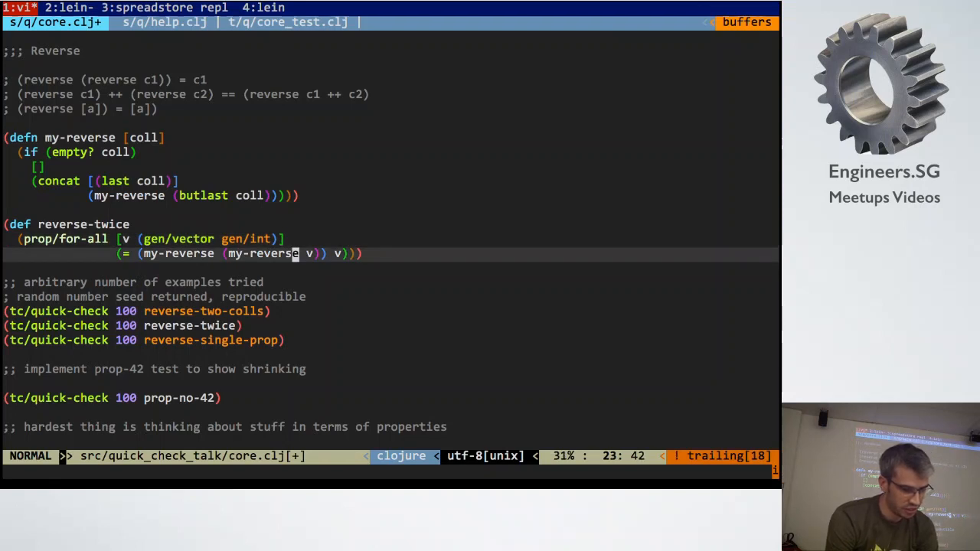
# - Duplicate reverse-twice into a reverse-concat property over vectors v and w
pyautogui.press('y')
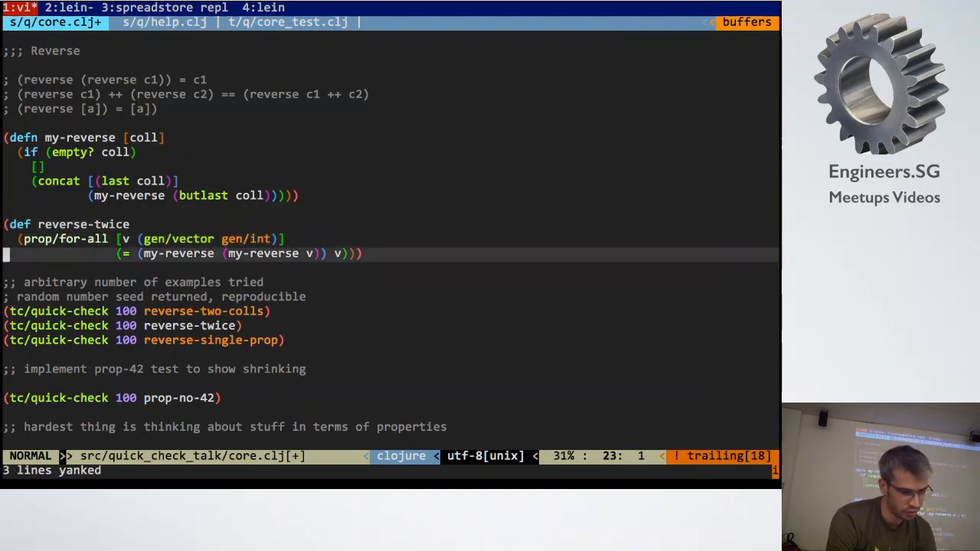
pyautogui.press('p')
pyautogui.write('(')
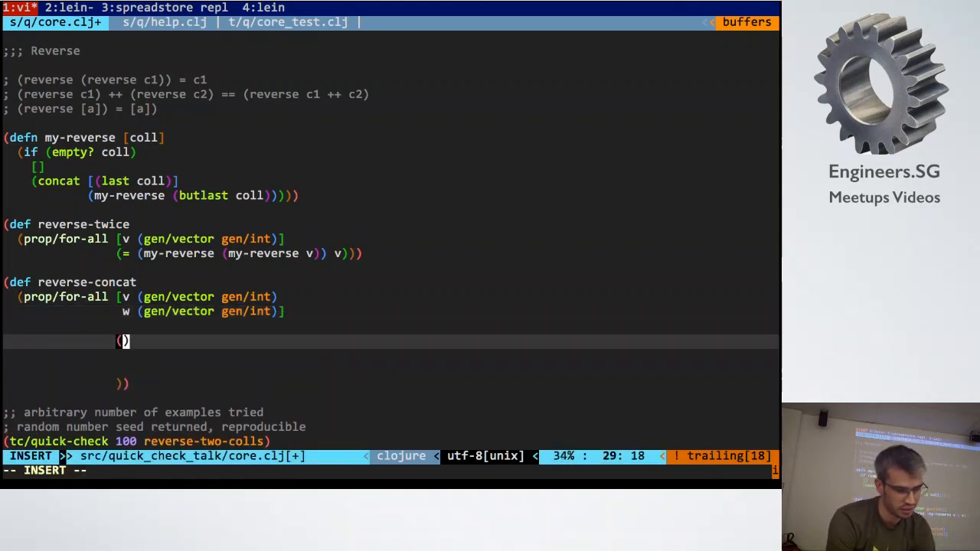
pyautogui.write('reverse')
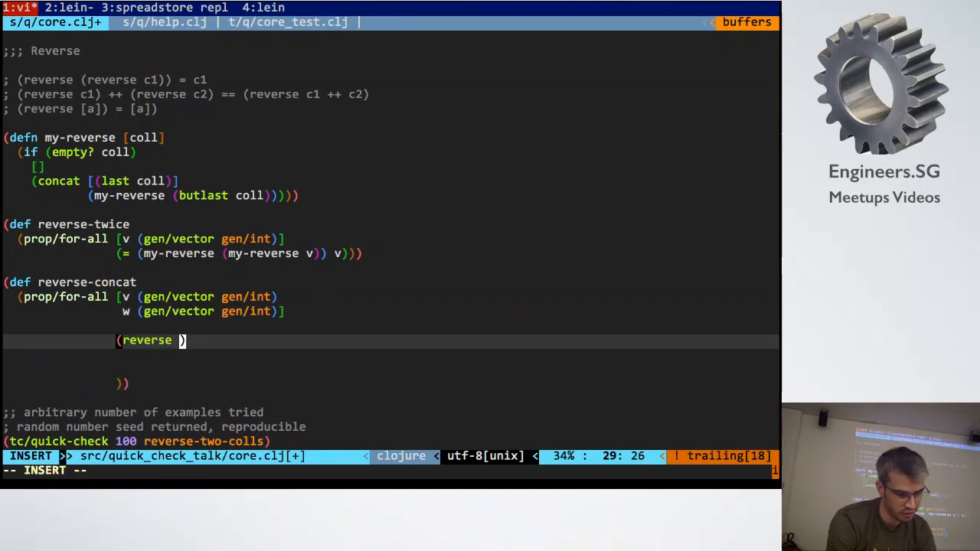
pyautogui.write('com')
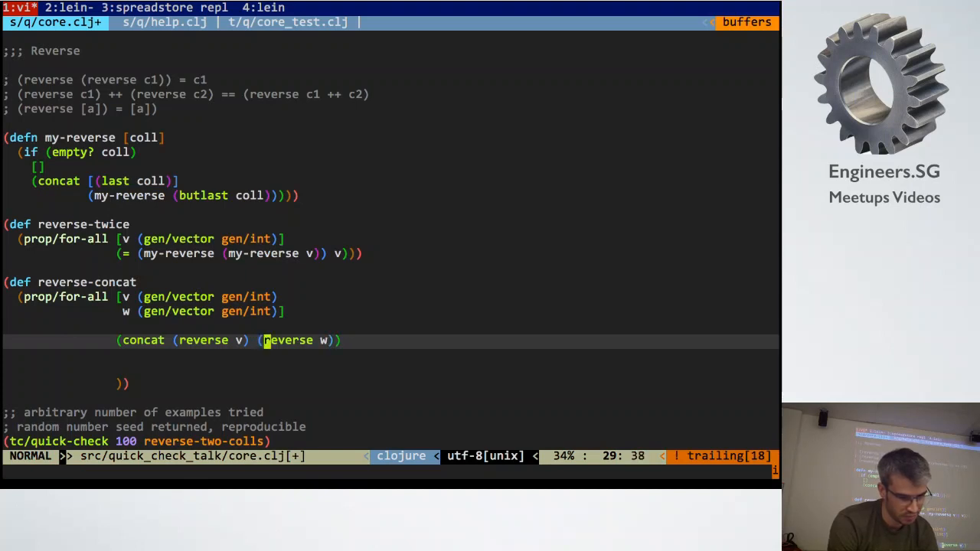
pyautogui.write('(=')
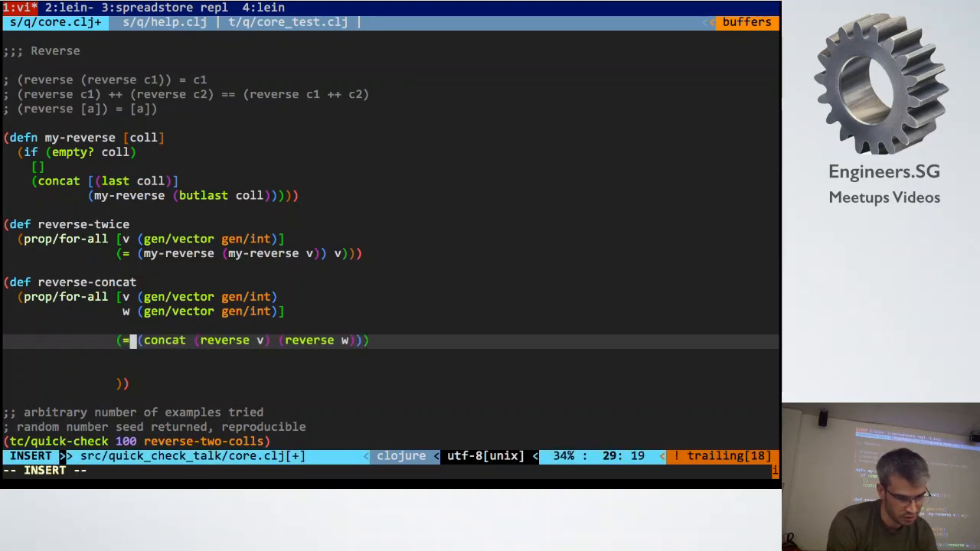
pyautogui.press('Escape')
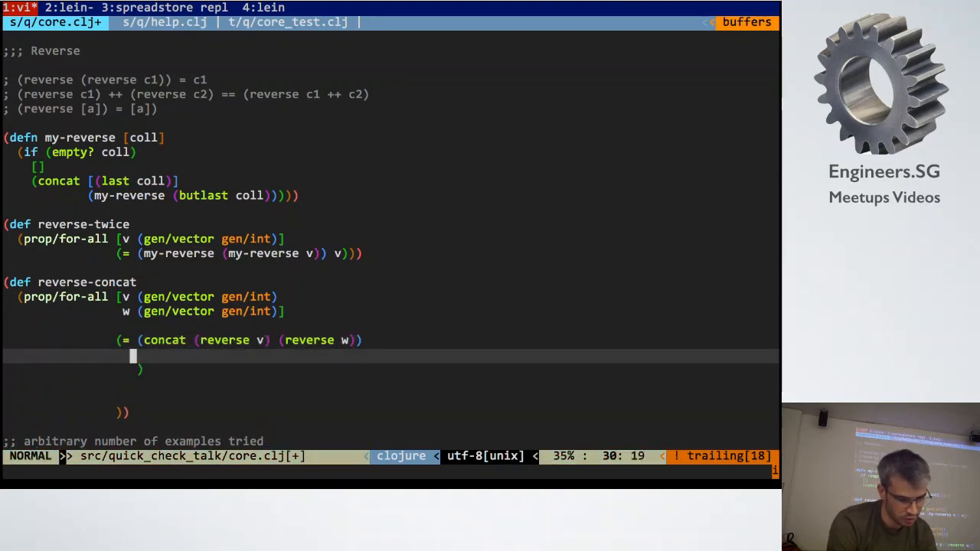
pyautogui.write('(revers')
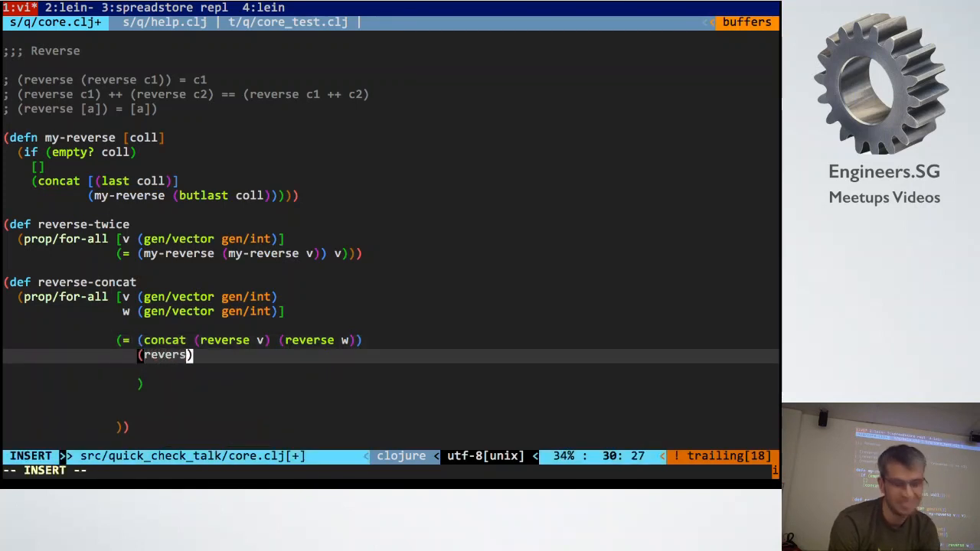
# - Compare concatenated my-reverse results with (my-reverse (concat v w)) and quick-check reverse-concat, seeing it fail
pyautogui.press('Escape')
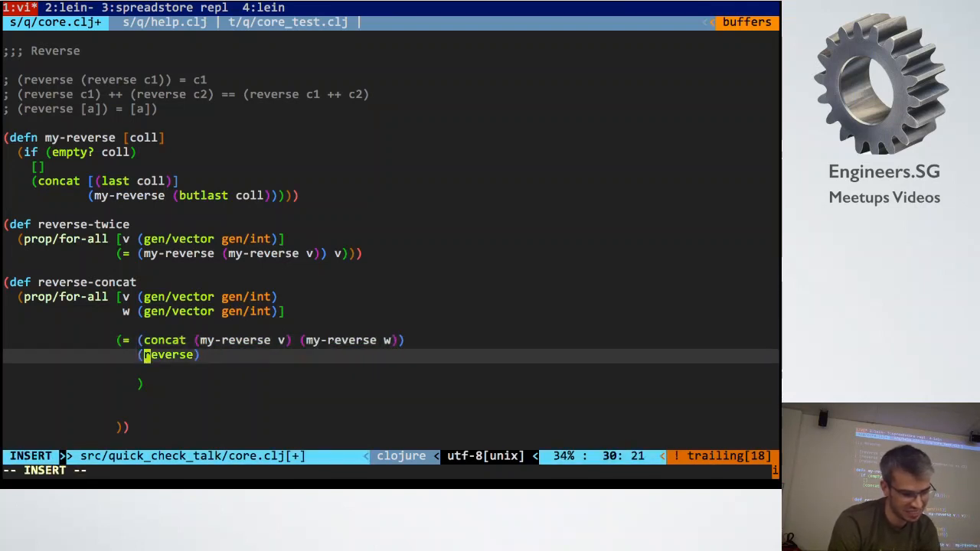
pyautogui.write('my-reverse')
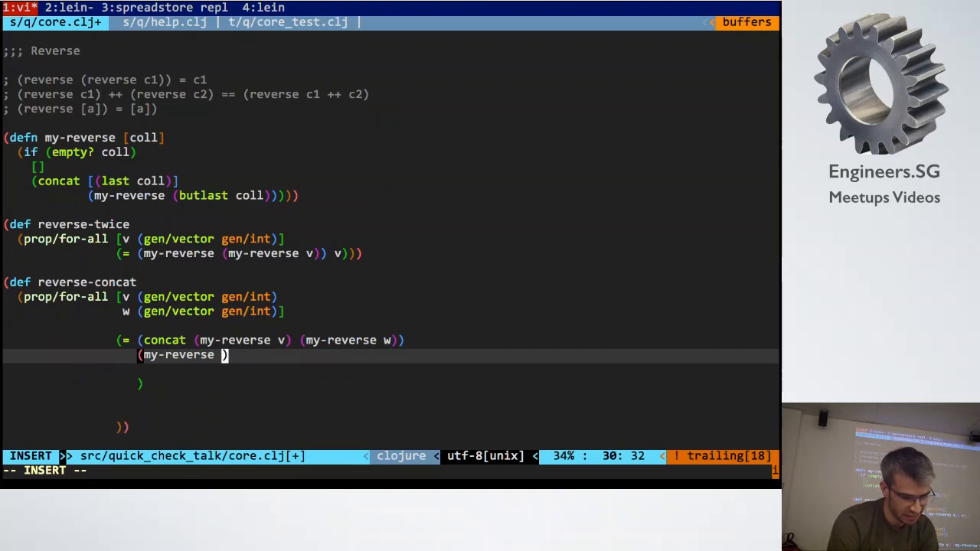
pyautogui.write('(concat v')
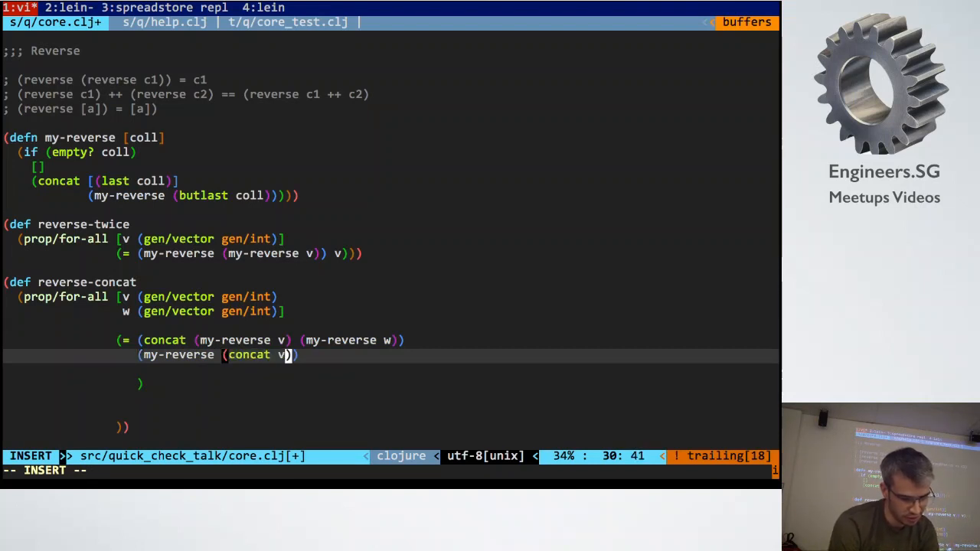
pyautogui.write('w')
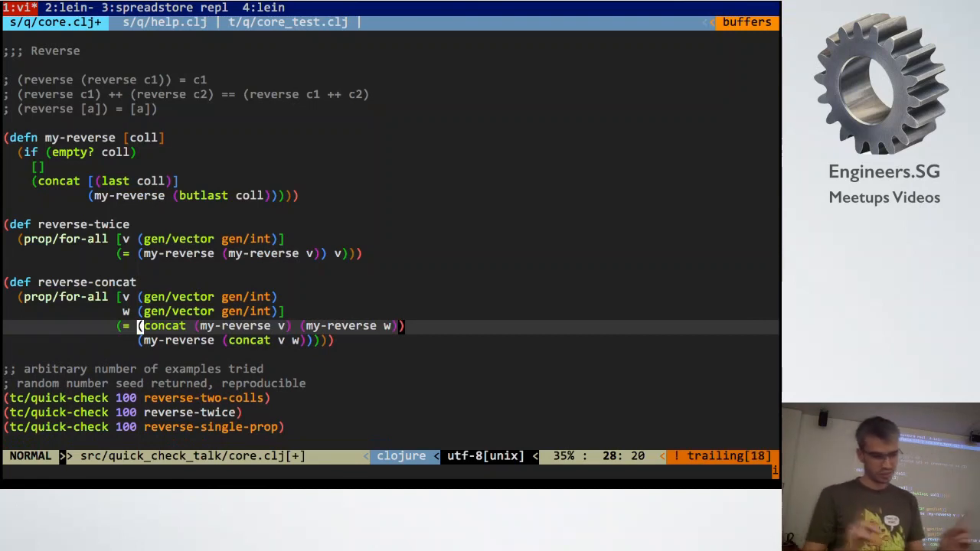
pyautogui.press('j')
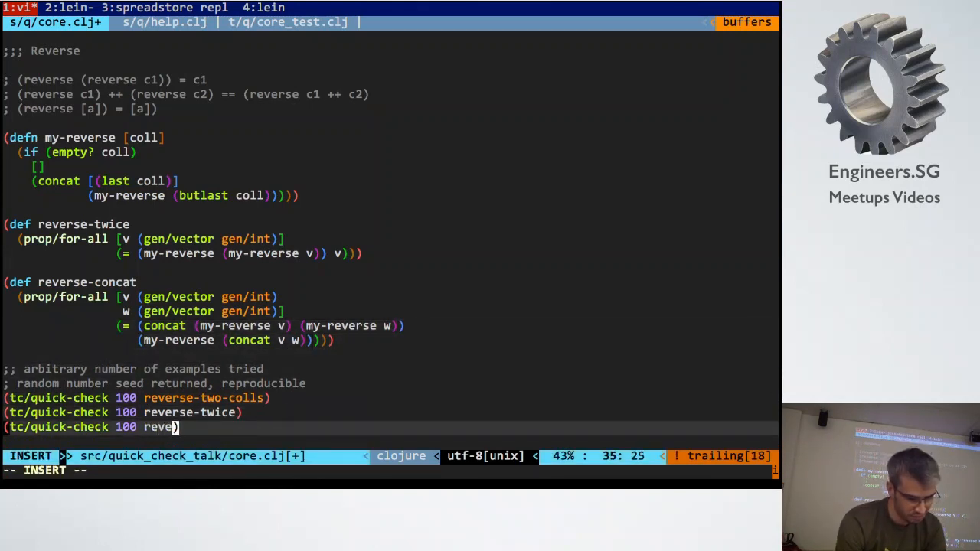
pyautogui.press('Escape')
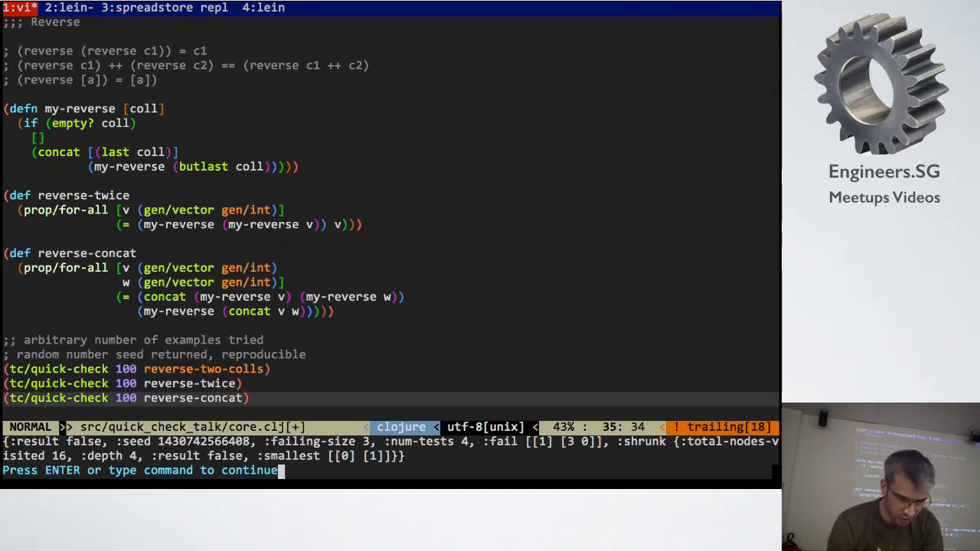
pyautogui.moveTo(470, 468)
pyautogui.write('(my')
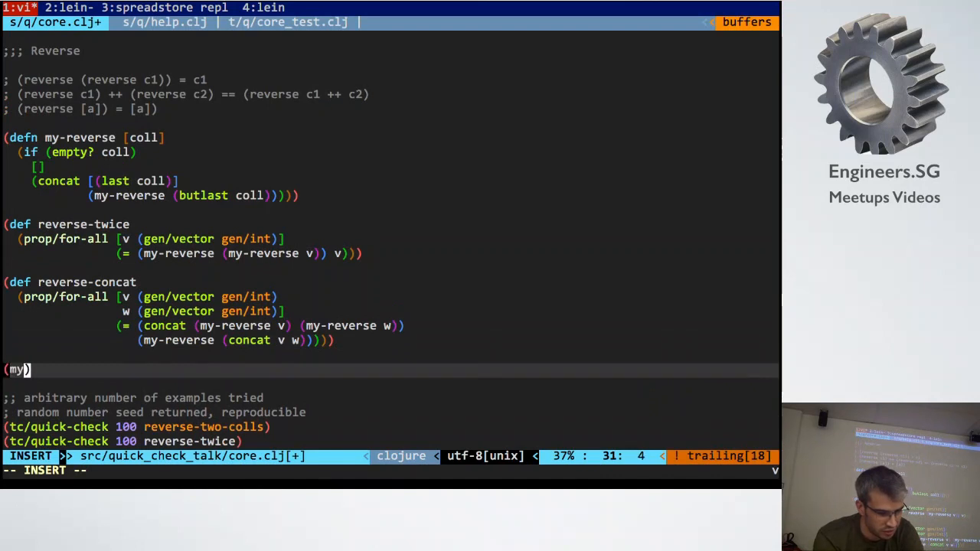
# - Evaluate (my-reverse [0 1]) and swap reverse-concat so w's reversal precedes v's
pyautogui.write('-reverse')
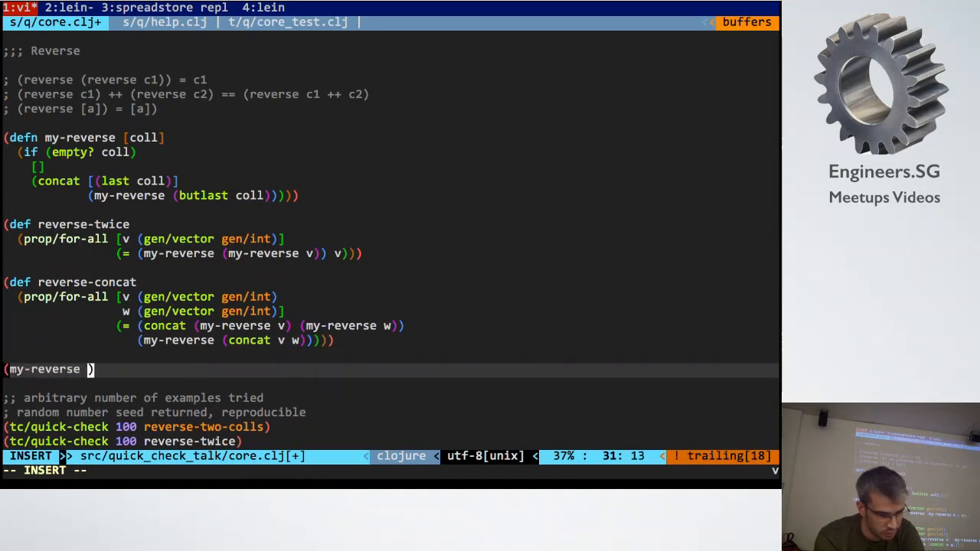
pyautogui.write('[0 1')
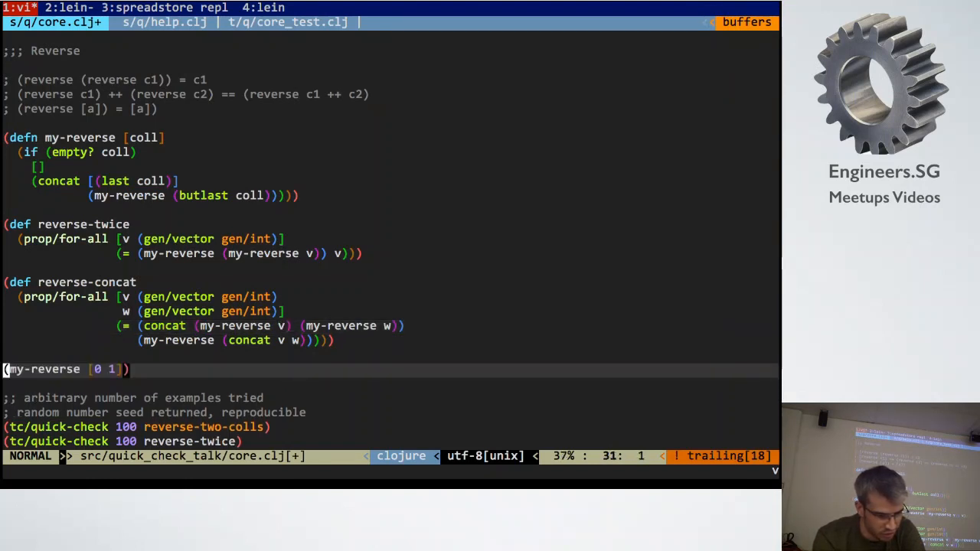
pyautogui.press('j')
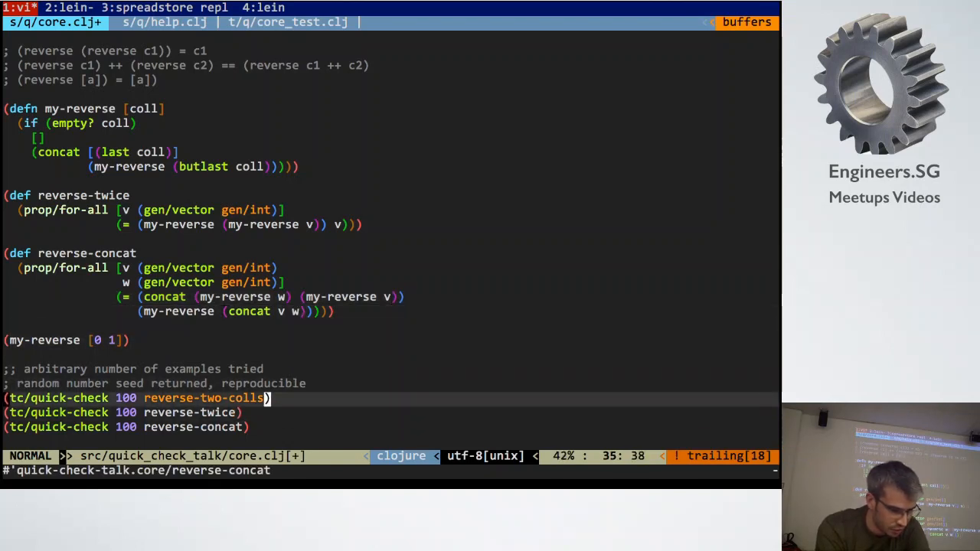
# - Write prop-no-42 as (not (some #{42} v)) and quick-check it, shrinking to [[42]]
pyautogui.scroll(-3)
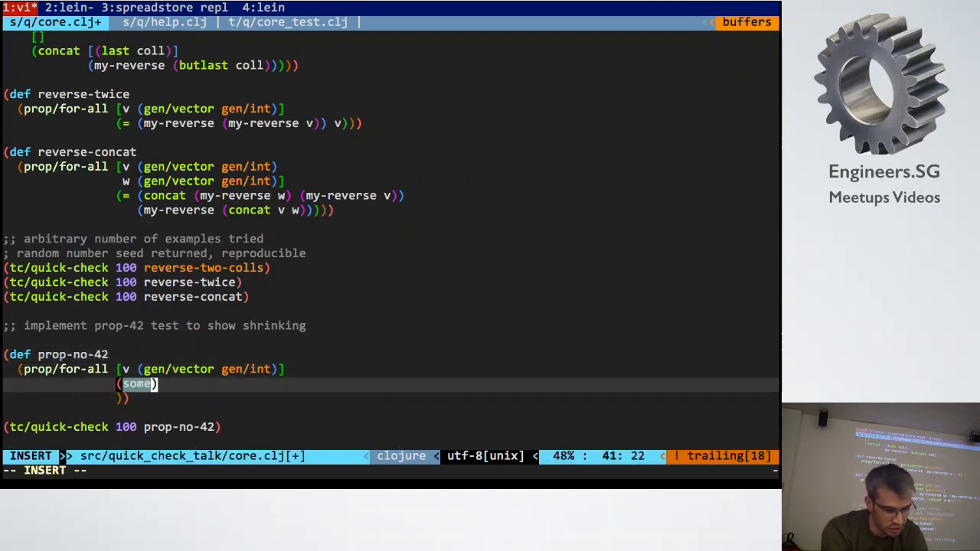
pyautogui.write('#{')
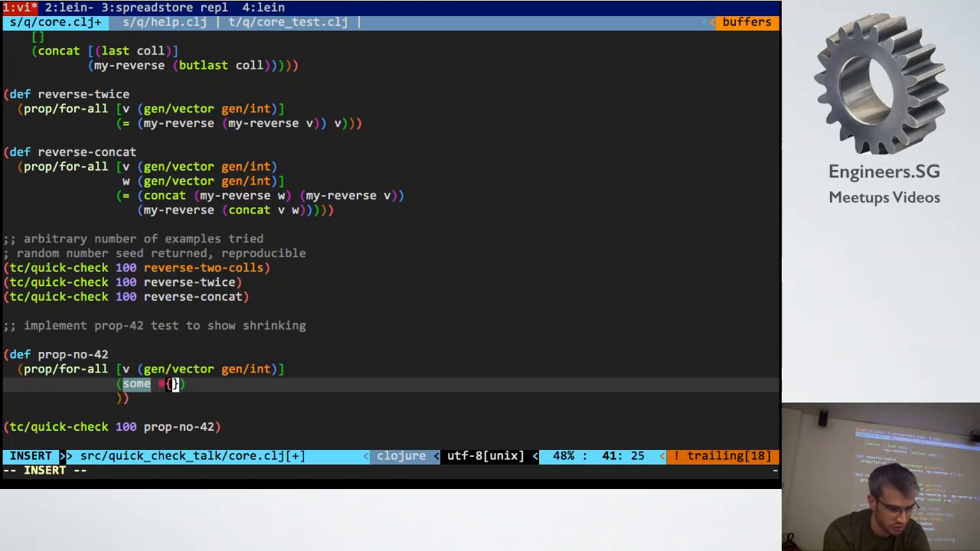
pyautogui.write('42')
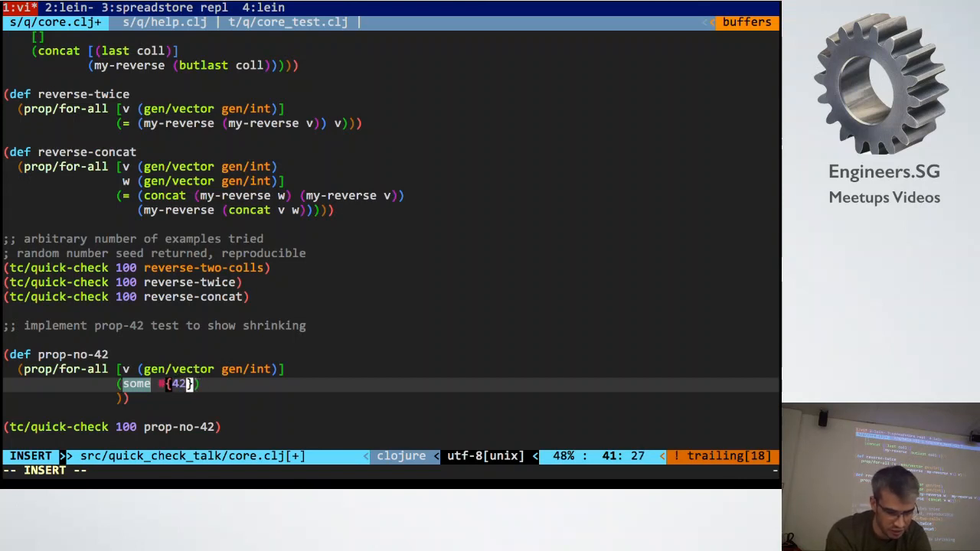
pyautogui.press('Escape')
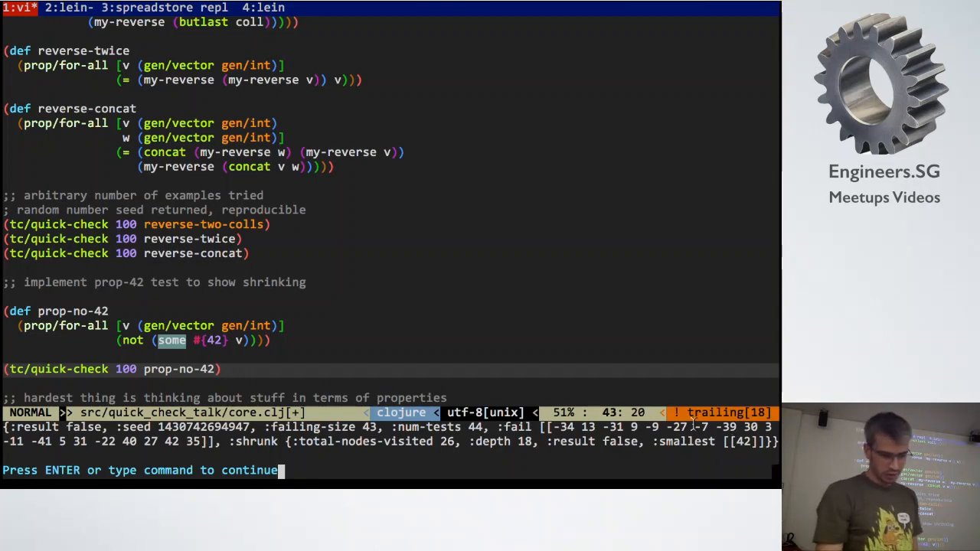
# - Extend the forbidden set in prop-no-42 to #{42 0}
pyautogui.press('Return')
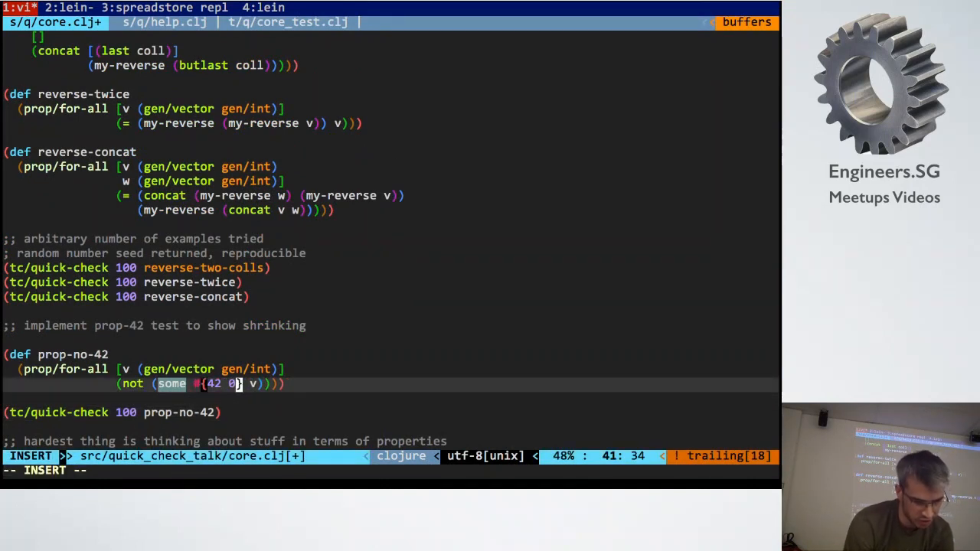
pyautogui.press('Escape')
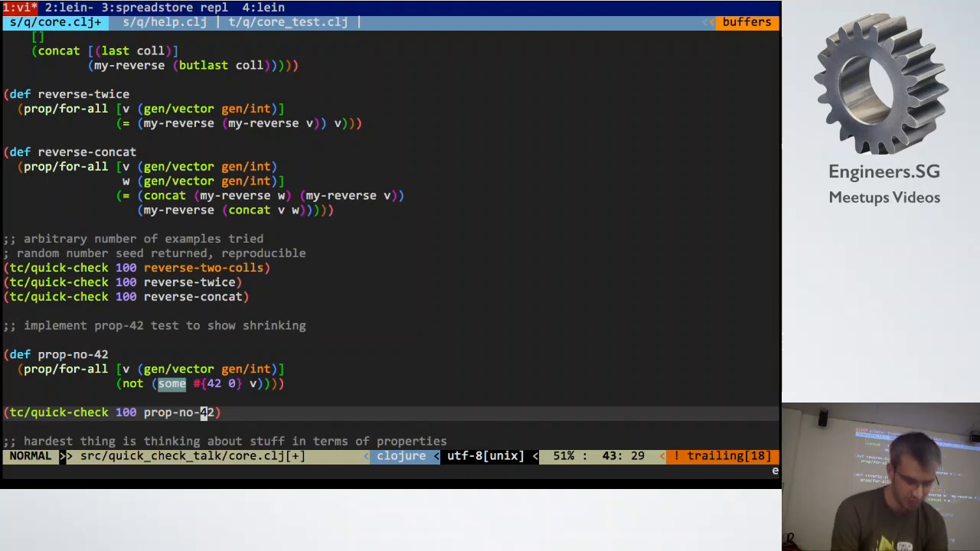
# - Add ;; notes listing round-trip, naive/trusted implementation, and input-output relation property strategies
pyautogui.scroll(-3)
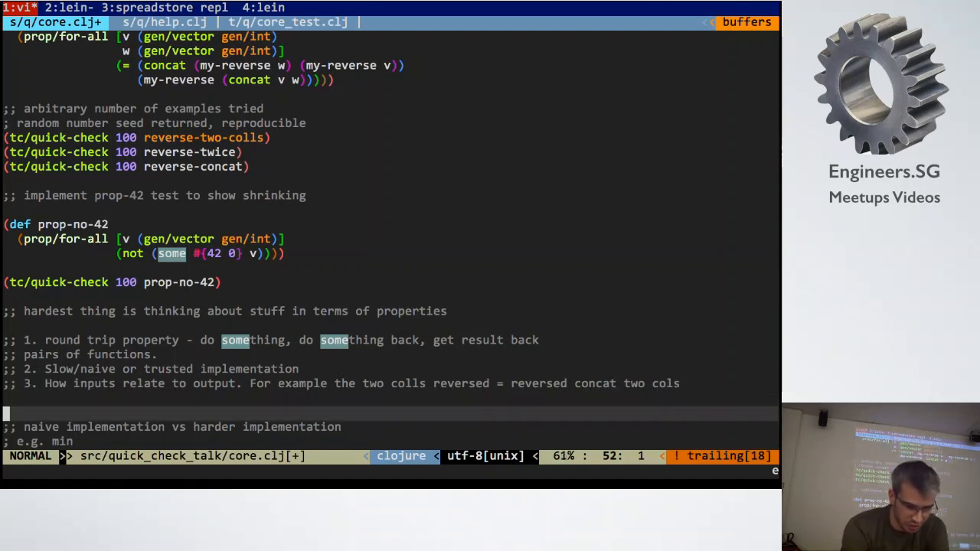
# - Write a (gen/sample gen/int) expression sampling plain integers
pyautogui.scroll(-3)
pyautogui.write('(')
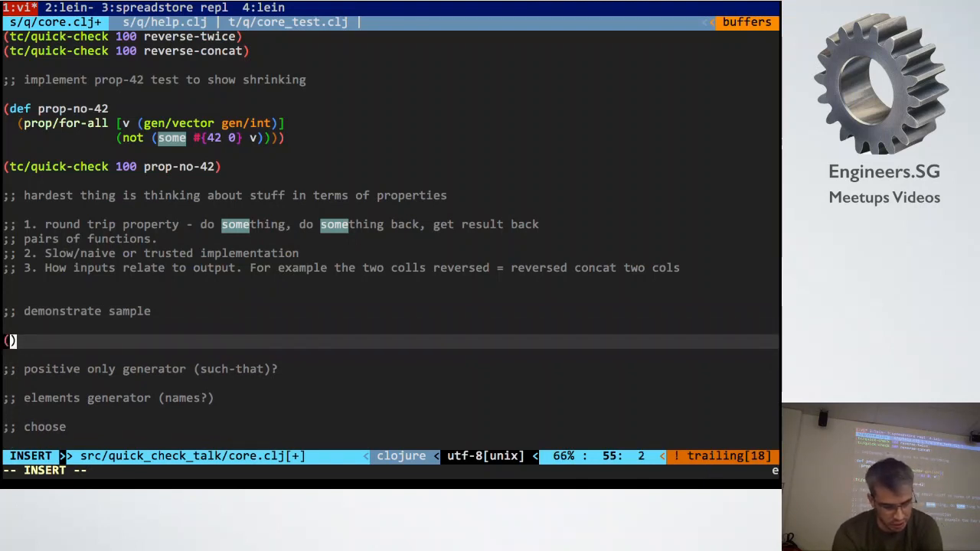
pyautogui.write('gen')
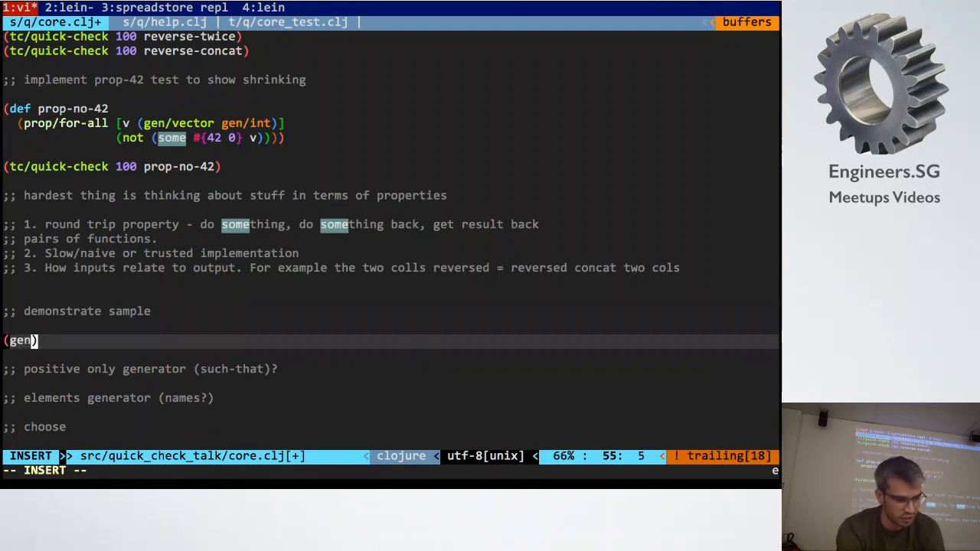
pyautogui.write('/sample')
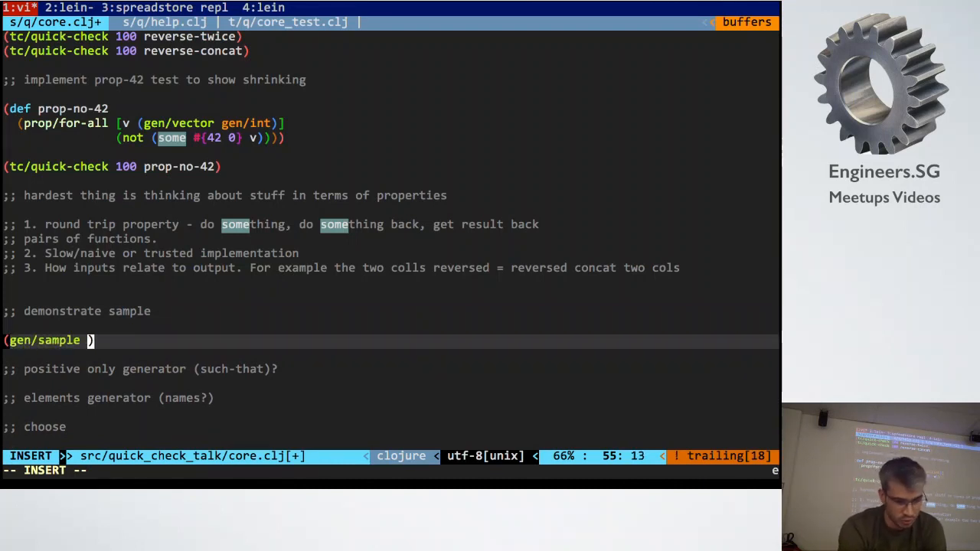
pyautogui.write('gen/n')
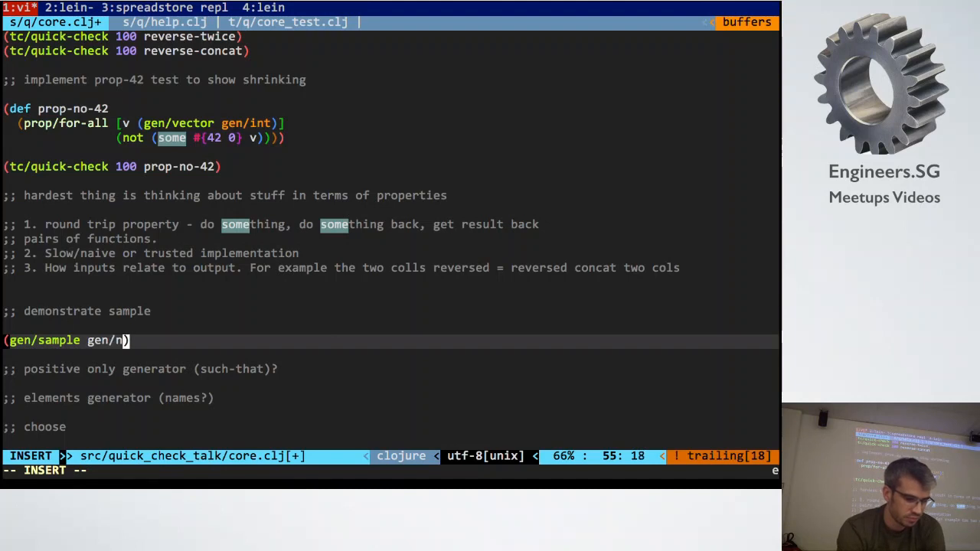
pyautogui.press('Escape')
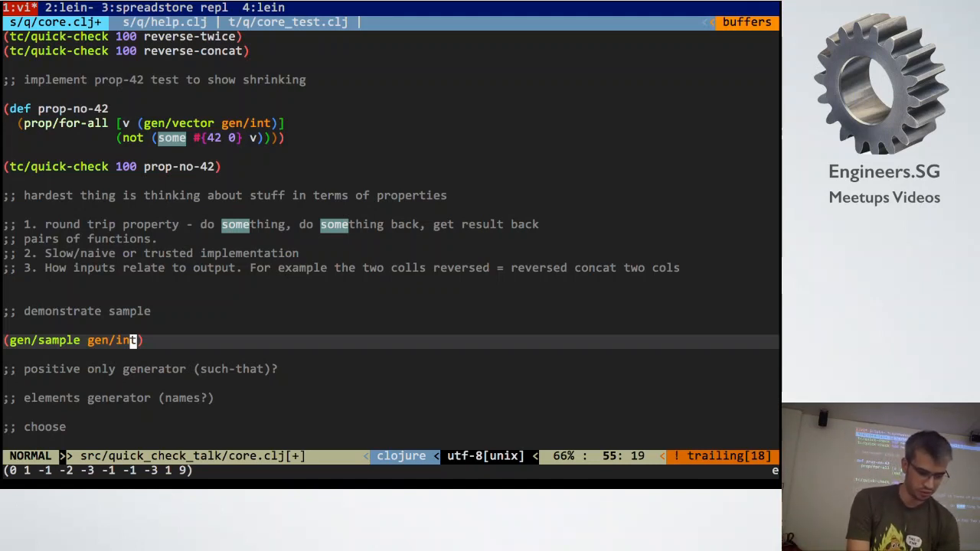
# - Replace it with (gen/sample (gen/such-that pos? gen/int)) under the positive-only comment
pyautogui.press('dd')
pyautogui.write('(')
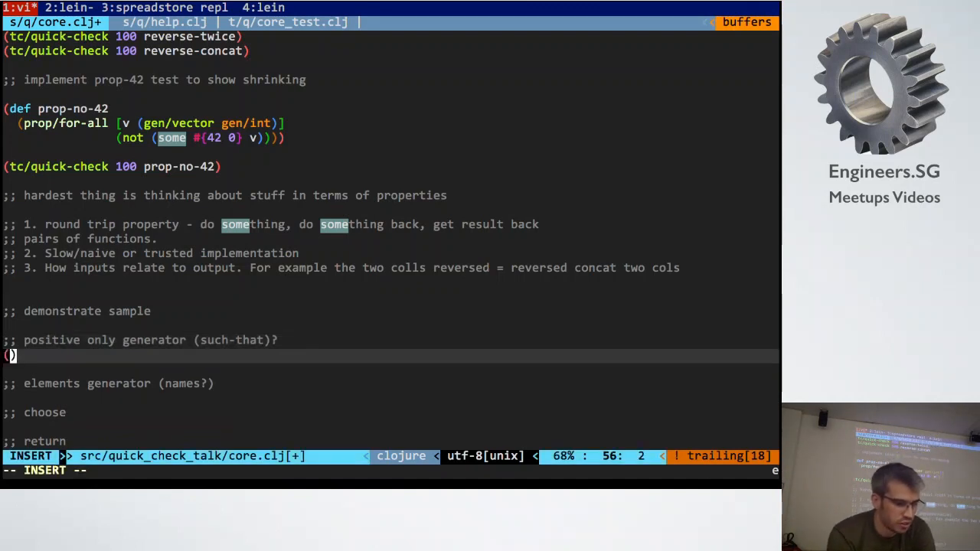
pyautogui.write('gen/such-that')
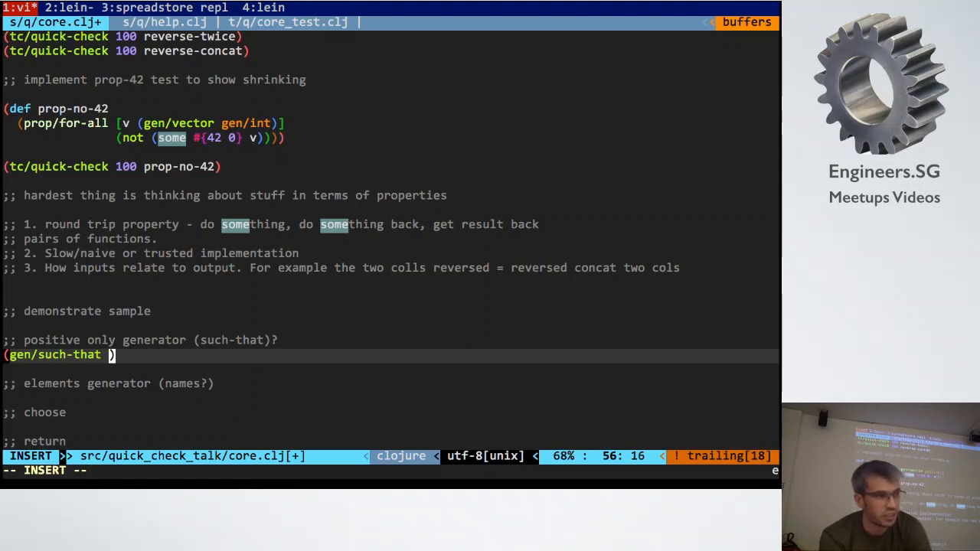
pyautogui.write('gen/that')
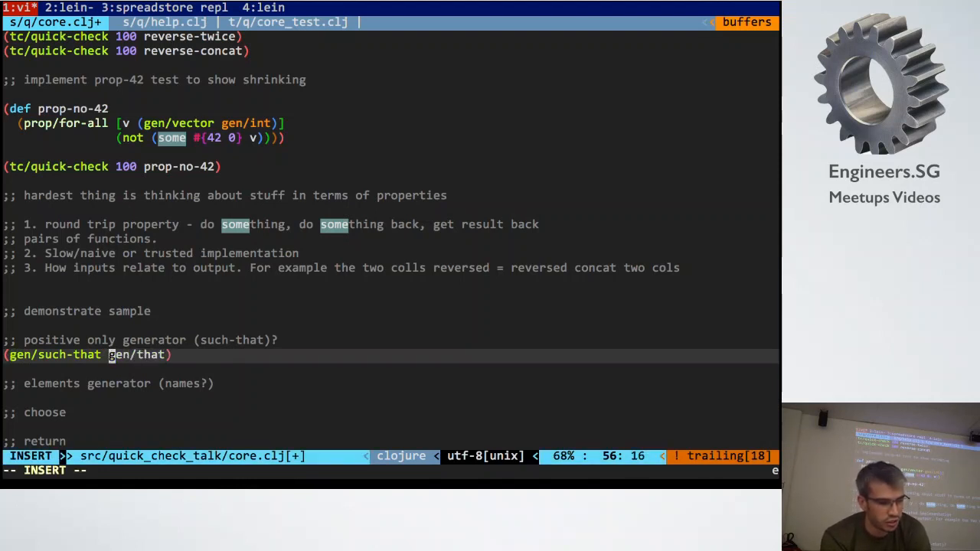
pyautogui.write('post')
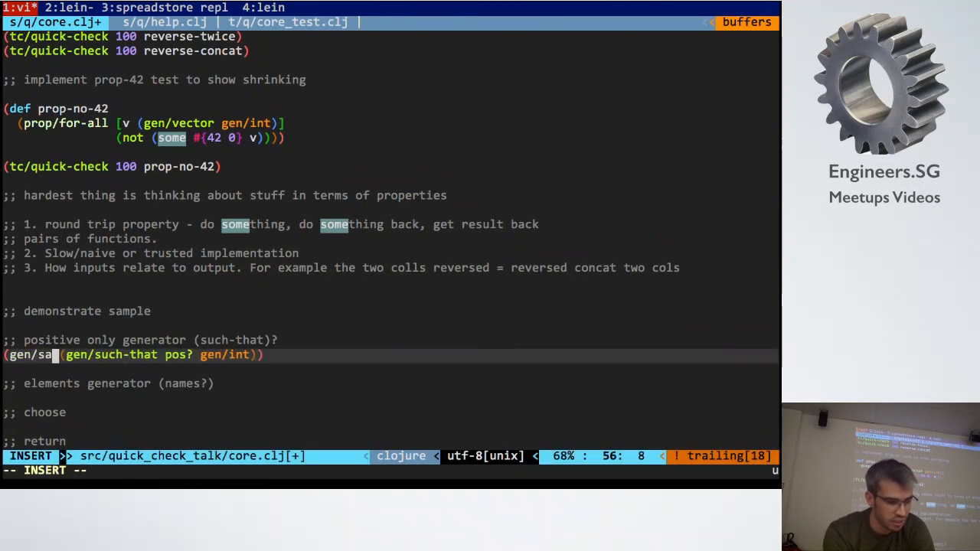
pyautogui.press('Escape')
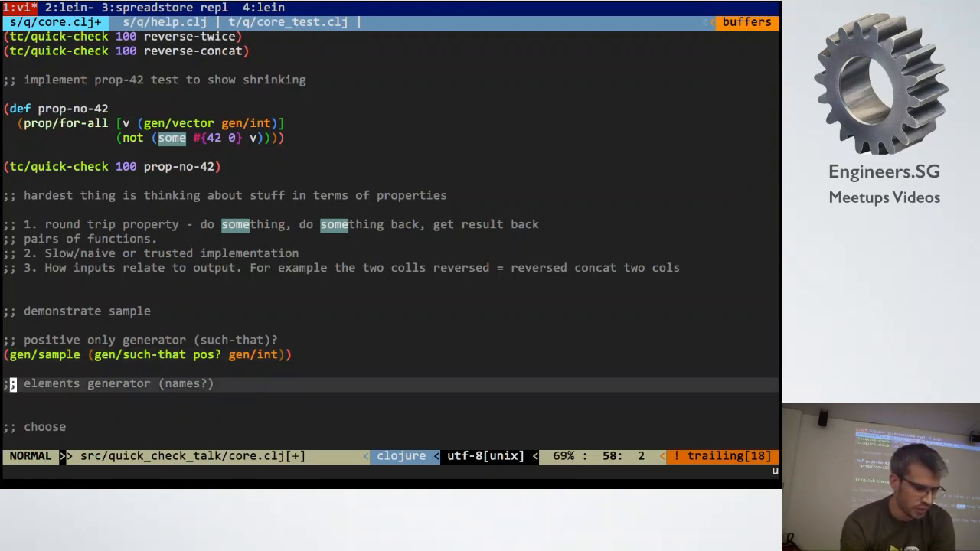
pyautogui.write('(gen/elements [')
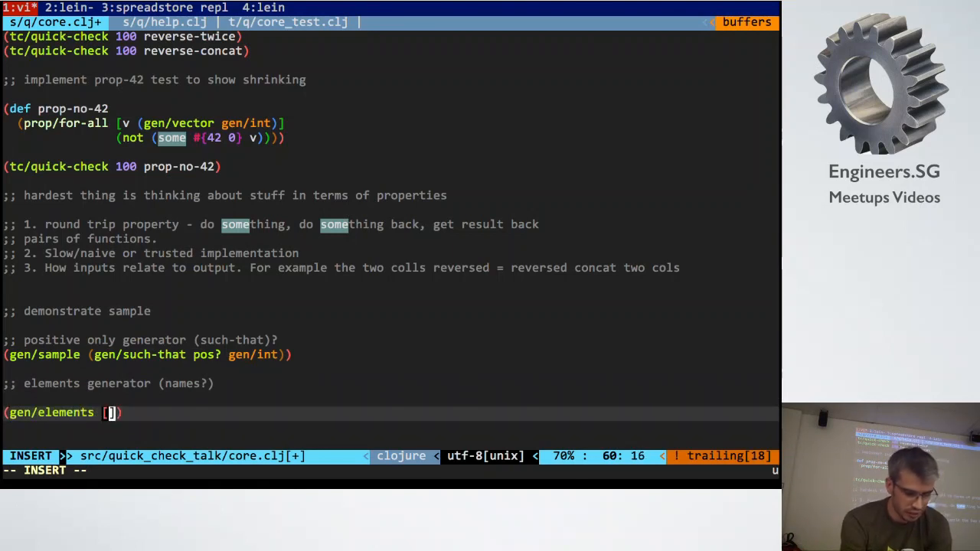
pyautogui.write(':Lucas :')
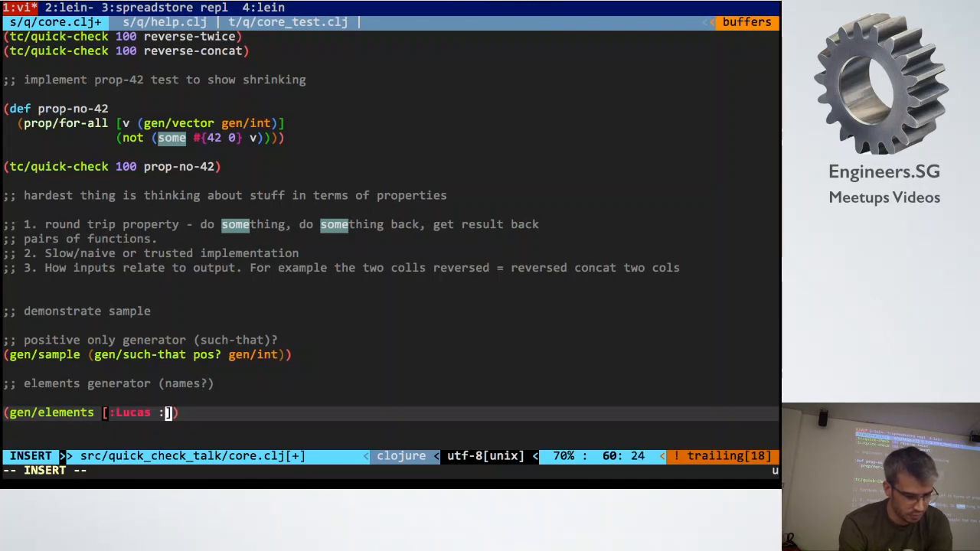
pyautogui.write('Ling :Bob')
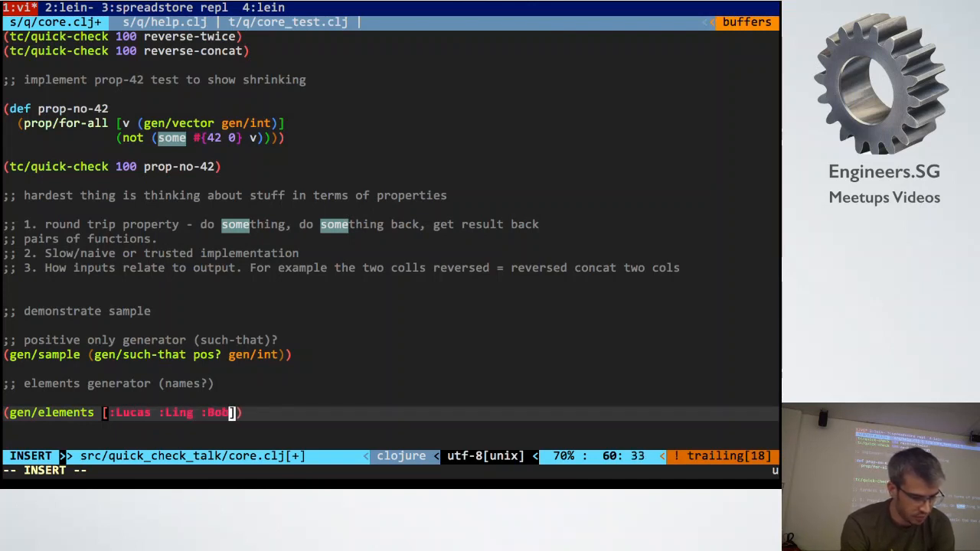
pyautogui.press('Escape')
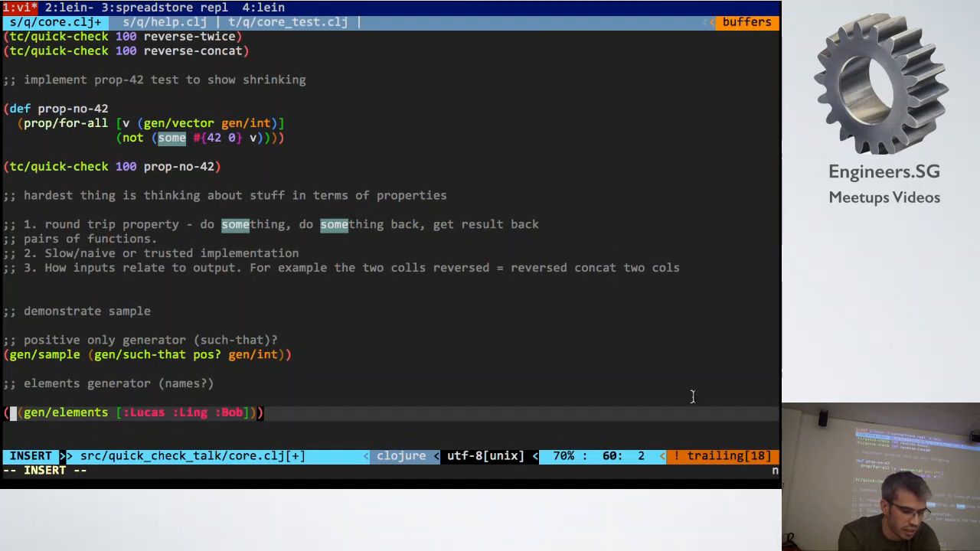
pyautogui.write('(gen/samp')
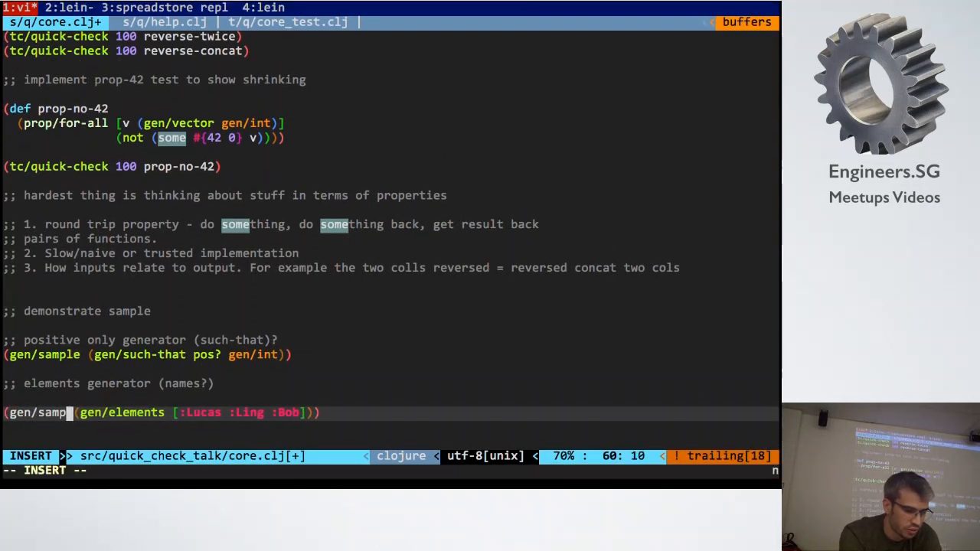
pyautogui.press('Escape')
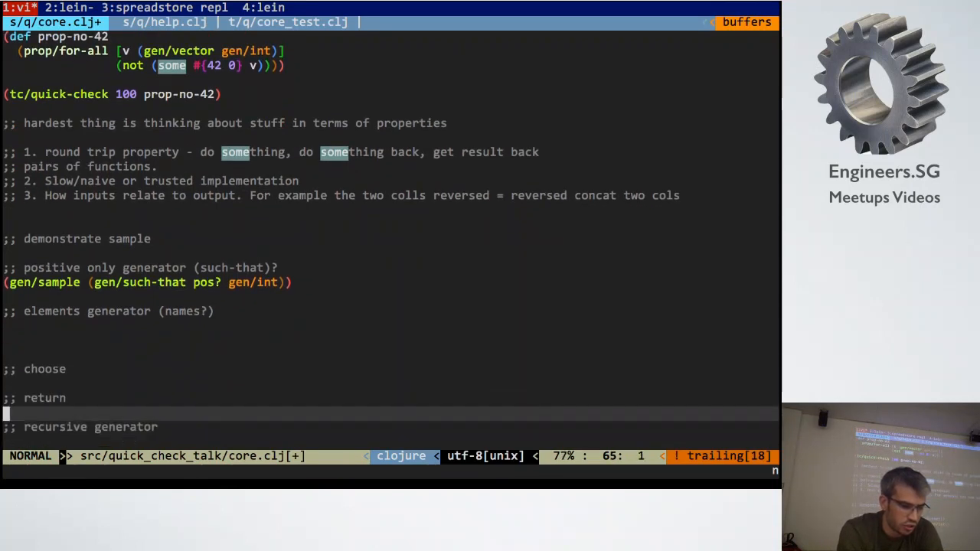
# - Add (gen/sample (gen/choose 0 10)) under the choose comment
pyautogui.write('(gen/ch')
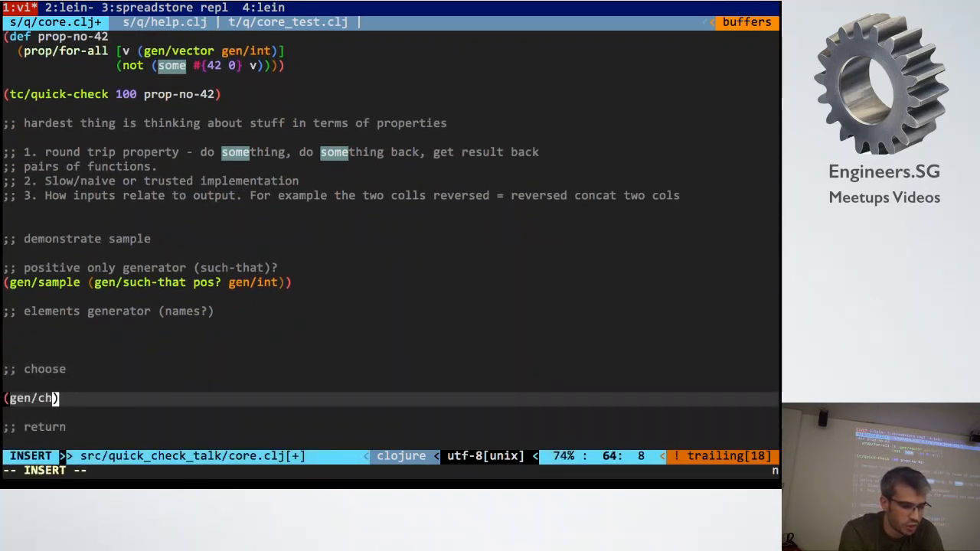
pyautogui.write('oose')
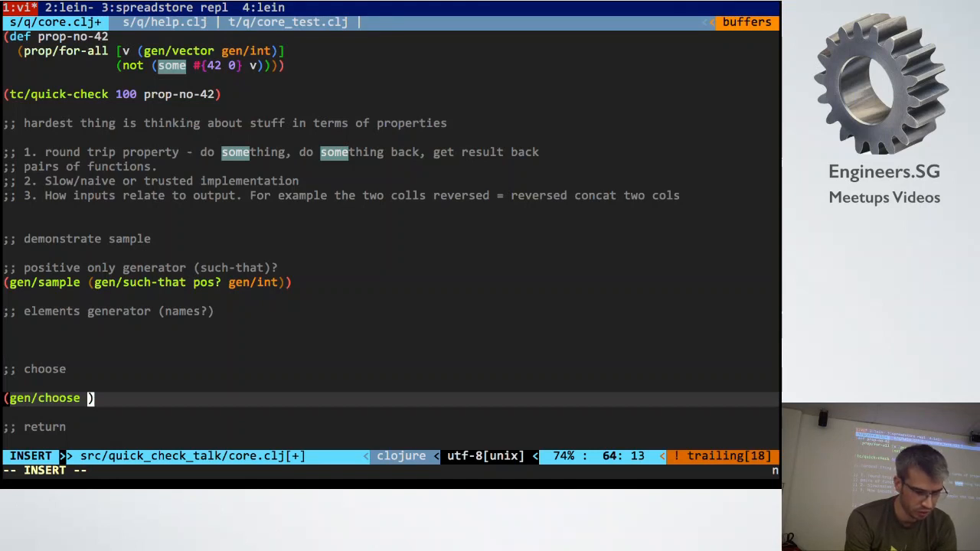
pyautogui.write('0 10')
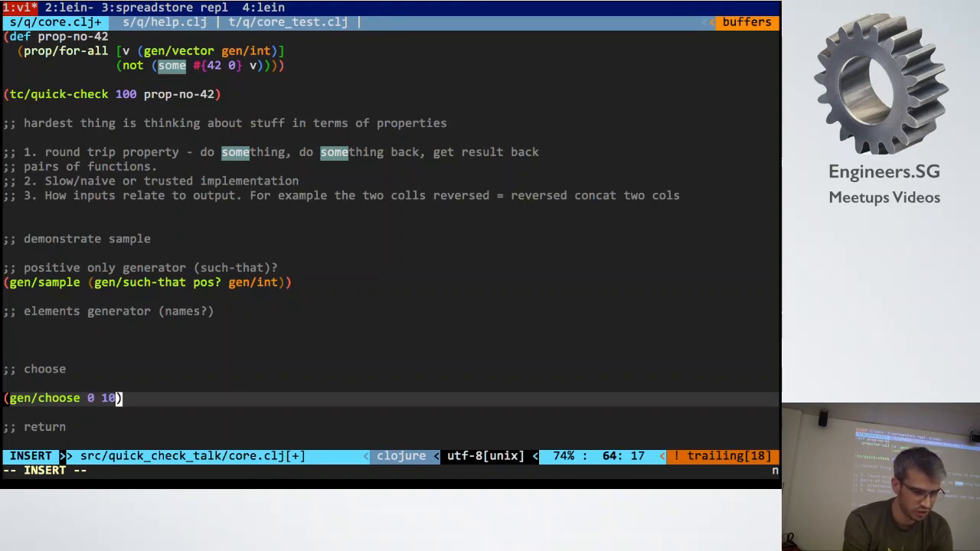
pyautogui.write('(gen')
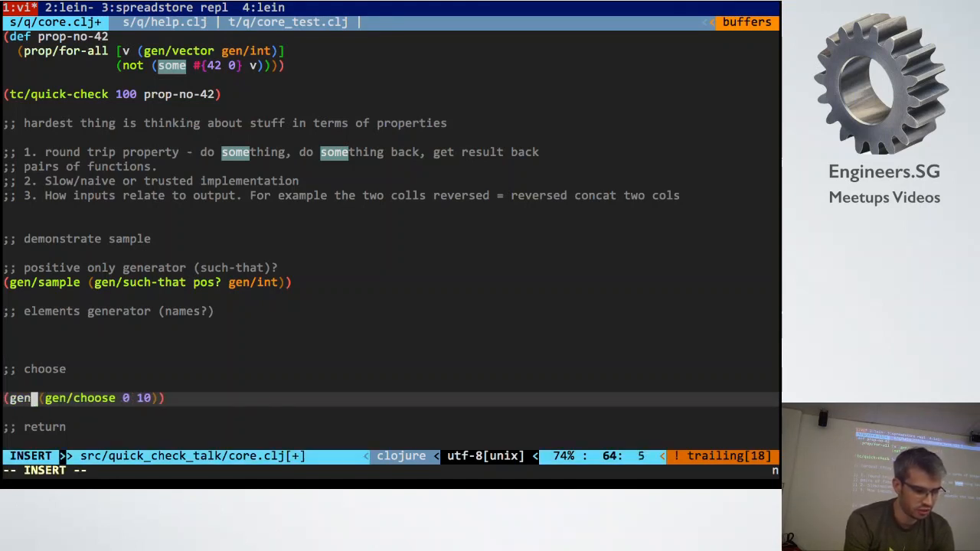
pyautogui.write('/sample')
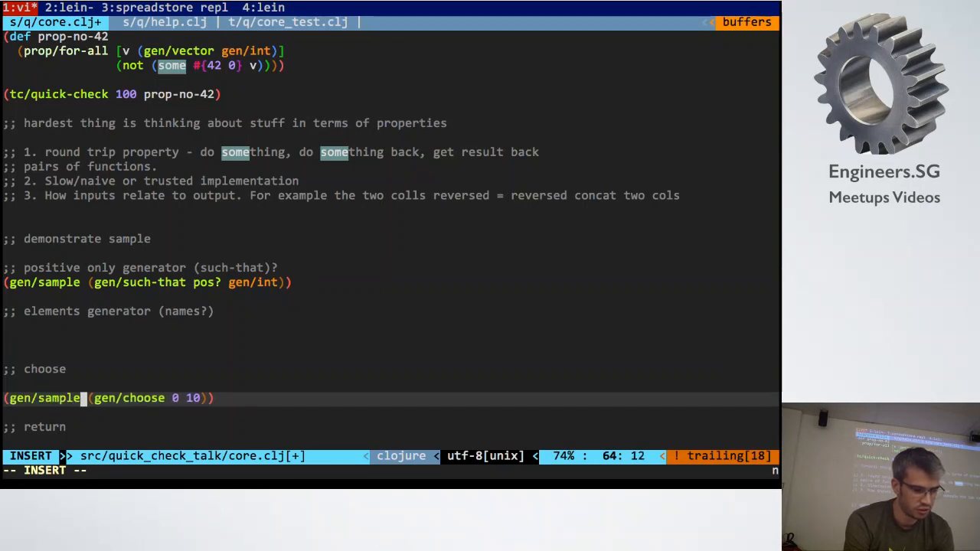
pyautogui.press('Escape')
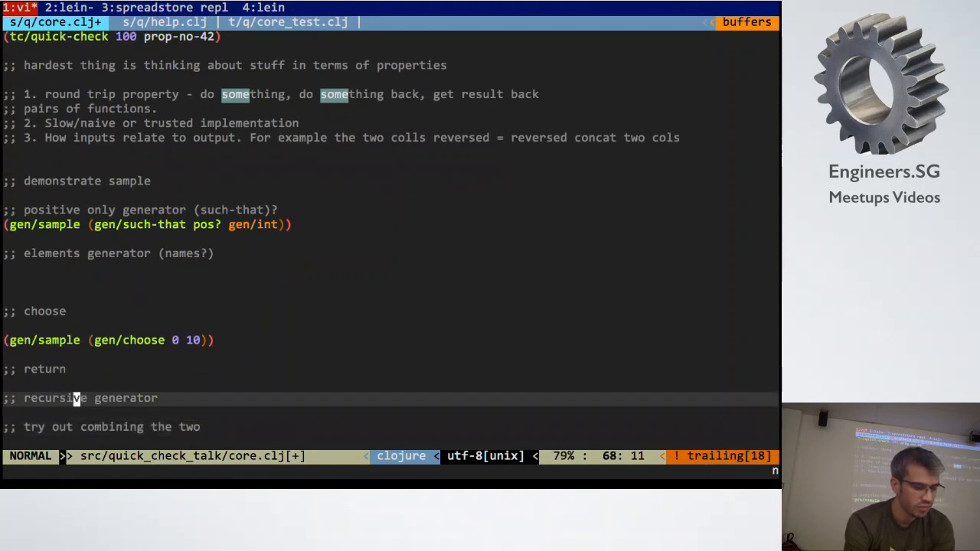
# - Add a (gen/return 3) expression under the return comment
pyautogui.write('(gen/return')
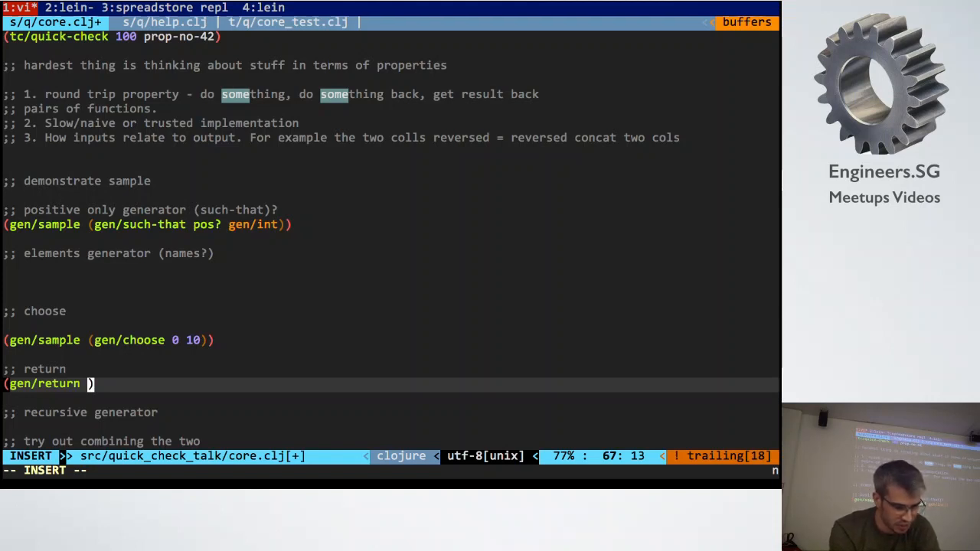
pyautogui.write('3')
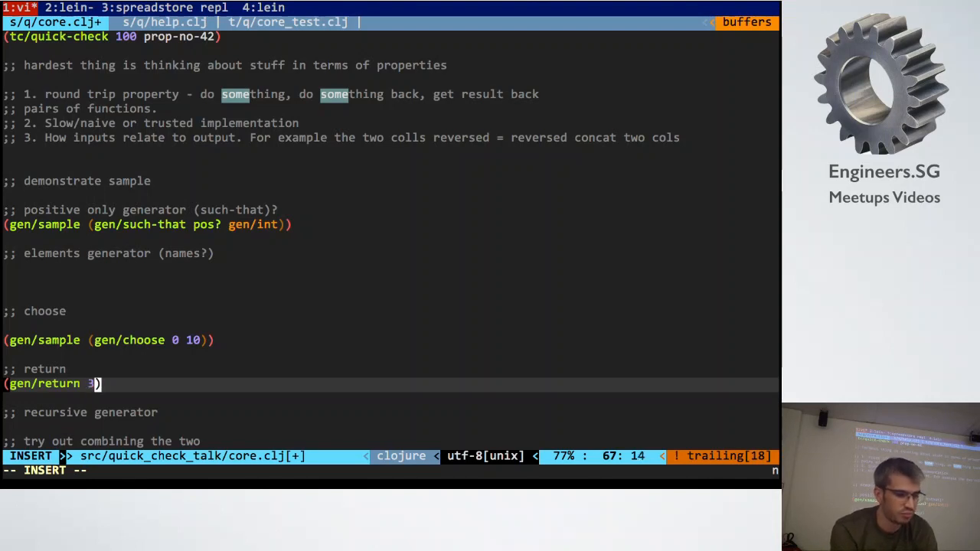
pyautogui.press('Escape')
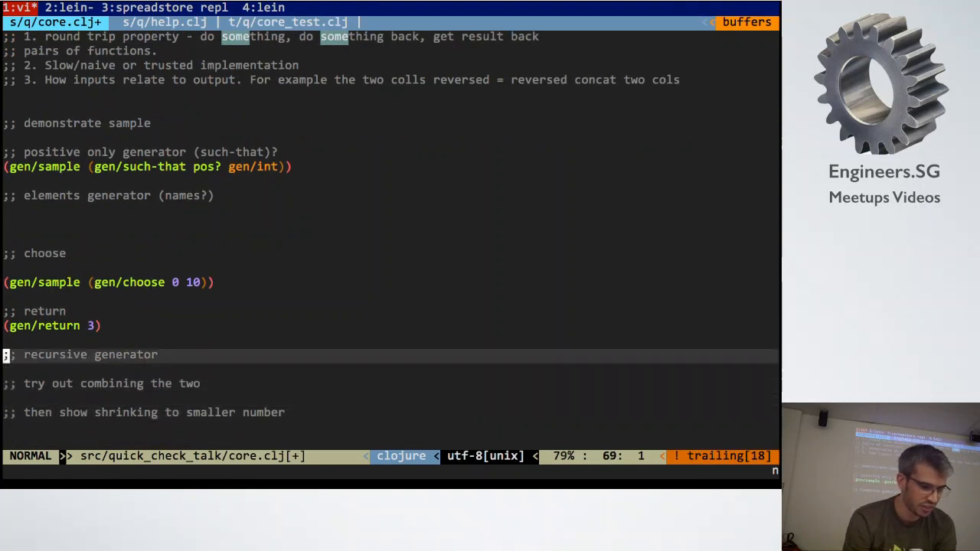
# - Start a (gen/bind ) draft under the recursive generator comment
pyautogui.press('o')
pyautogui.write('(g)')
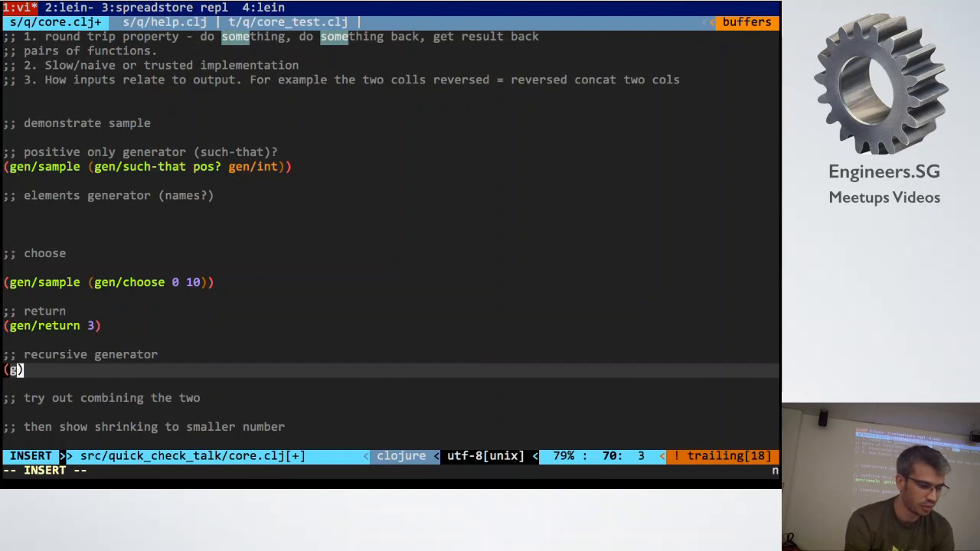
pyautogui.press('Escape')
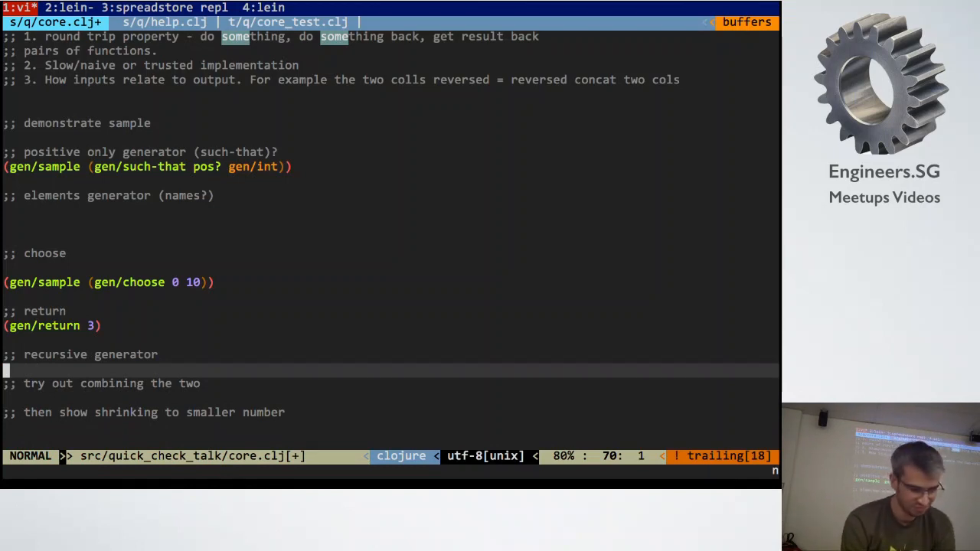
pyautogui.press('j')
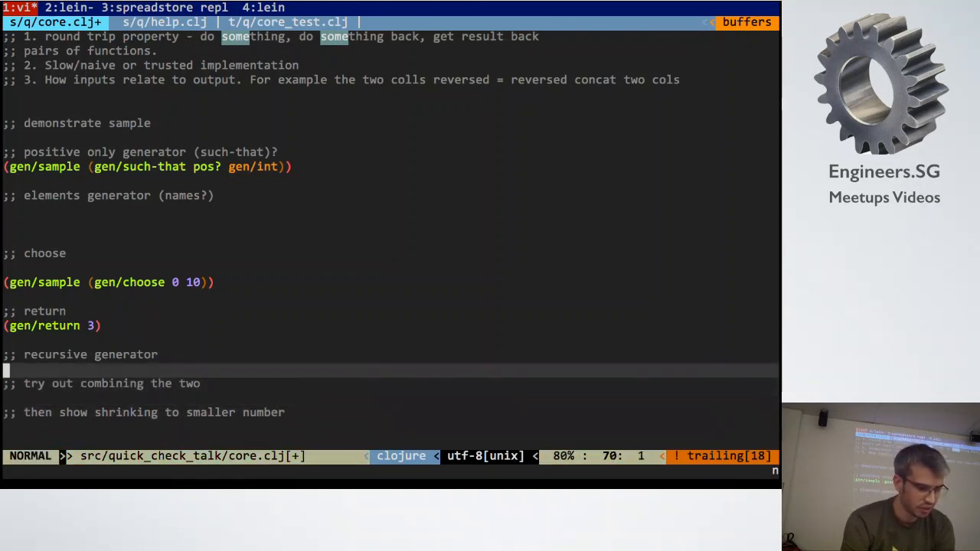
pyautogui.write('(gen/bind )')
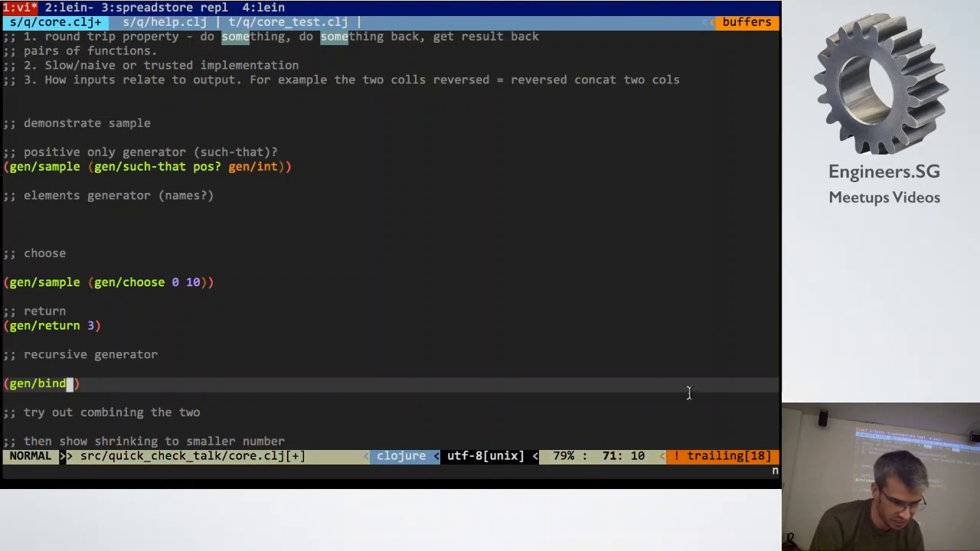
pyautogui.moveTo(673, 407)
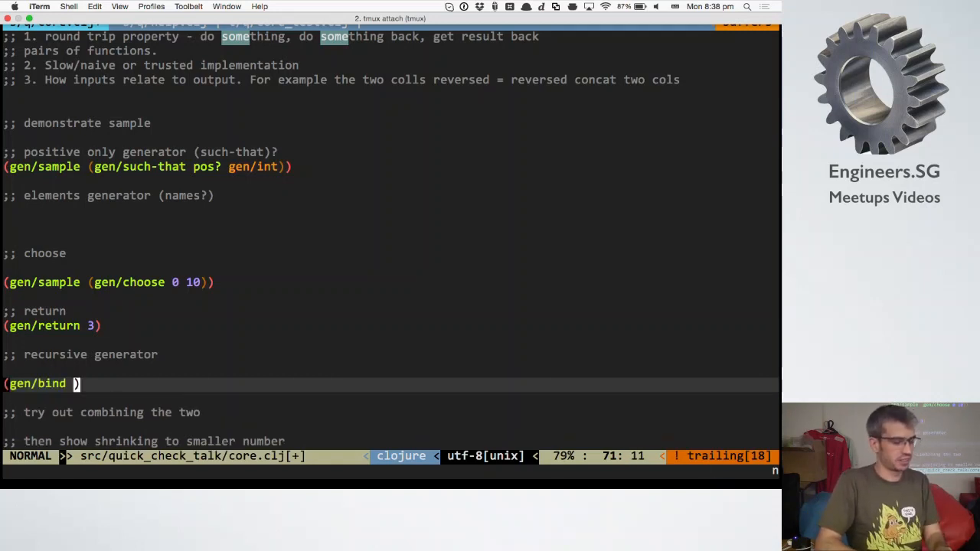
# - Flesh out the draft with an (fn ...) function and a gen/int argument
pyautogui.write('gen/')
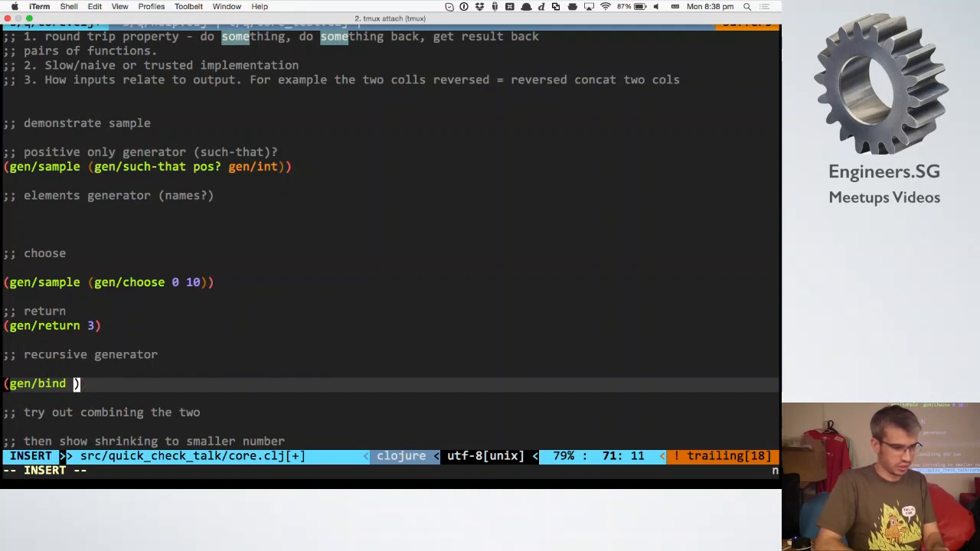
pyautogui.write('(')
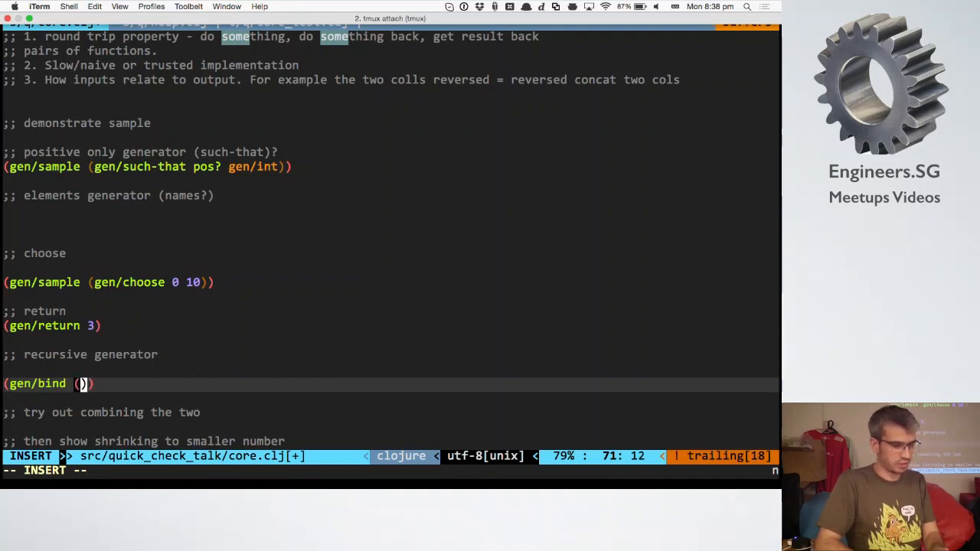
pyautogui.write('fn [v')
pyautogui.write('(inc v))')
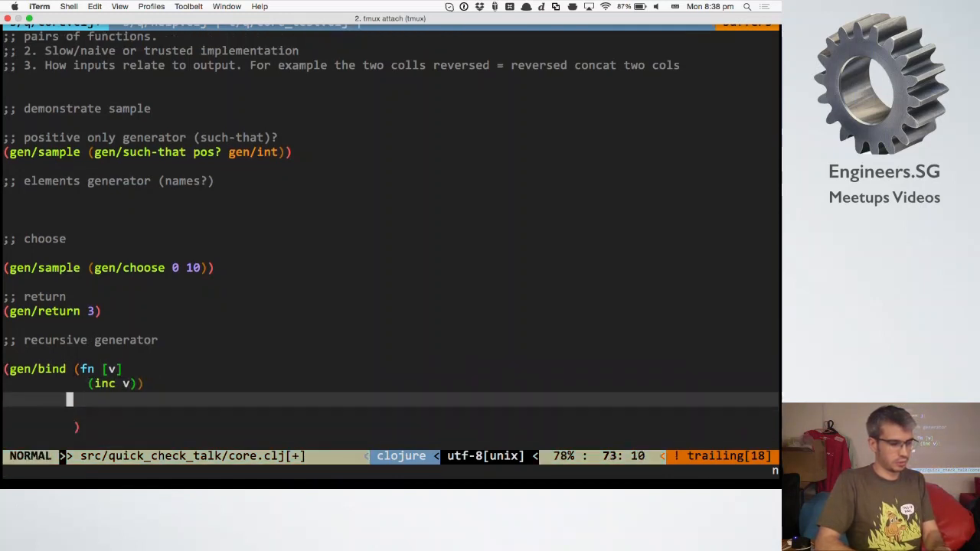
pyautogui.press('i')
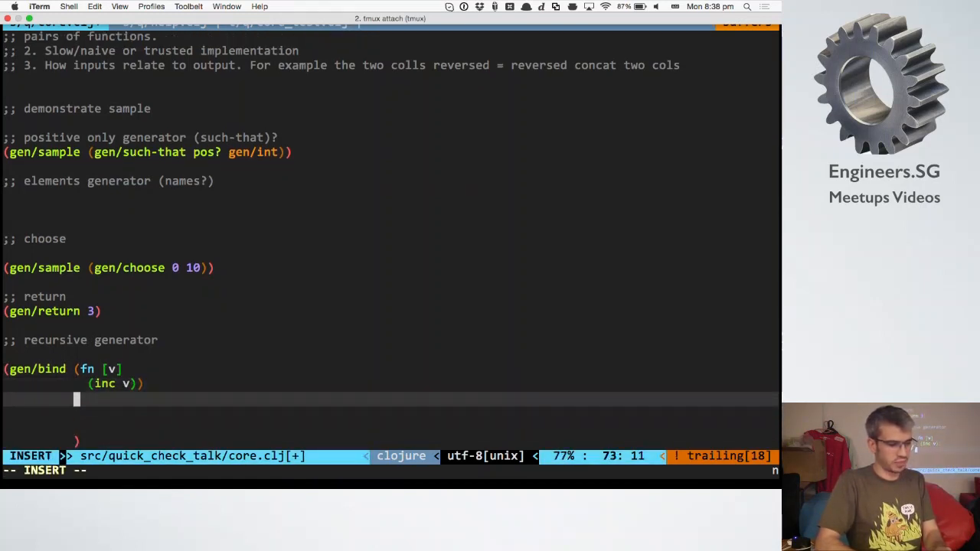
pyautogui.write('gen/int')
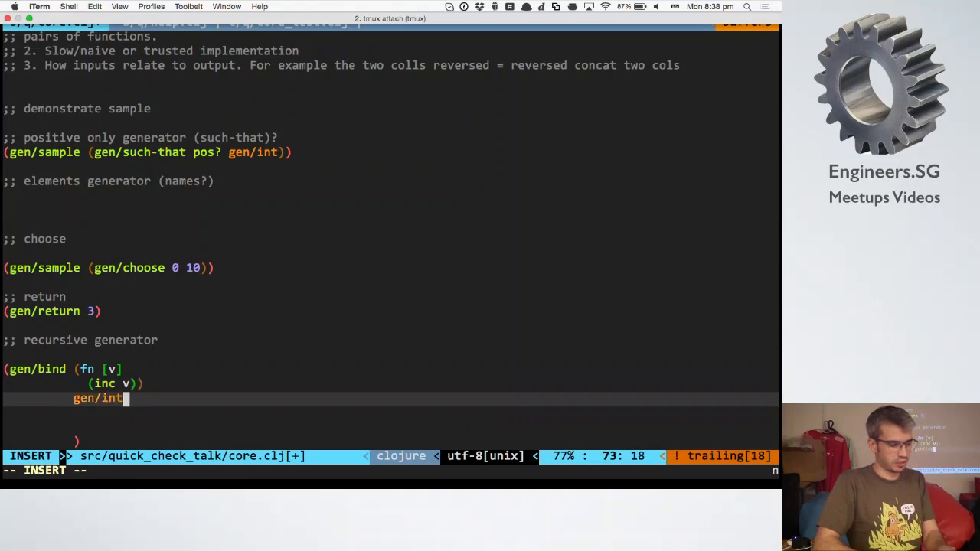
pyautogui.press('Escape')
pyautogui.write('(')
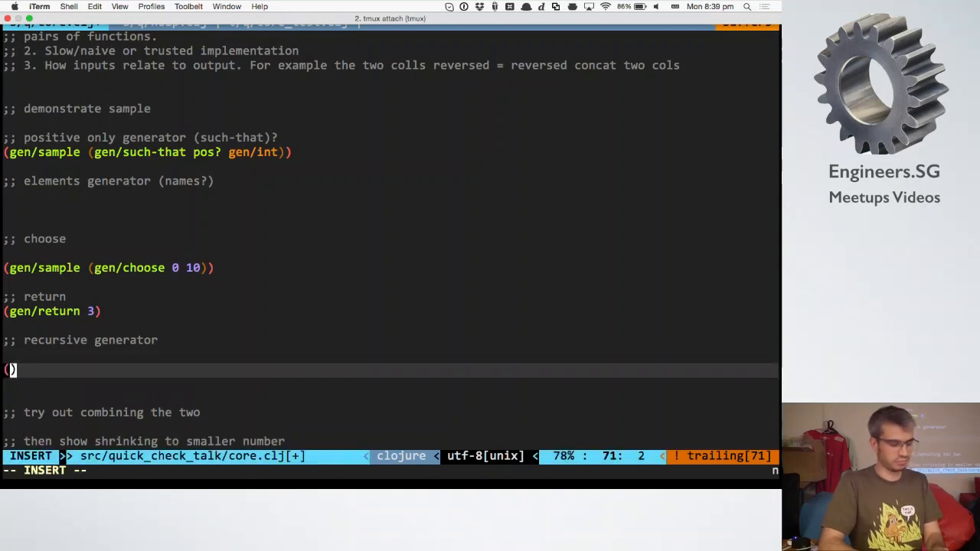
# - Write (gen/fmap (fn [v] (Math/pow 2 v)) ...) mapping values through Math/pow 2 v
pyautogui.write('gen/int')
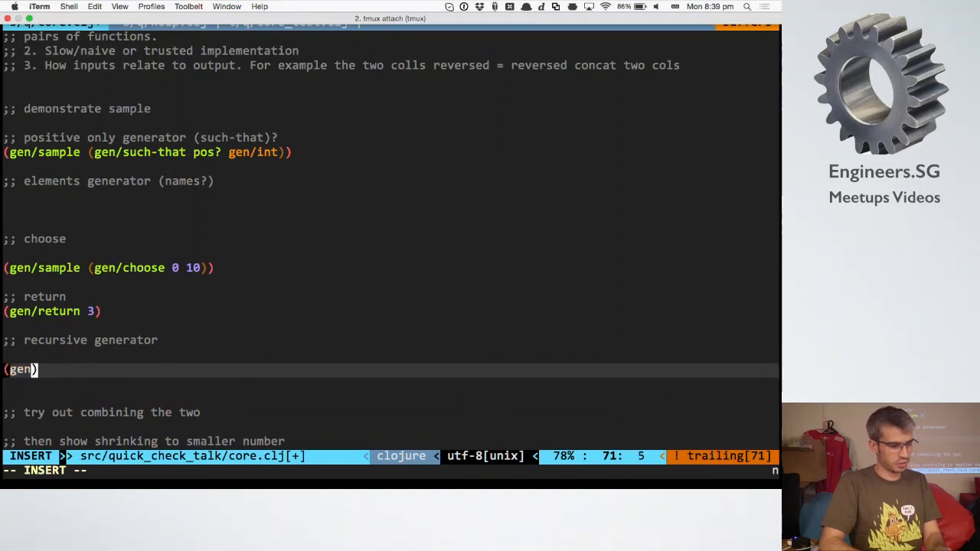
pyautogui.write('/f')
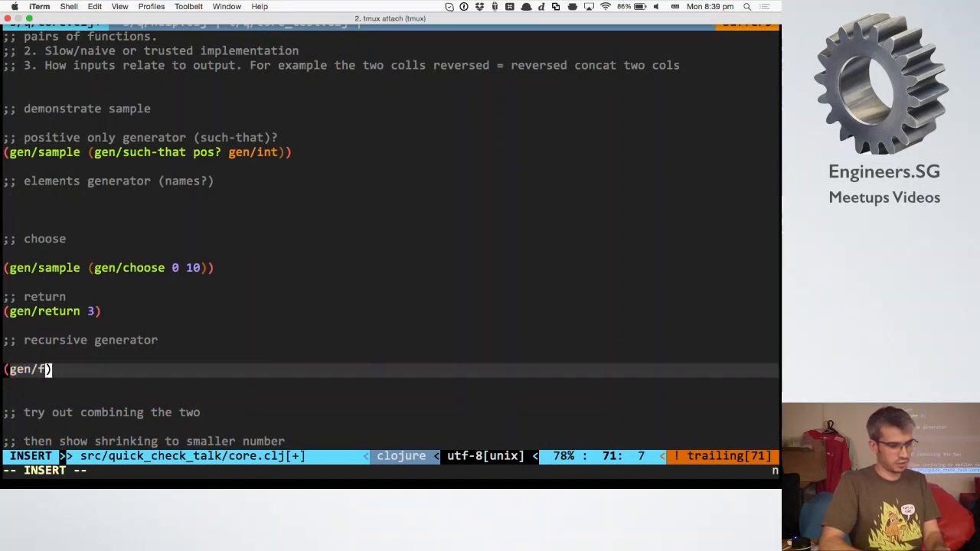
pyautogui.write('map (fn []')
pyautogui.write('(M')
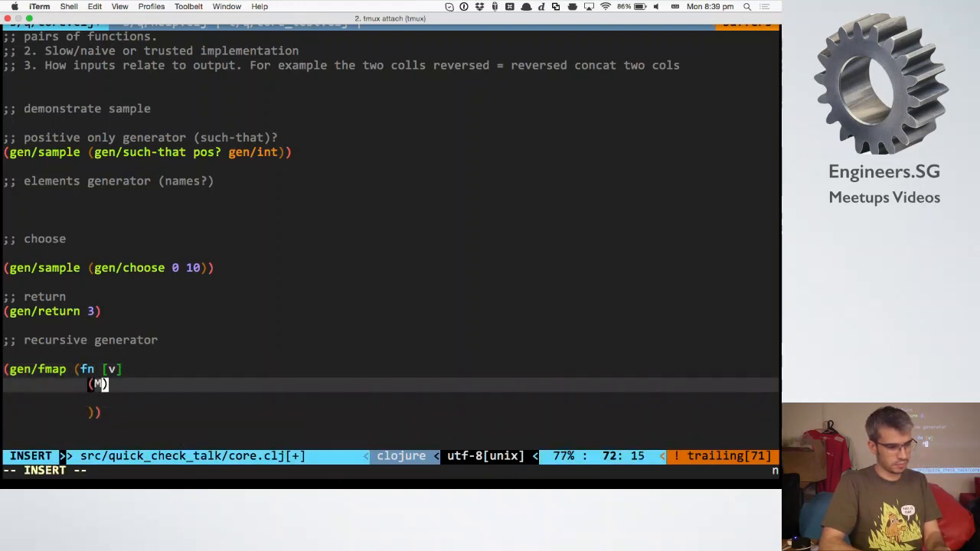
pyautogui.write('ath/pow')
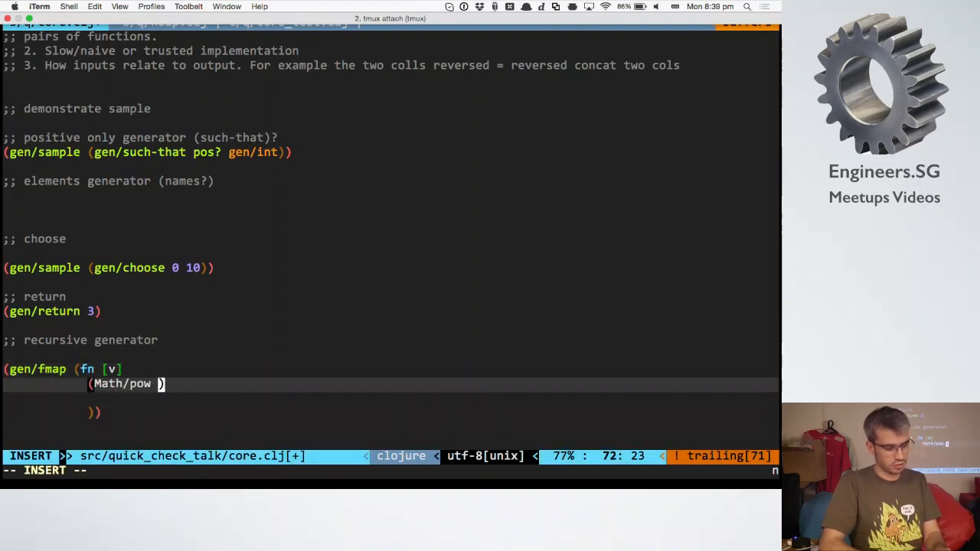
pyautogui.press('Escape')
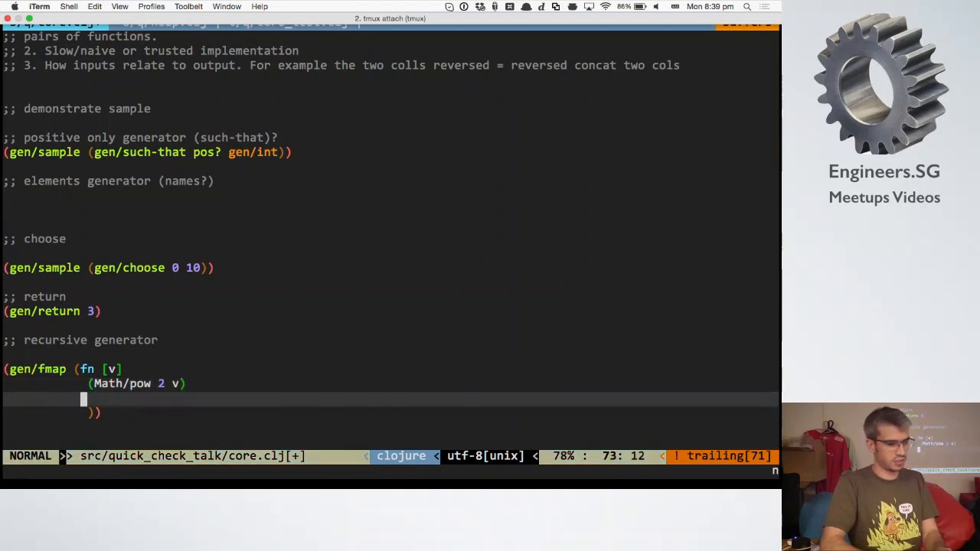
# - Add gen/int after the function and wrap the whole generator in gen/sample
pyautogui.press('i')
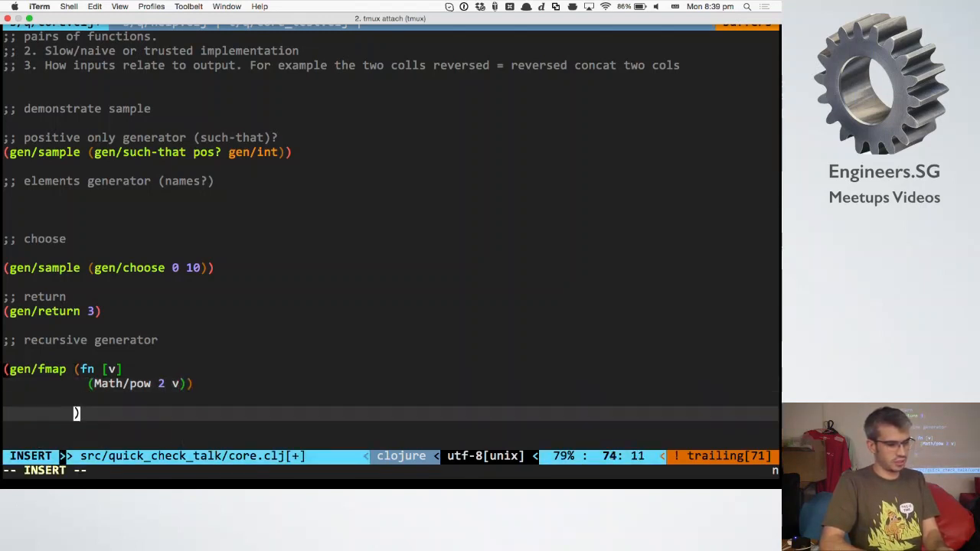
pyautogui.write('(gen/')
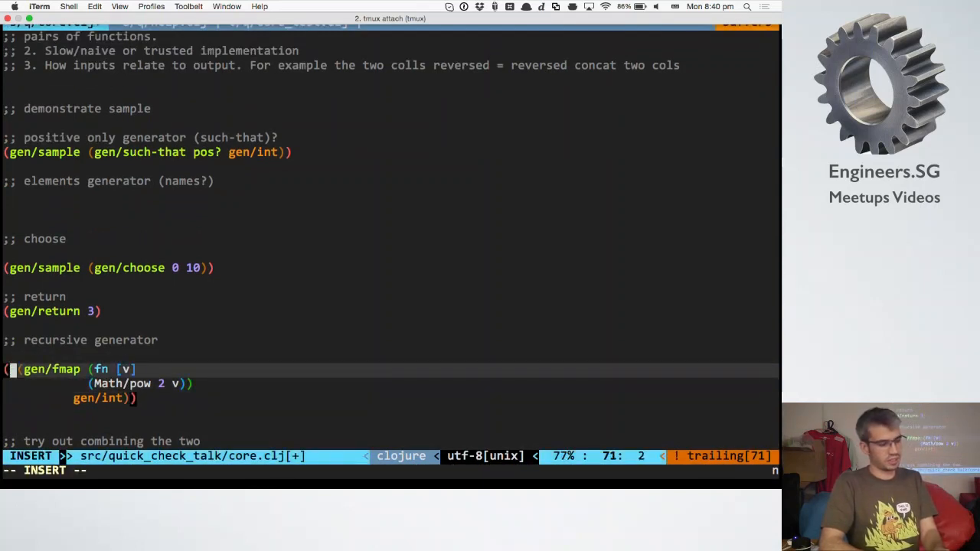
pyautogui.write('(gen/sa')
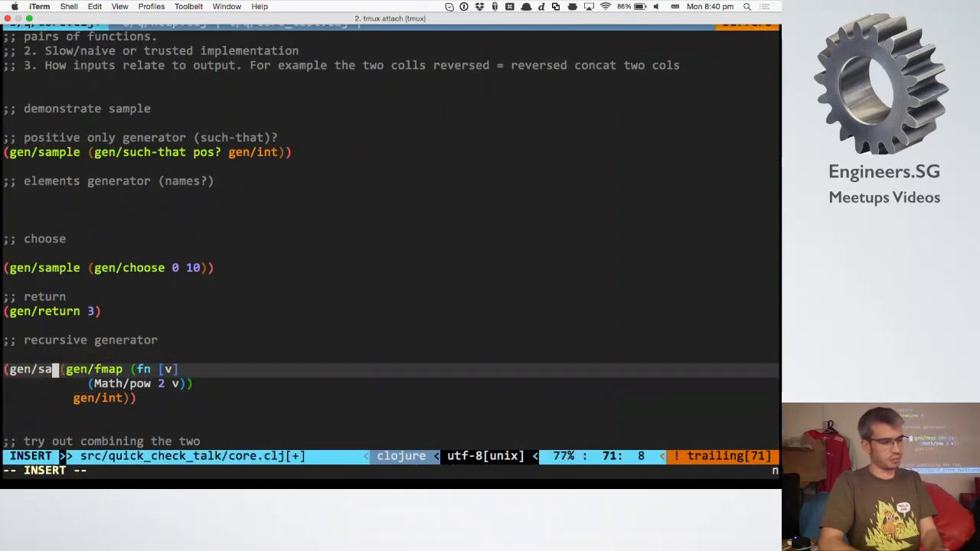
pyautogui.press('escape')
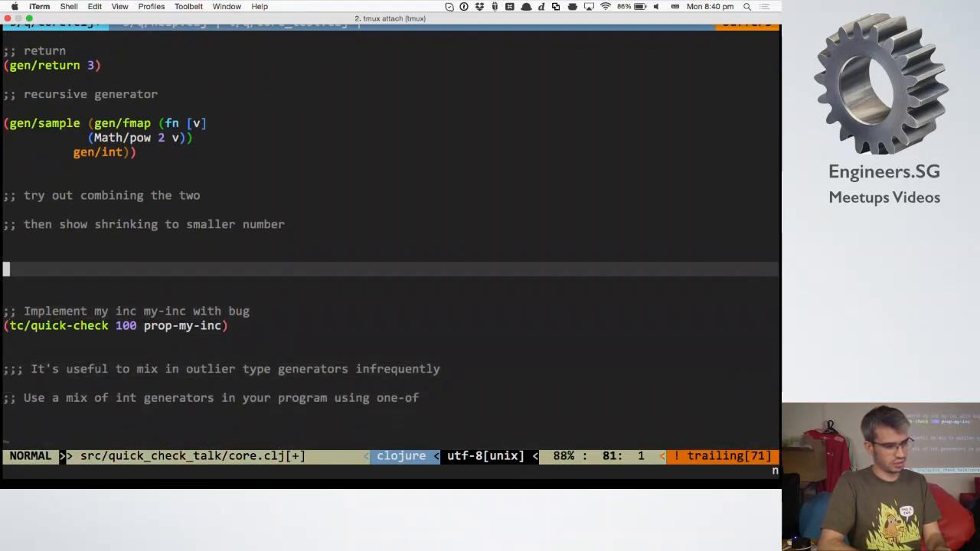
# - Define (defn my-inc [v] (if (= v 0) v (+ 1 v)))
pyautogui.write('(defn )')
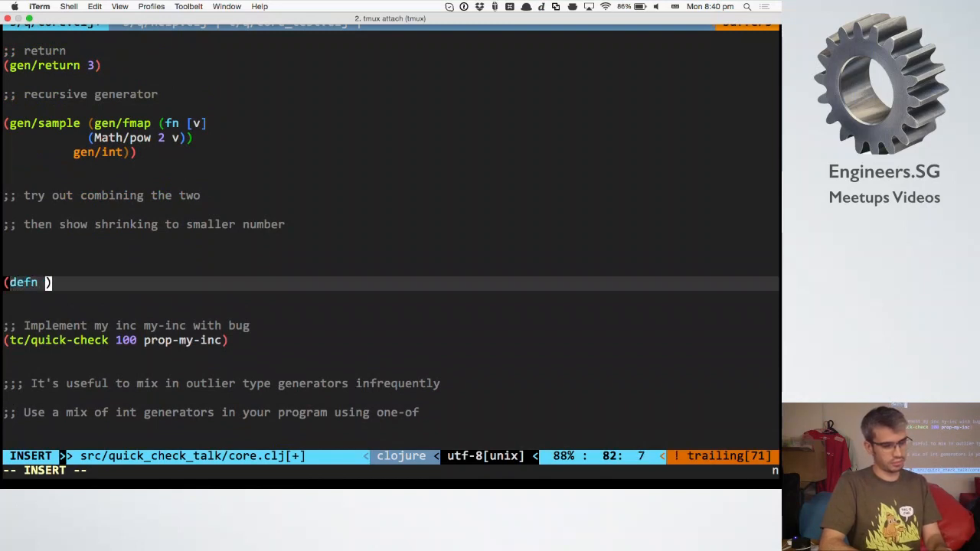
pyautogui.write('my-inc [v')
pyautogui.write('(if ')
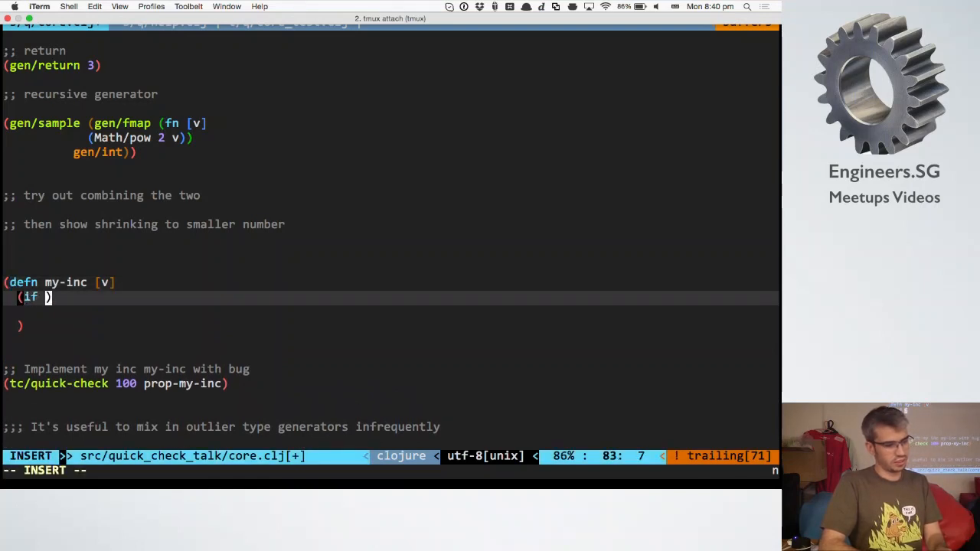
pyautogui.write('(=')
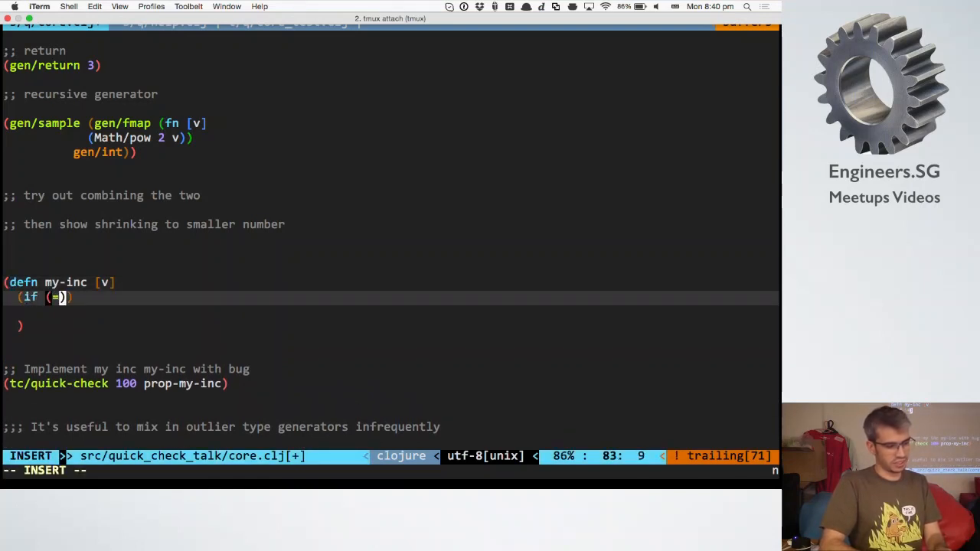
pyautogui.write('v')
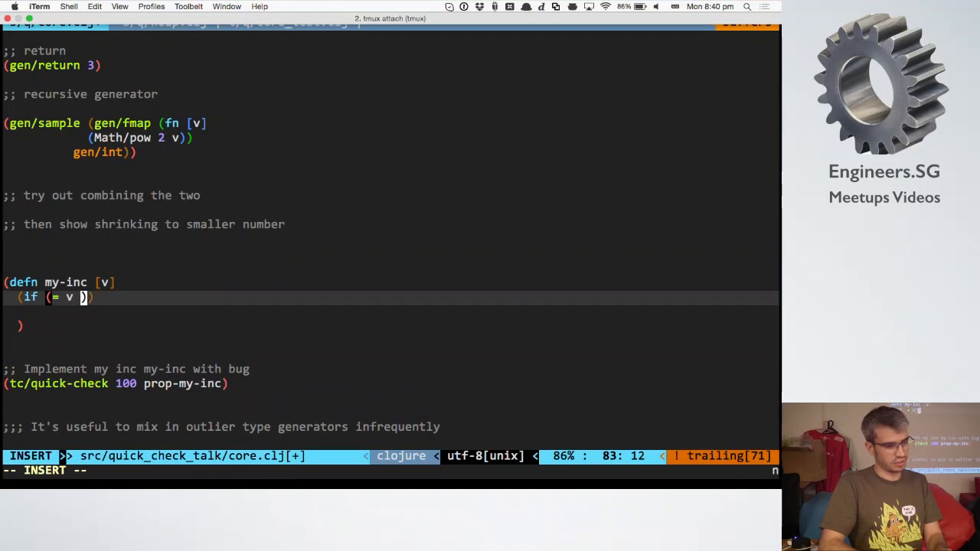
pyautogui.write('0')
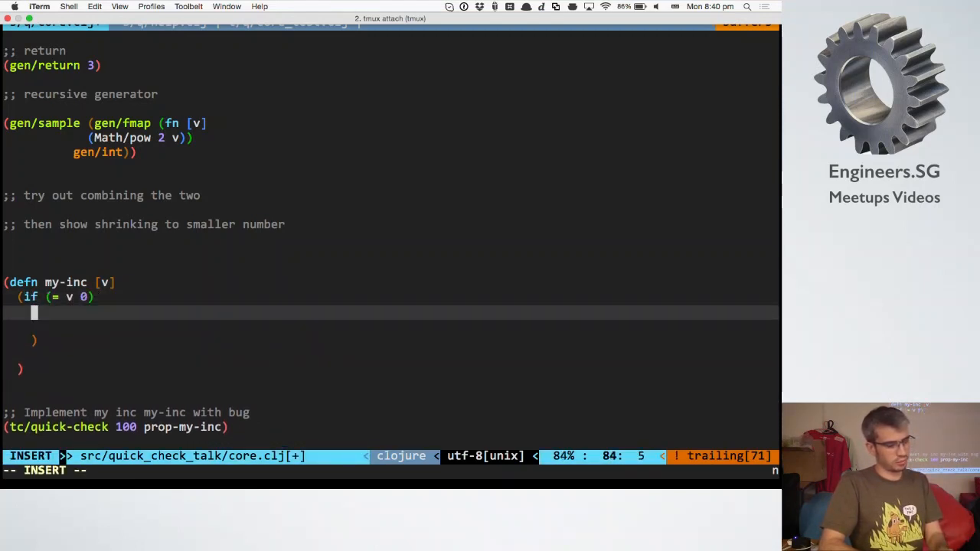
pyautogui.write('v')
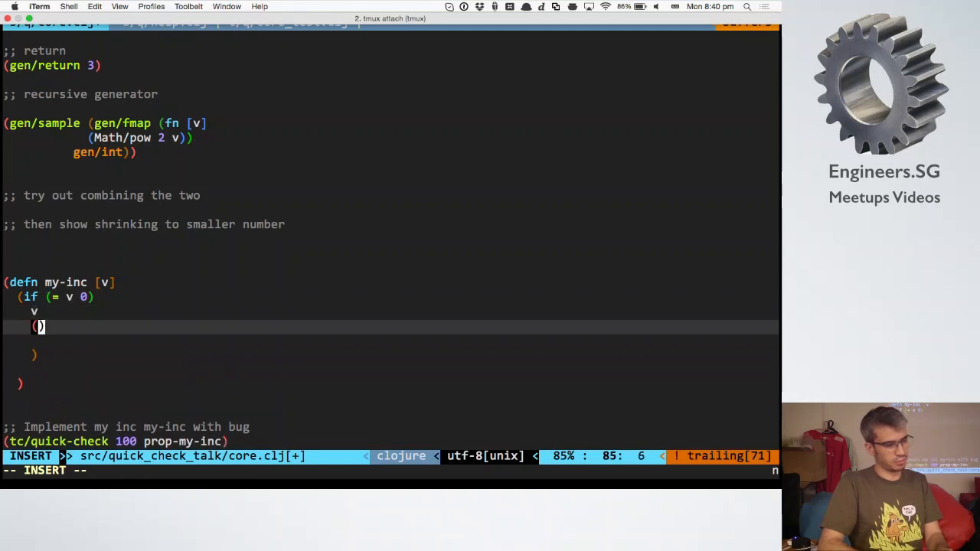
pyautogui.write('+ 1 v')
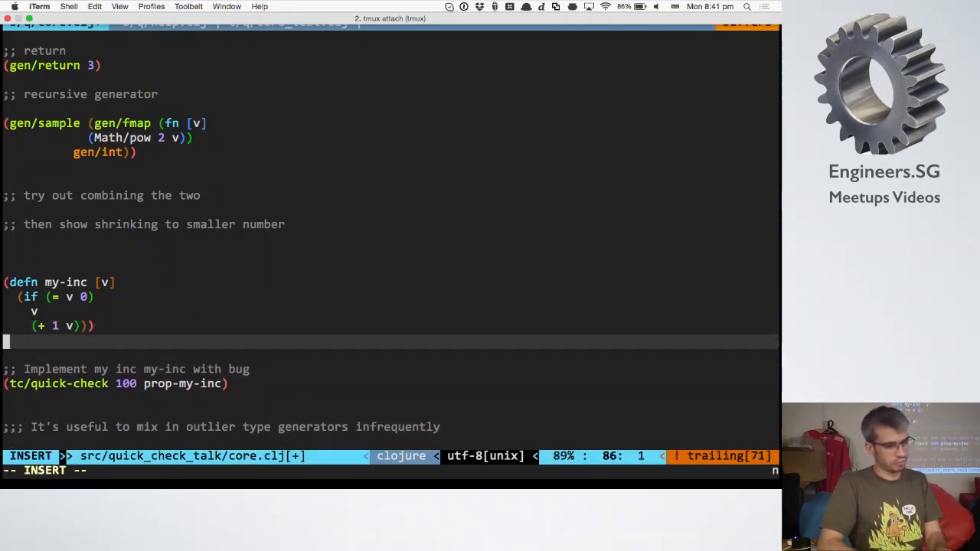
# - Write prop-my-inc as (prop/for-all [v gen/int] (> (my-inc v) v)), modelled on prop-no-42
pyautogui.press('Escape')
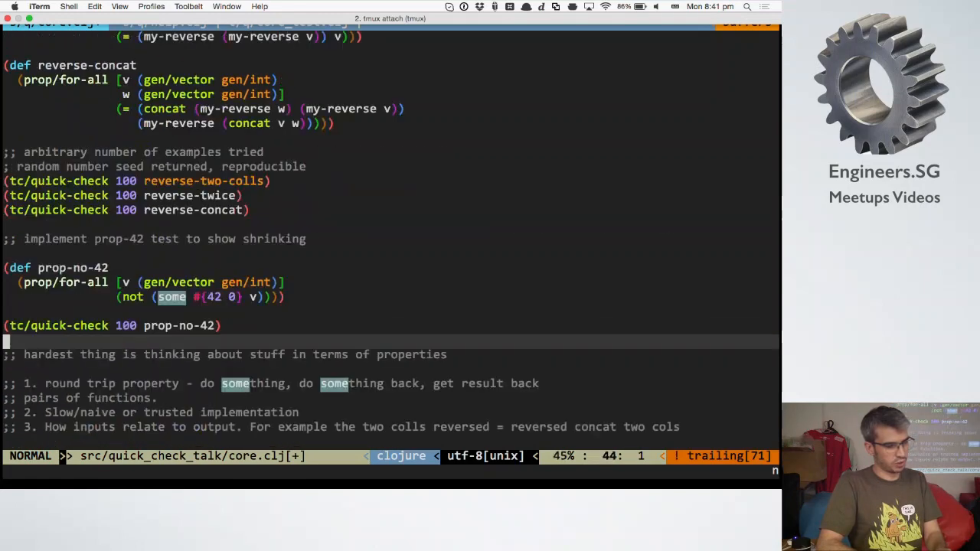
pyautogui.scroll(-3)
pyautogui.write('(> ')
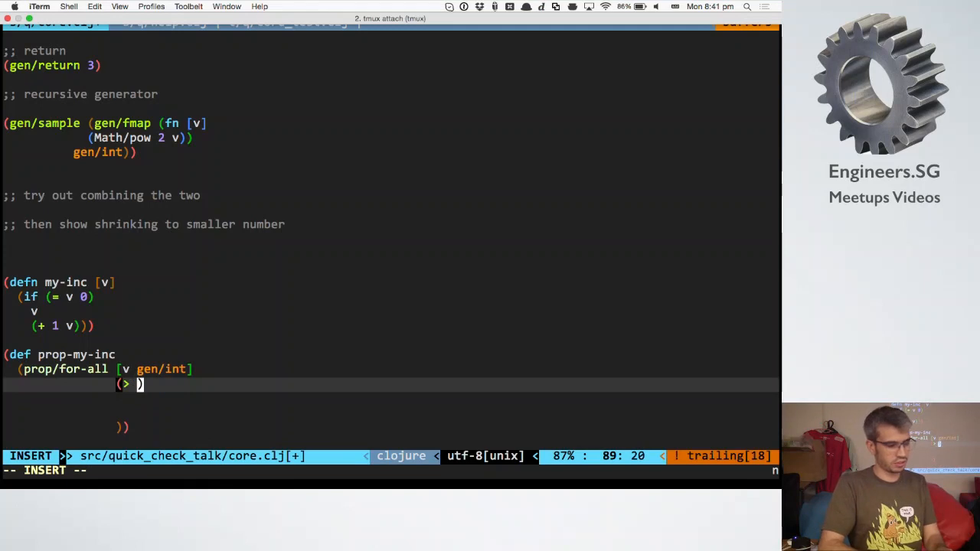
pyautogui.write('v (my-inc v')
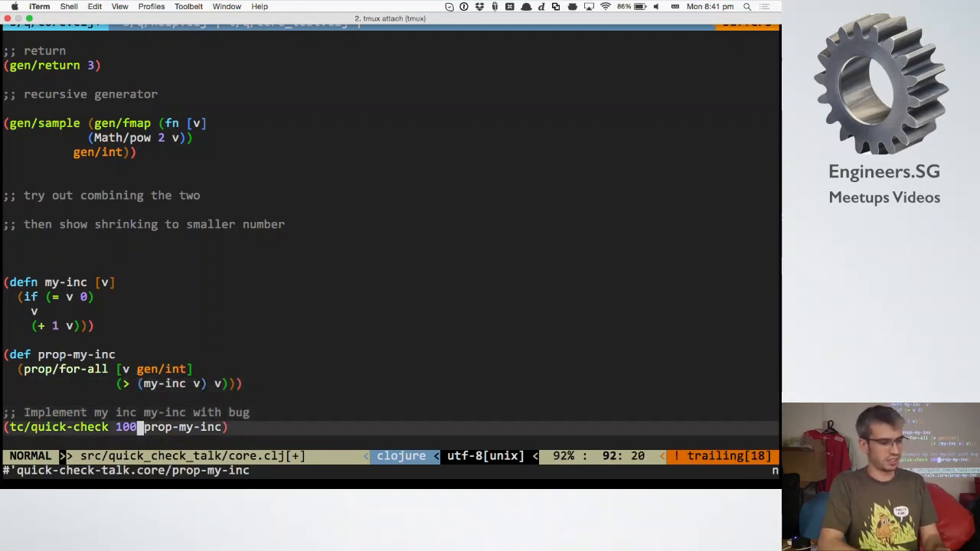
# - Run tc/quick-check on prop-my-inc, which fails with smallest case 0, and dismiss the result
pyautogui.press('enter')
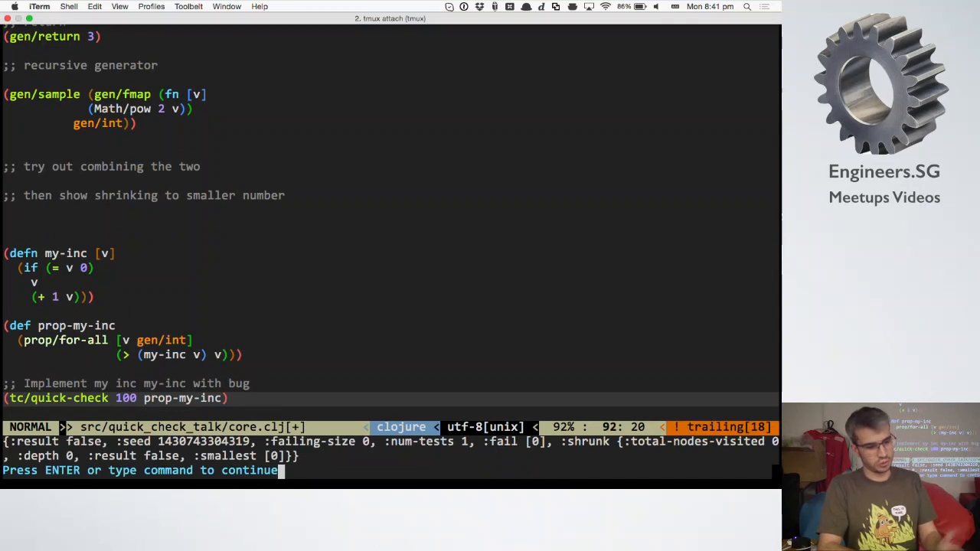
pyautogui.press('enter')
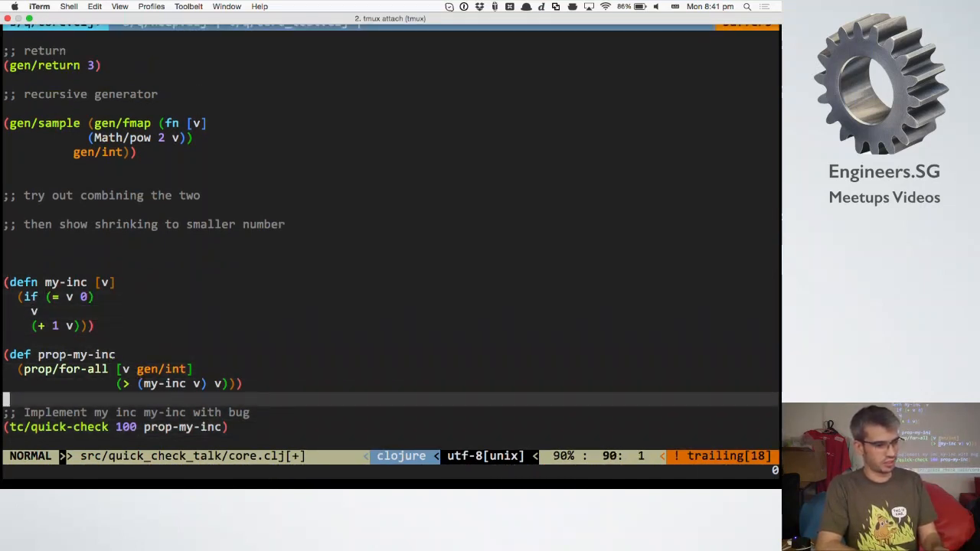
pyautogui.scroll(-3)
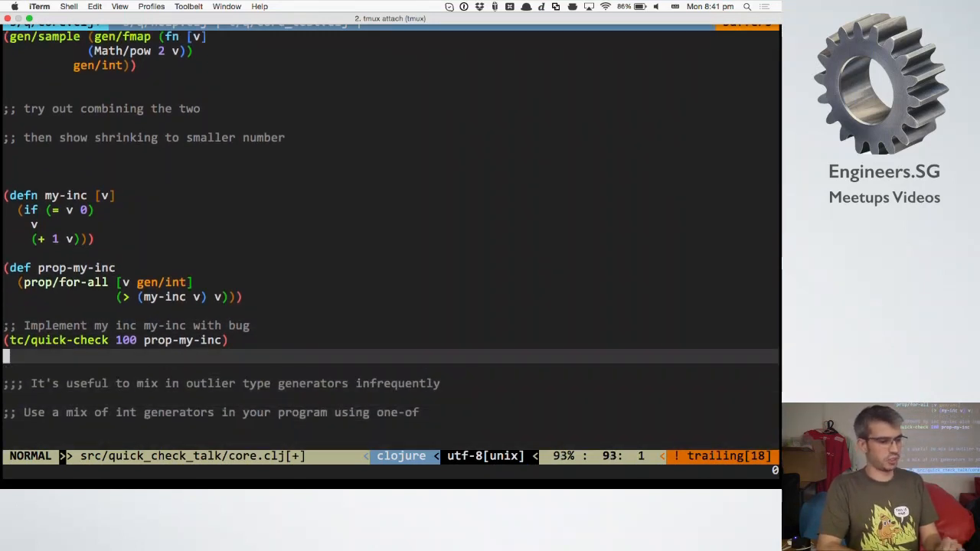
# - Fix the gen/one-of vector and its gen/sample in core.clj, dismissing the arity error, then move to core_test.clj
pyautogui.write('(gen')
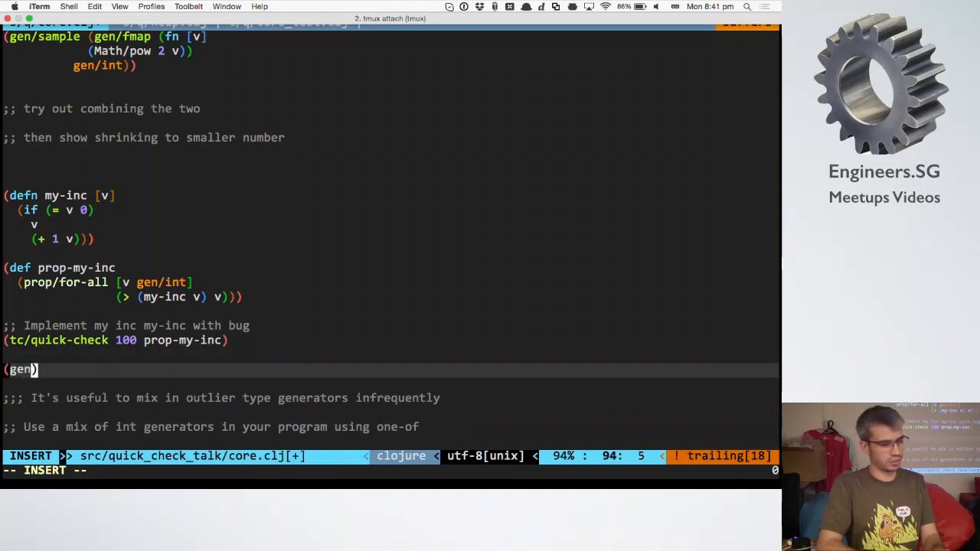
pyautogui.write('/one-')
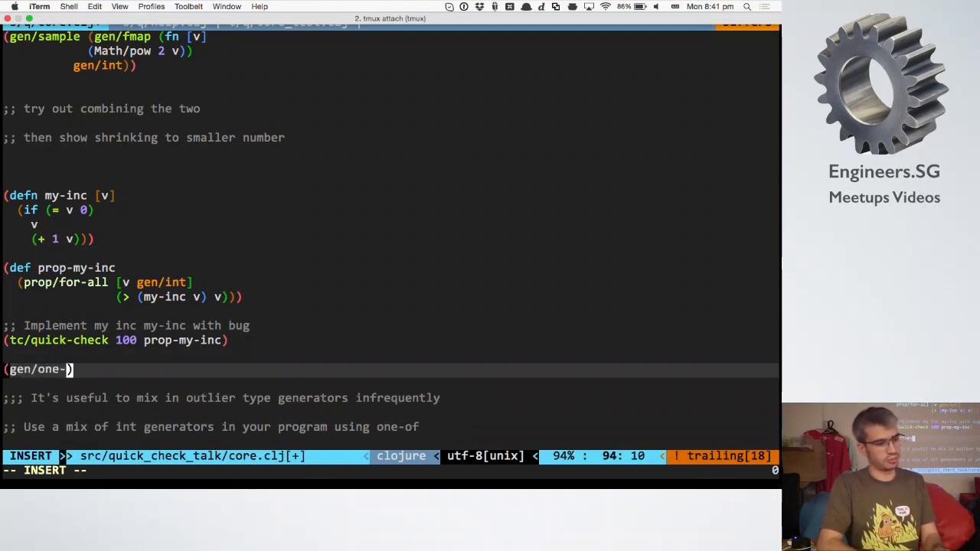
pyautogui.write('of')
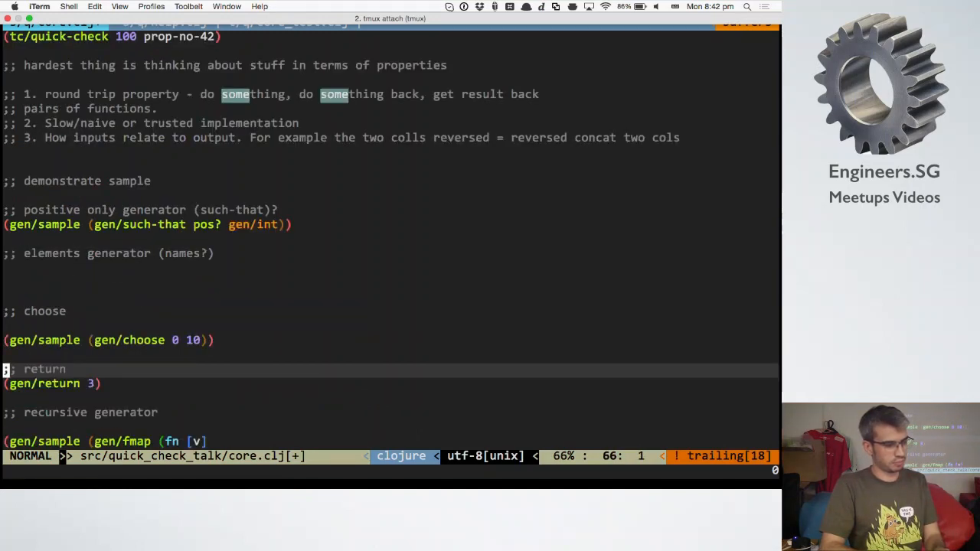
pyautogui.scroll(-3)
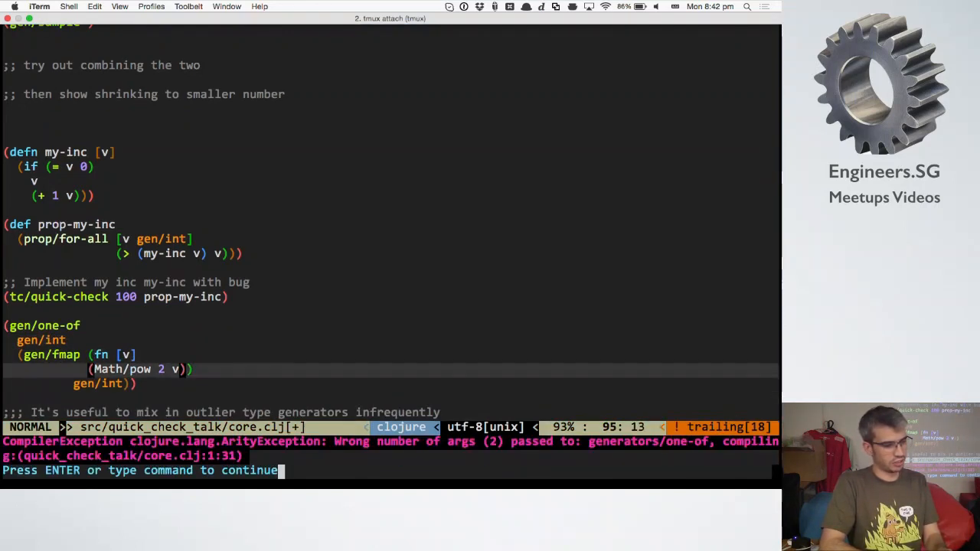
pyautogui.write('[ ')
pyautogui.press('enter')
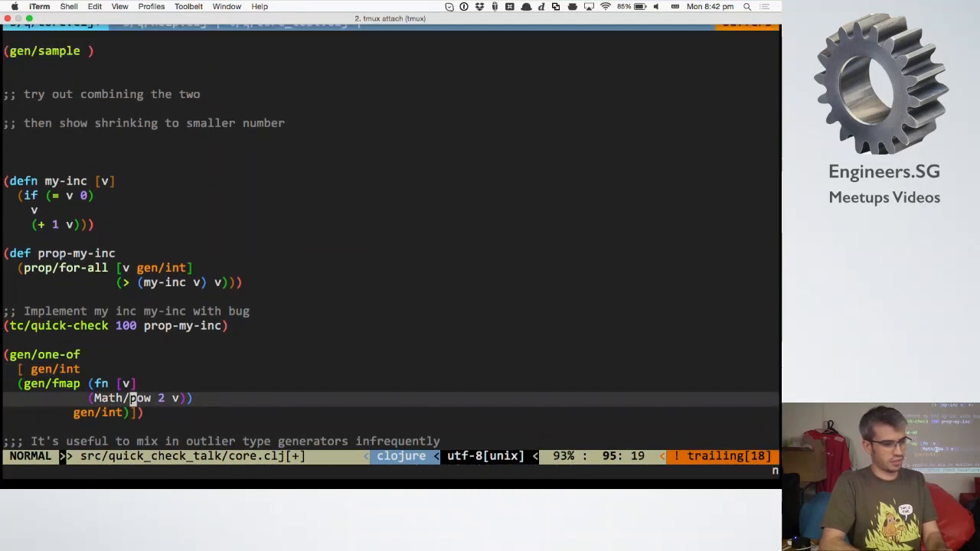
pyautogui.write('(gen/sa')
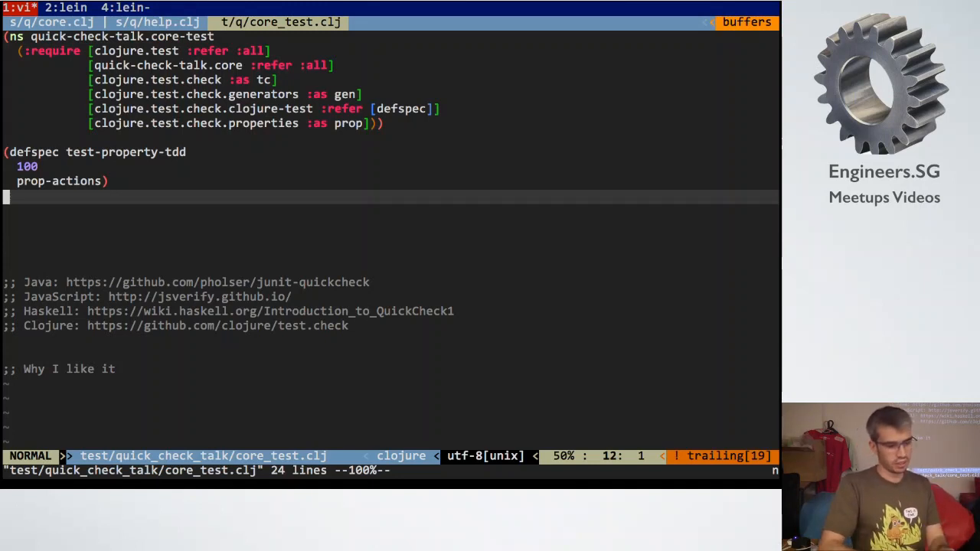
# - Open space above the defspec and start a (def ...) generator definition
pyautogui.press('k')
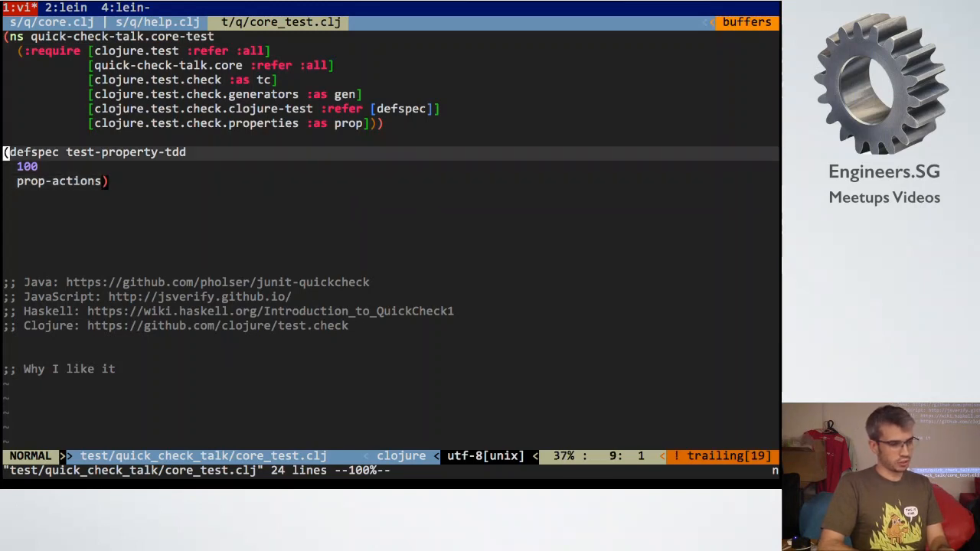
pyautogui.press('O')
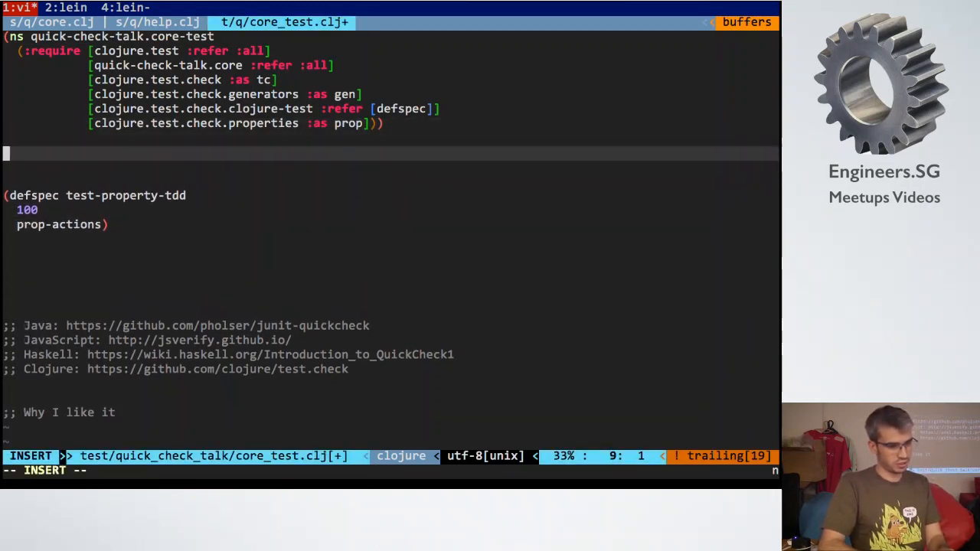
pyautogui.press('Escape')
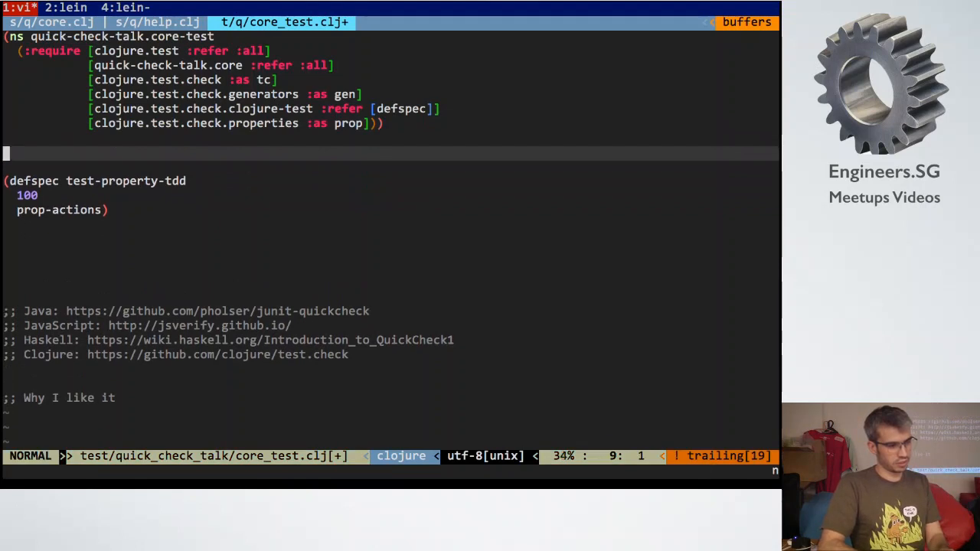
pyautogui.write('(def )')
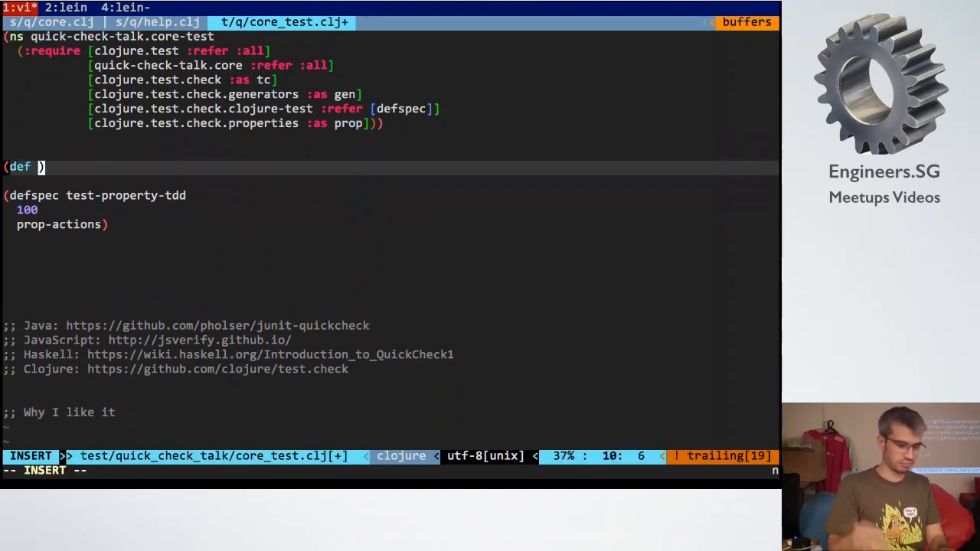
pyautogui.write('sample-')
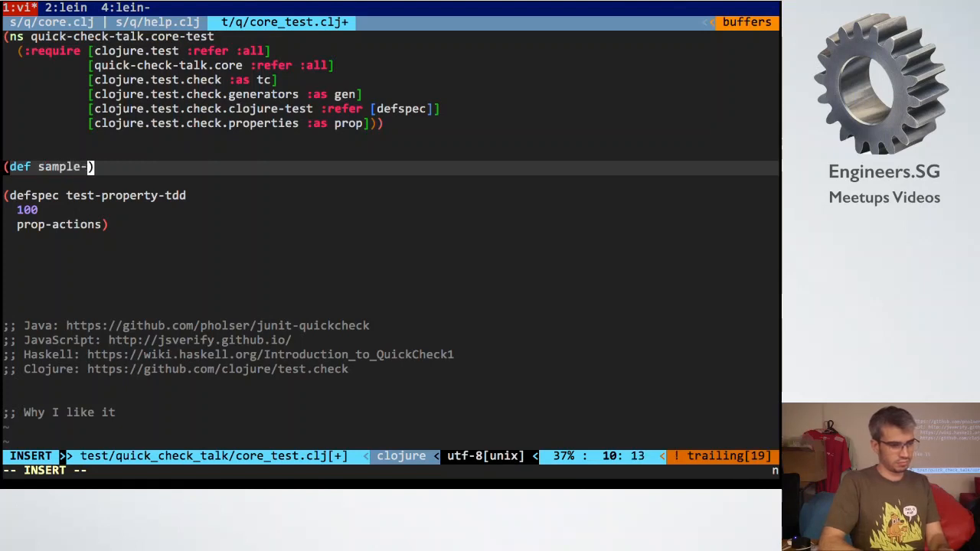
pyautogui.write('generator')
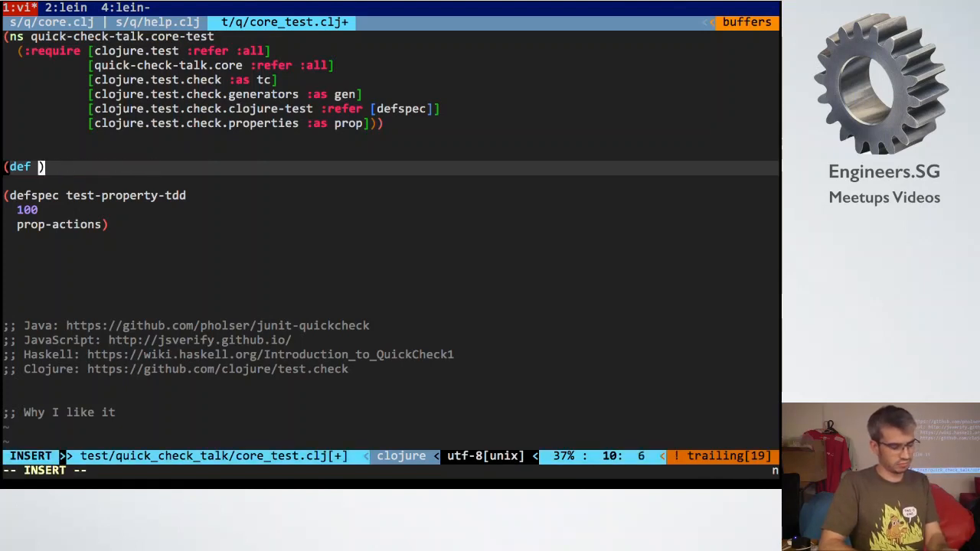
pyautogui.write('sample-generator')
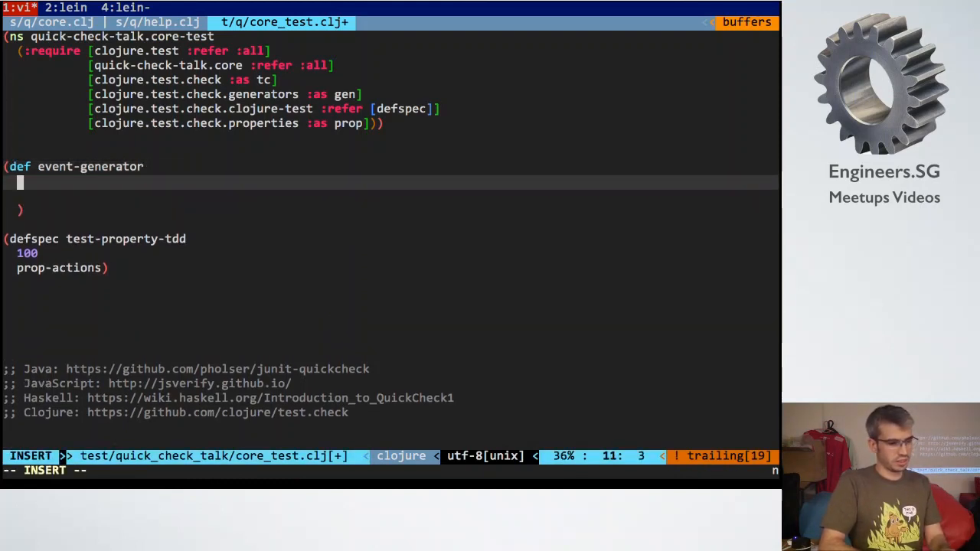
# - Complete event-generator as (gen/return [:ping :sensor1])
pyautogui.write('(gen')
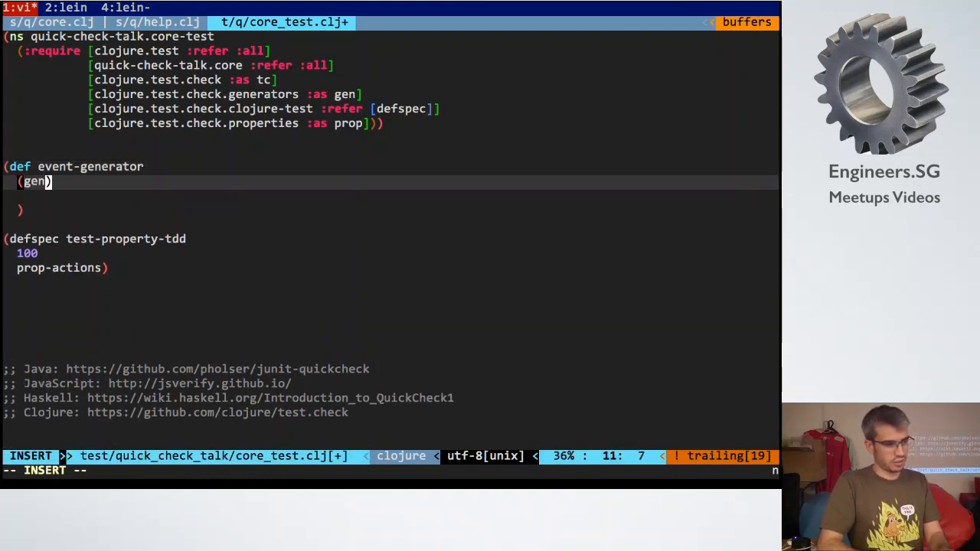
pyautogui.write('/f')
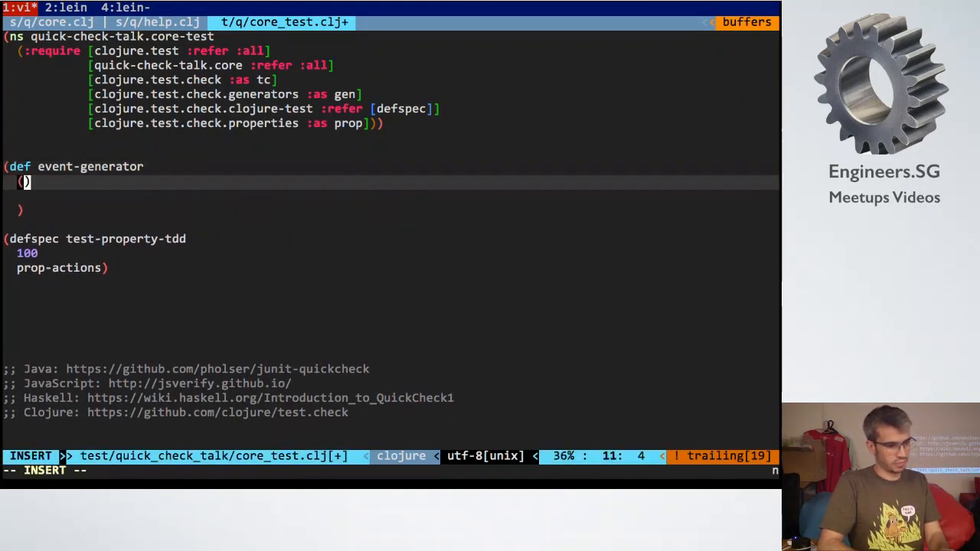
pyautogui.write('gen/return [:a')
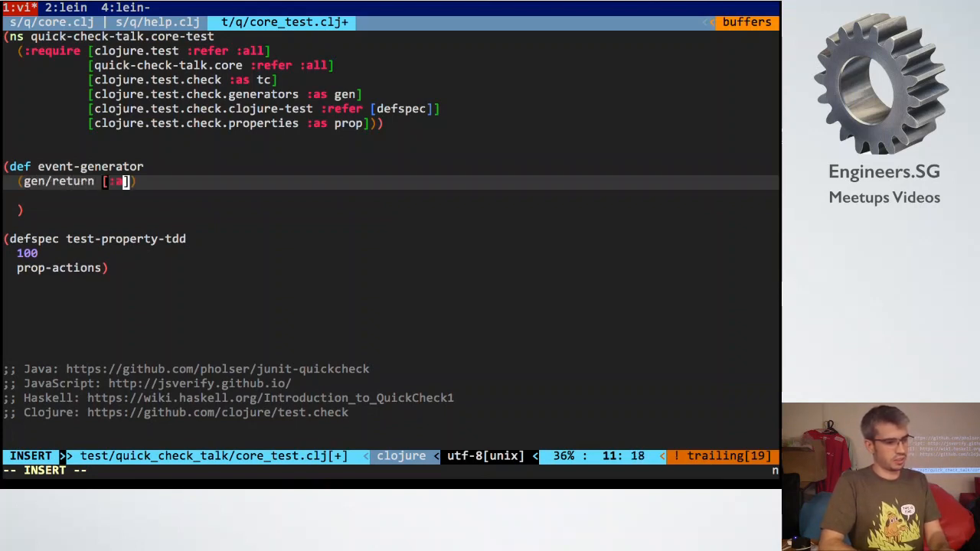
pyautogui.write('ensor1')
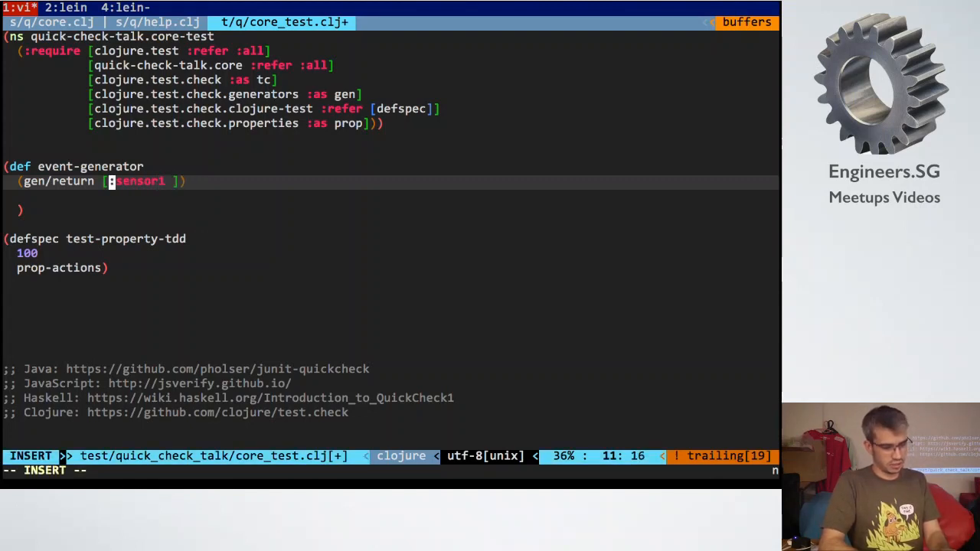
pyautogui.write('e')
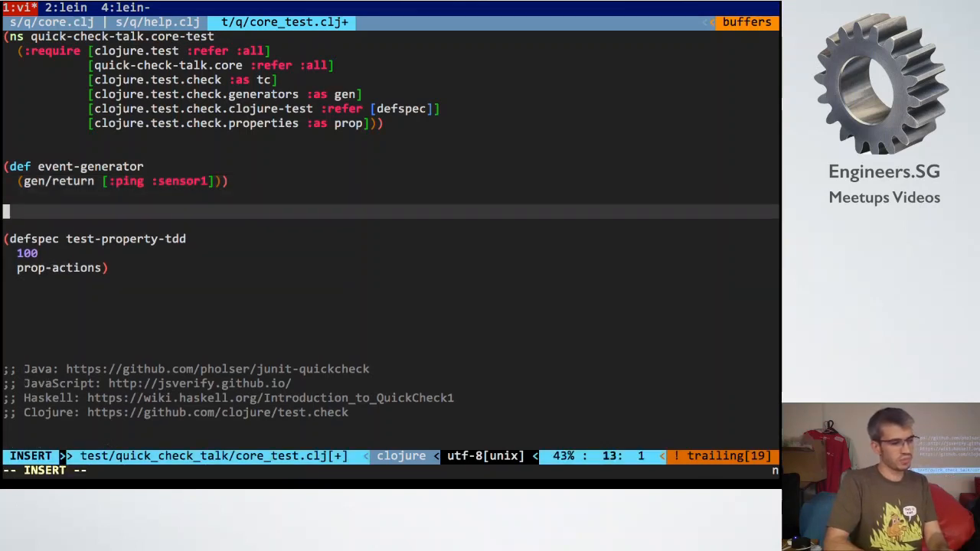
pyautogui.press('Escape')
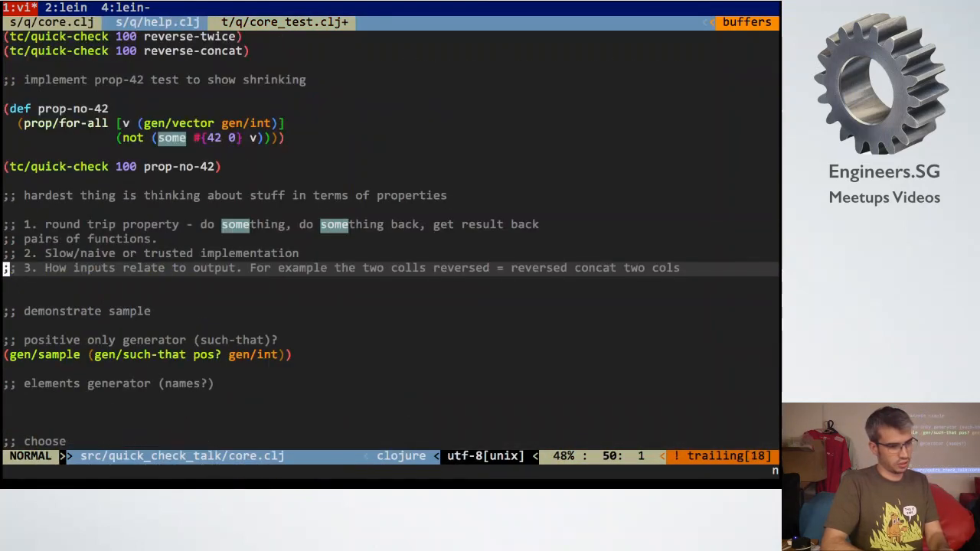
# - Paste the prop-no-42 form into core_test.clj and rename it prop-pos-or-zero
pyautogui.click(156, 22)
pyautogui.write('(def prop-p')
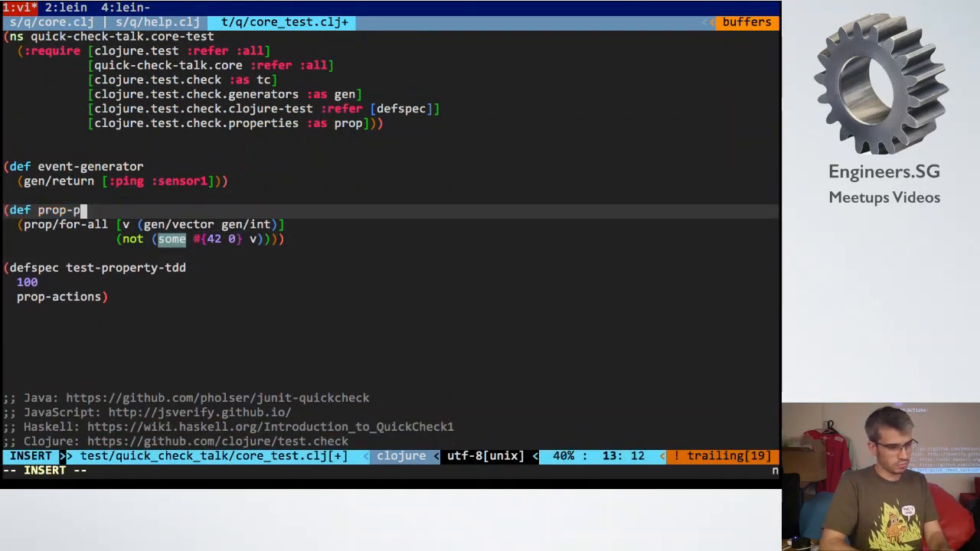
pyautogui.press('Escape')
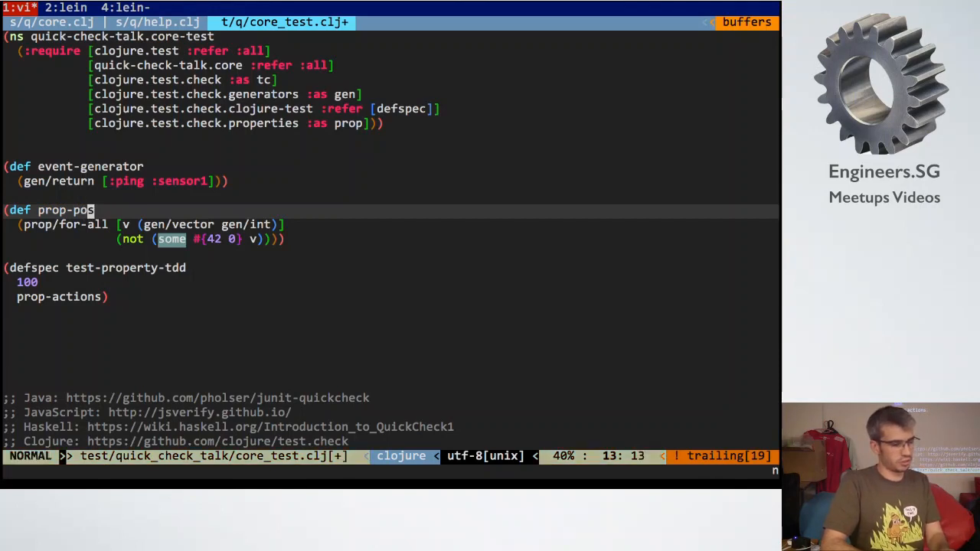
pyautogui.write('-o')
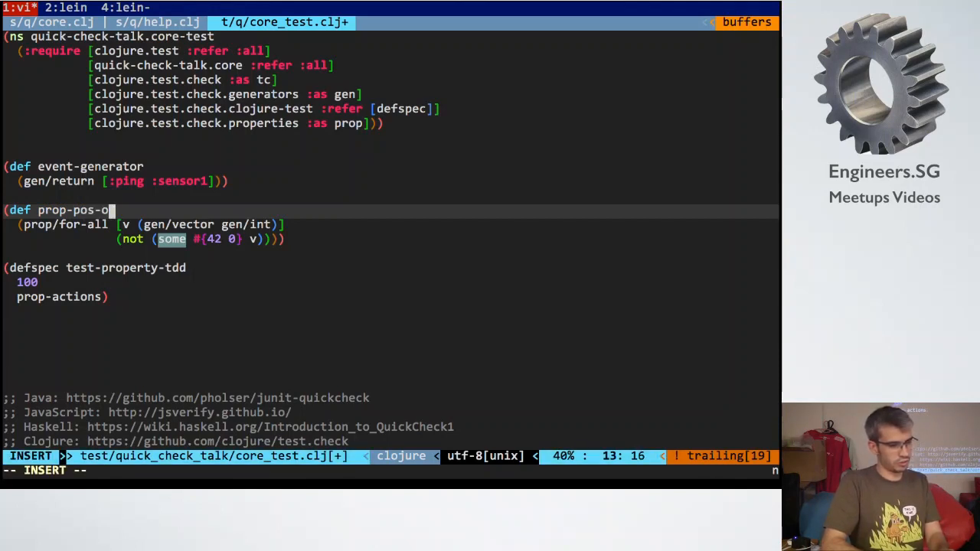
pyautogui.write('r-zero')
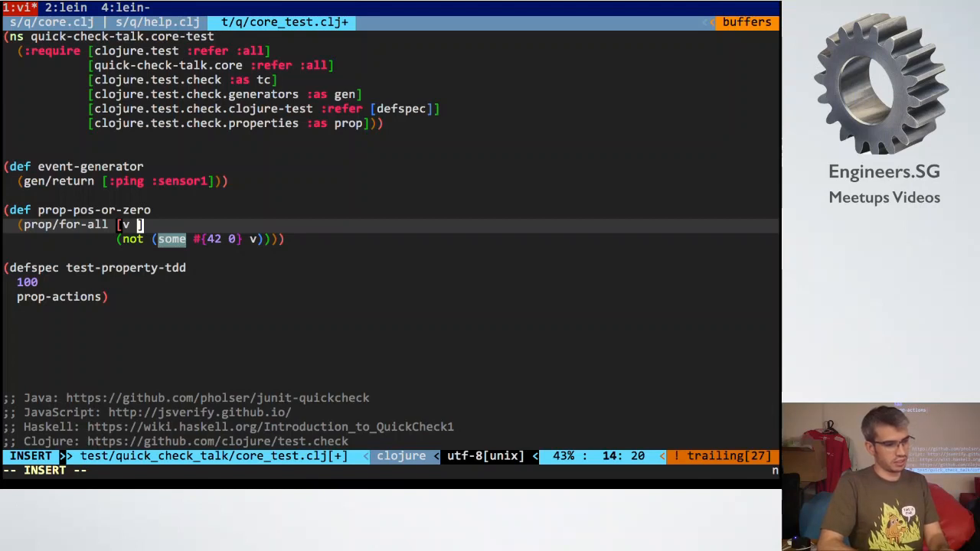
pyautogui.write('event-generator')
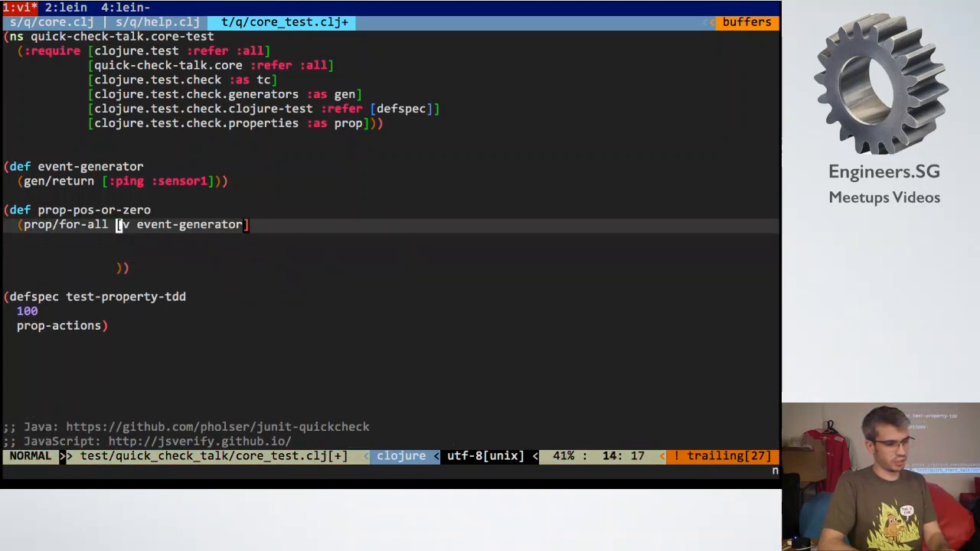
# - Draw v from (gen/vector event-generator) and make the body (reduce handle-event v)
pyautogui.write('(handle')
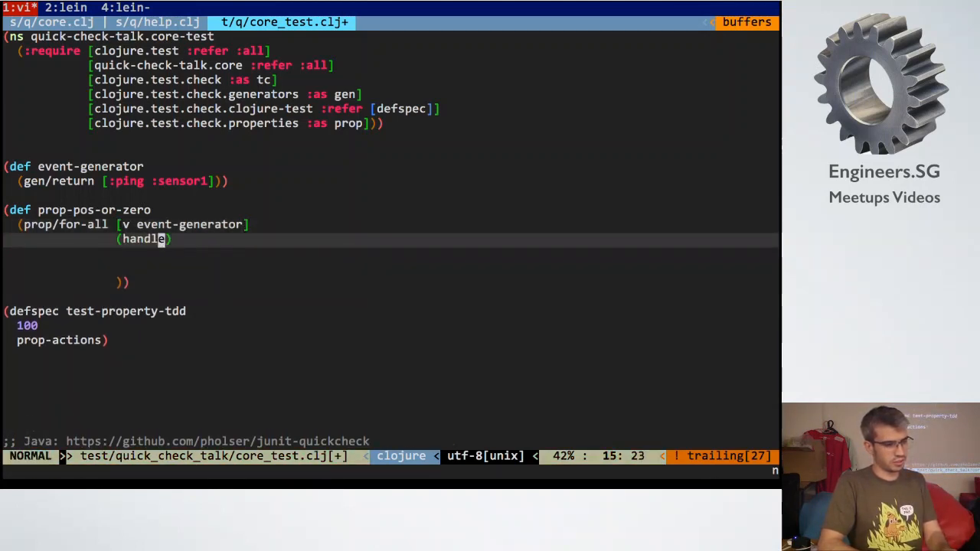
pyautogui.write('-event')
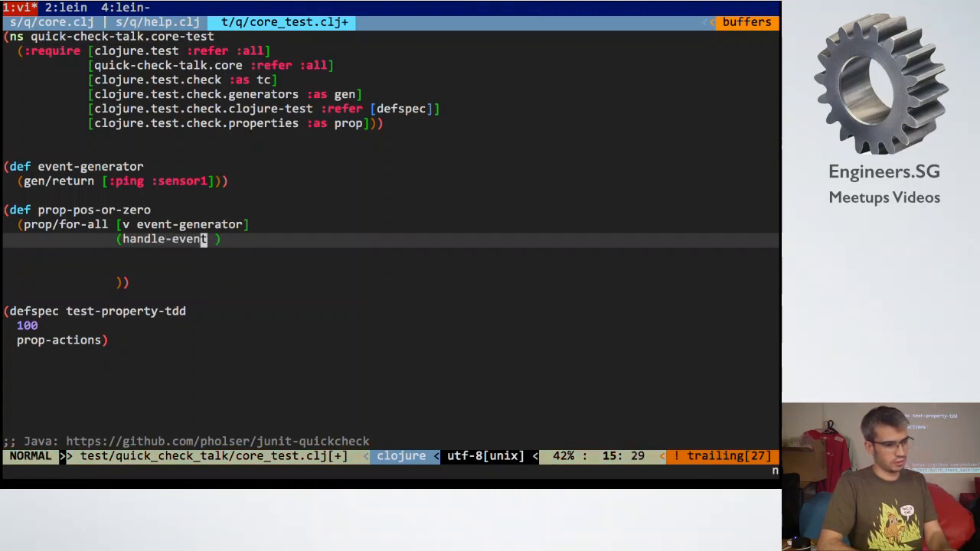
pyautogui.write('reduce')
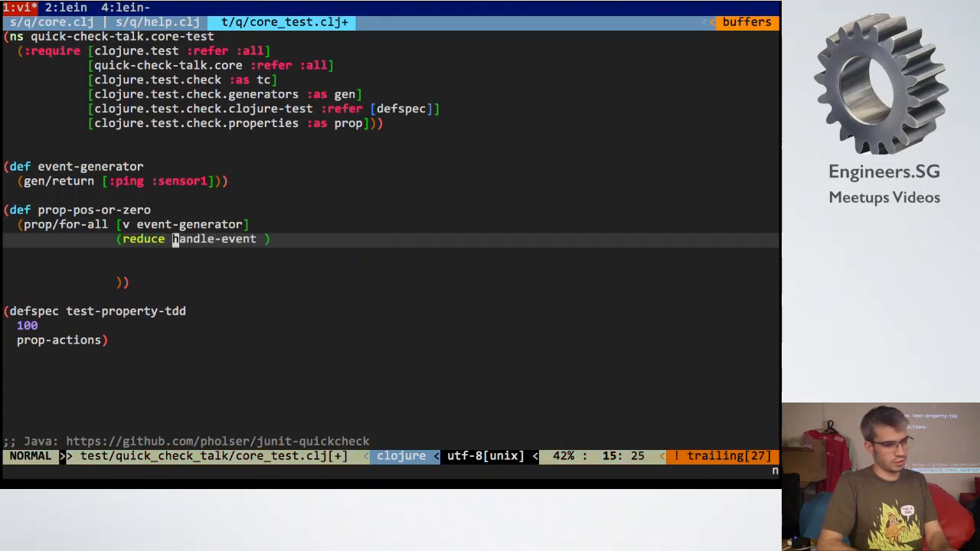
pyautogui.write('v')
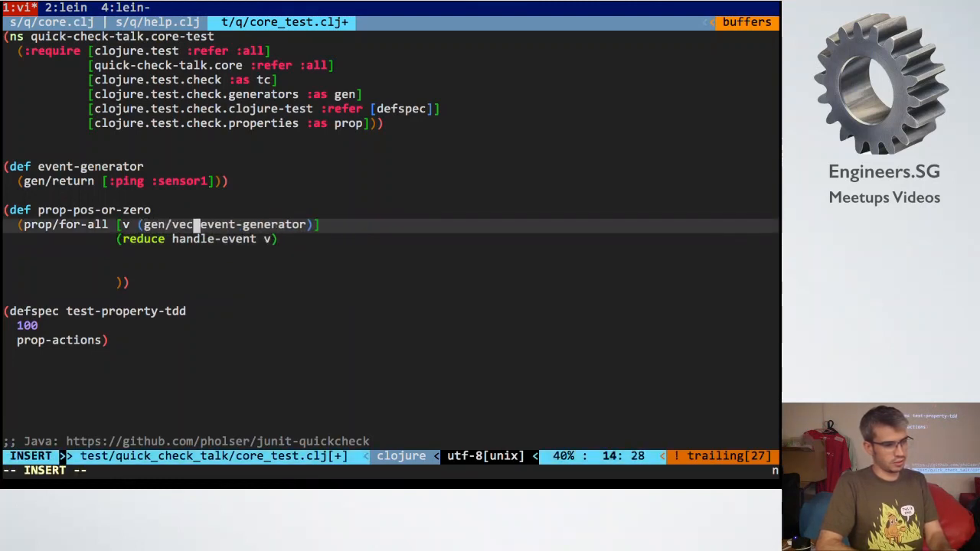
pyautogui.press('Escape')
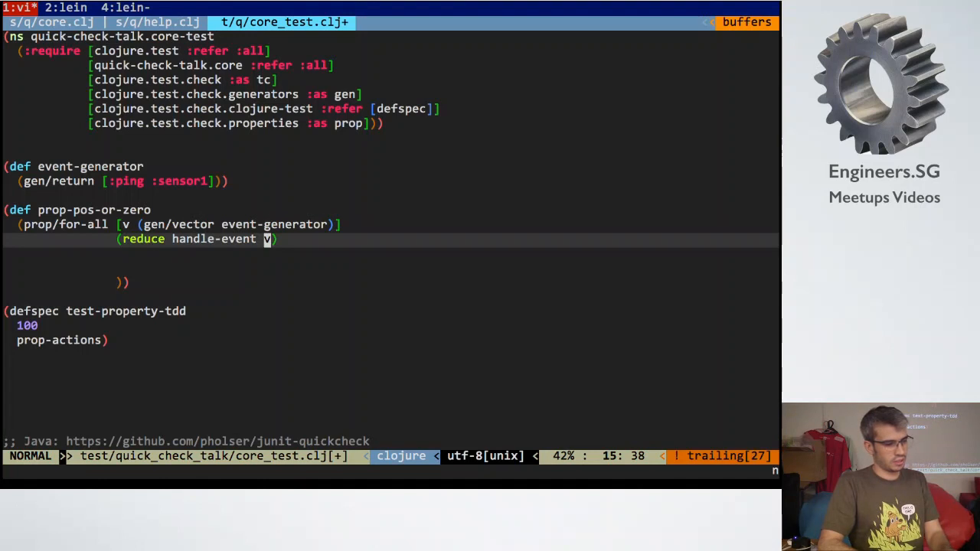
# - Add an empty initial map to reduce and start (defn handle-event [counts v] ...)
pyautogui.press('i')
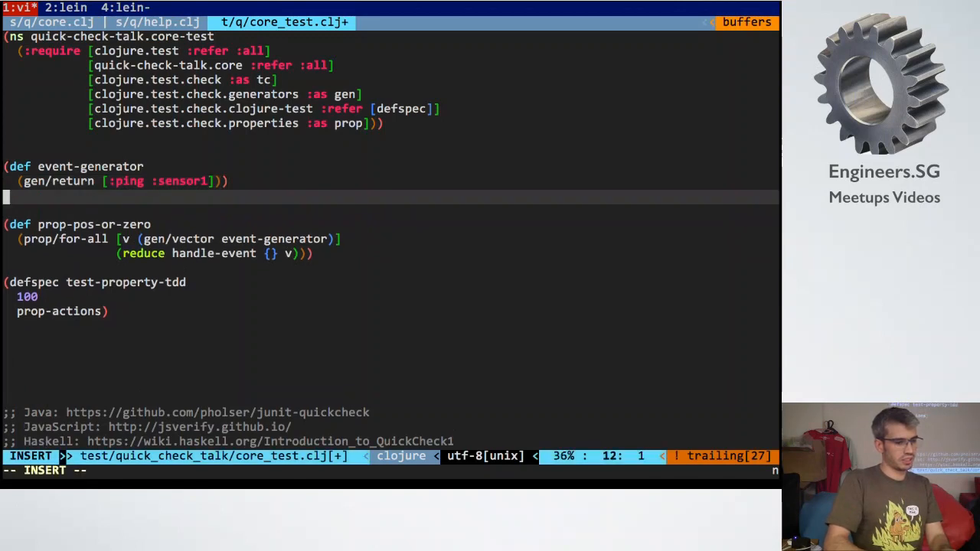
pyautogui.write('(defn')
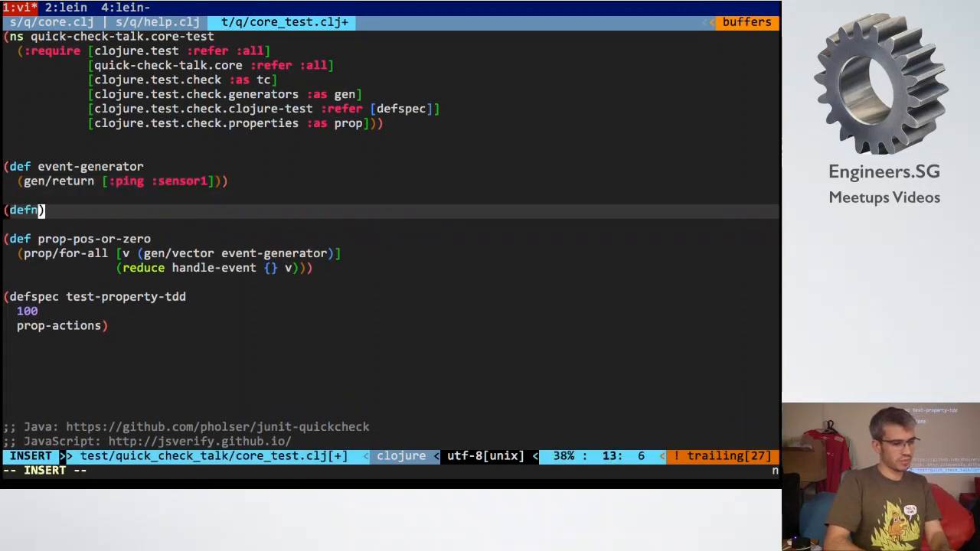
pyautogui.write('hald')
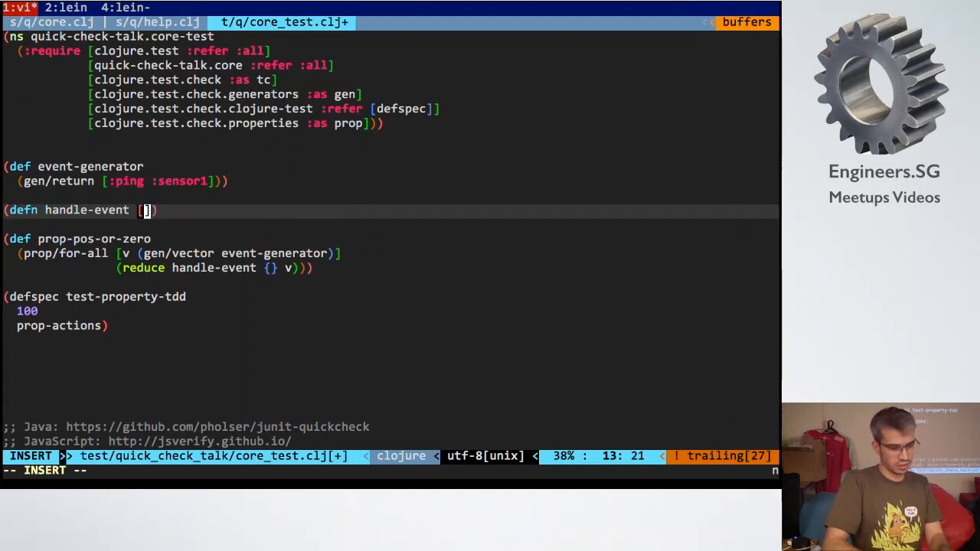
pyautogui.write('c')
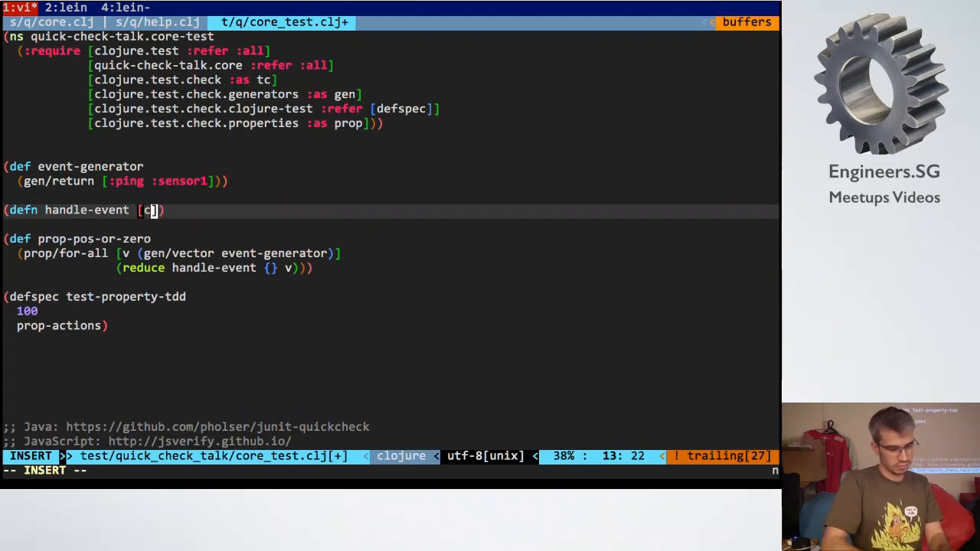
pyautogui.press('BackSpace')
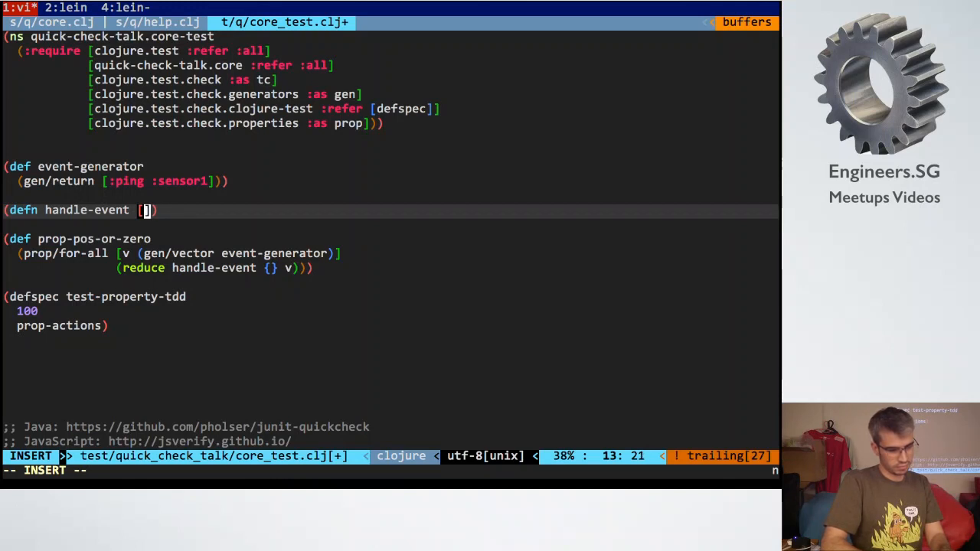
pyautogui.write('counts v')
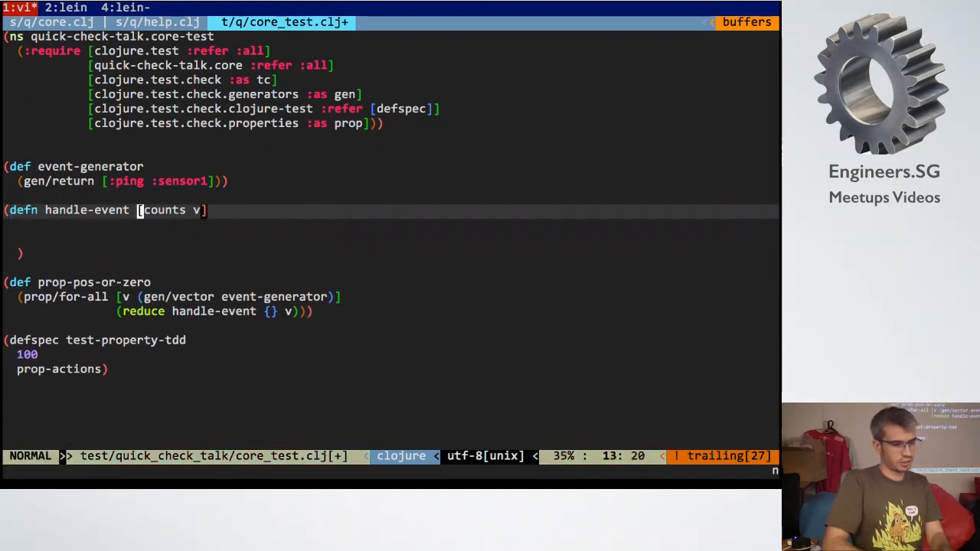
pyautogui.write('[')
pyautogui.click(390, 224)
pyautogui.write('(if ')
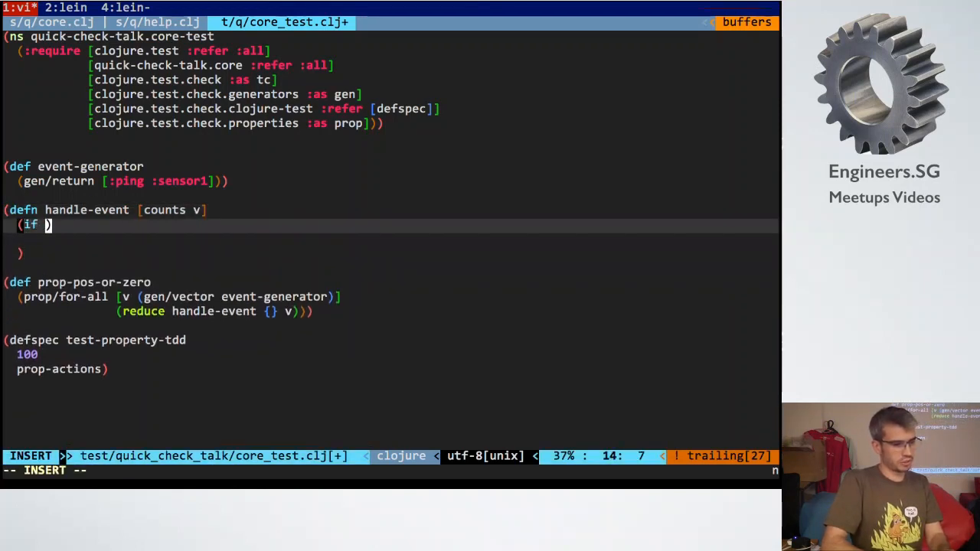
# - Write the body (if (= (first v) :ping) (+ 1 (get counts v)) counts)
pyautogui.write('(')
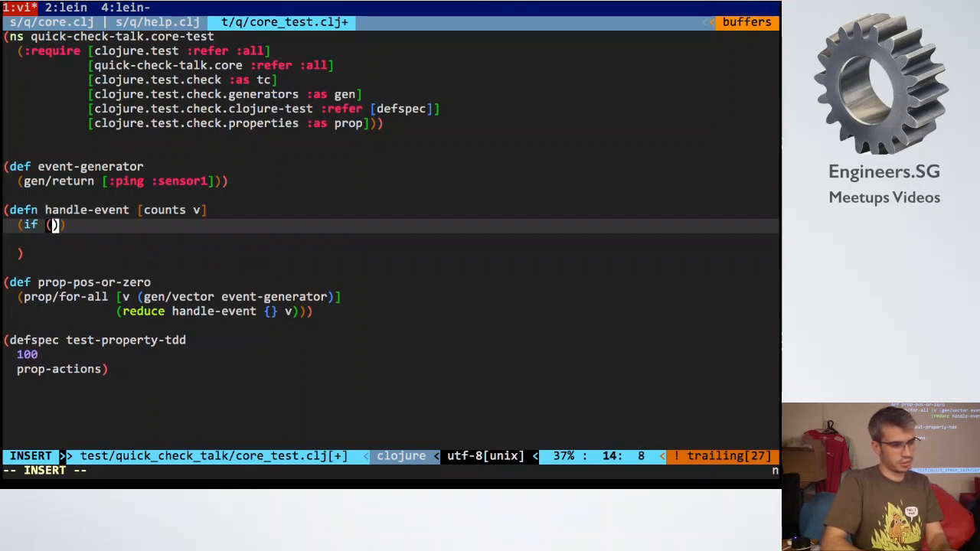
pyautogui.write('=')
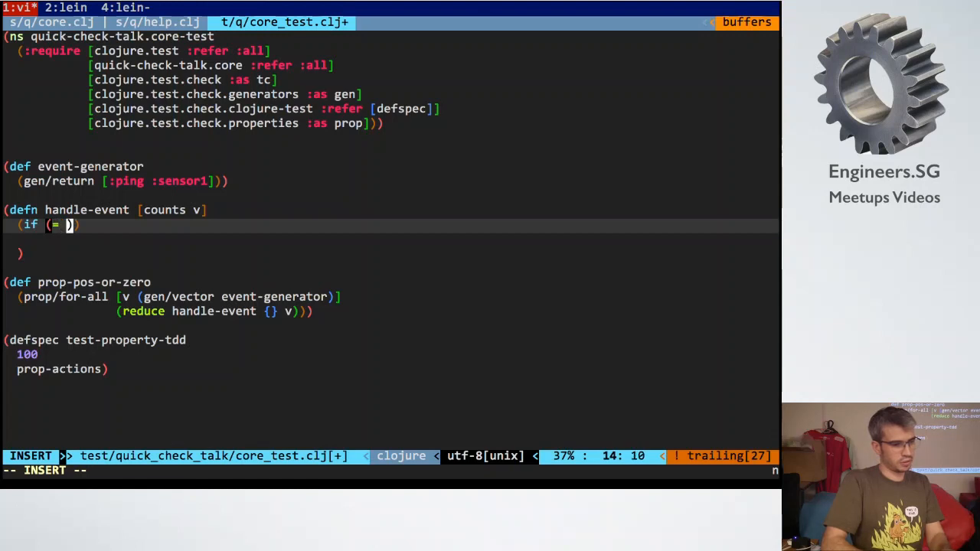
pyautogui.write('(first v')
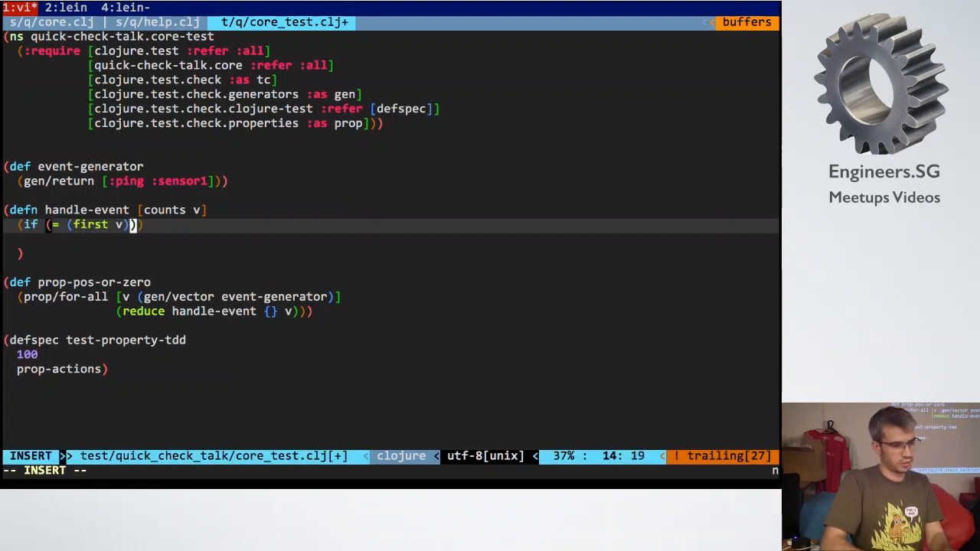
pyautogui.write(':ping')
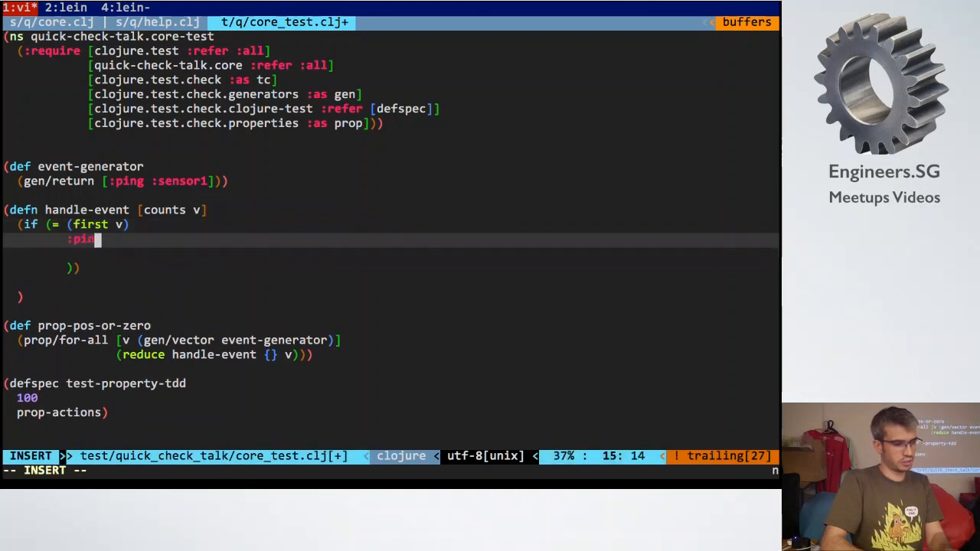
pyautogui.press('Escape')
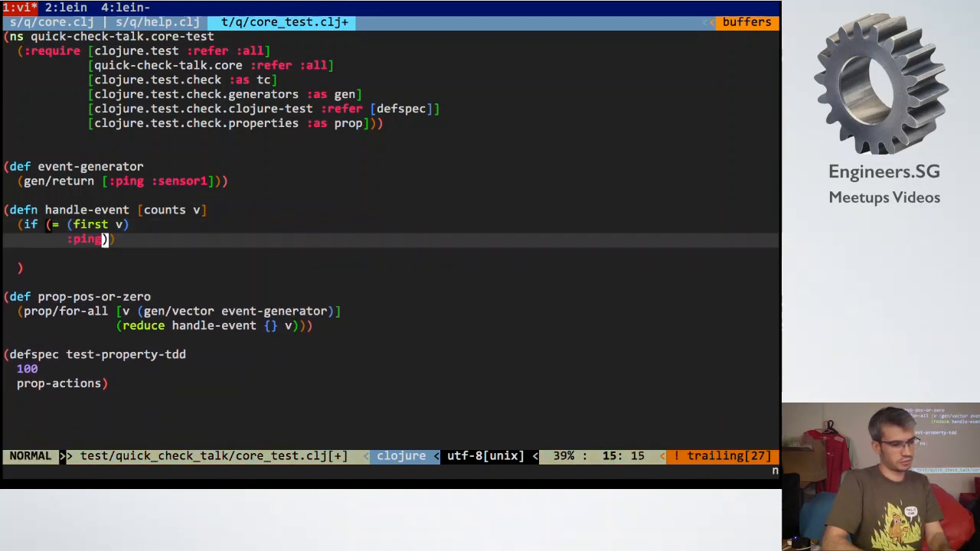
pyautogui.write('()')
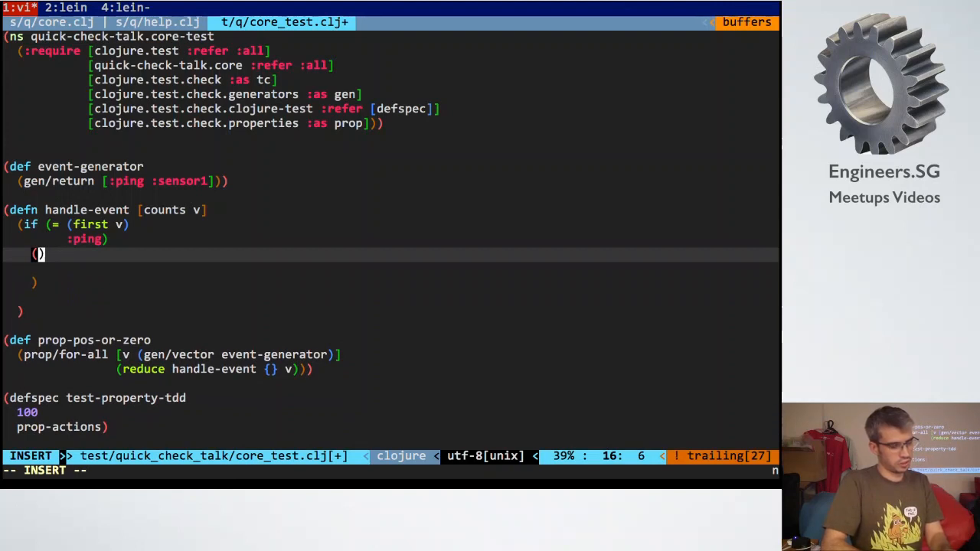
pyautogui.write('get counts v')
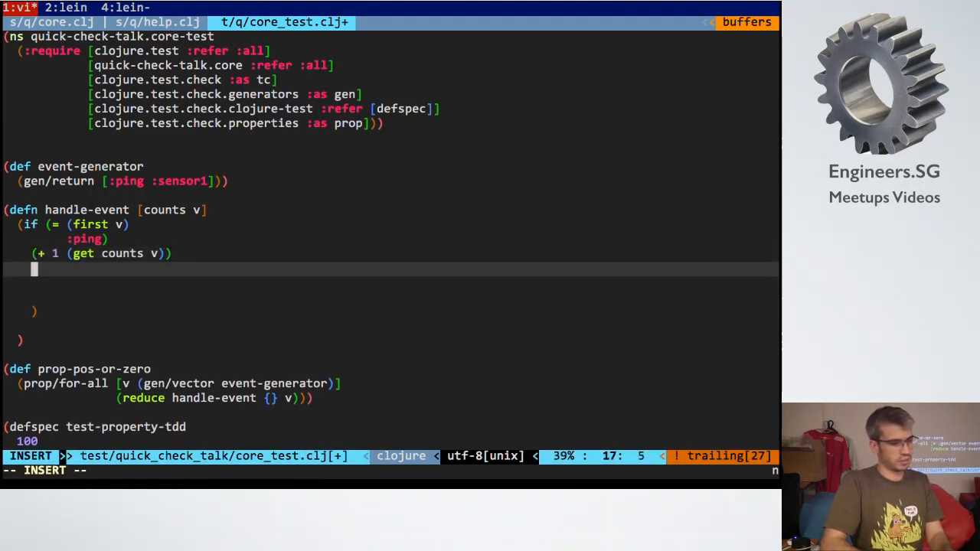
pyautogui.write('counts))')
pyautogui.click(390, 297)
pyautogui.write('(handle-event')
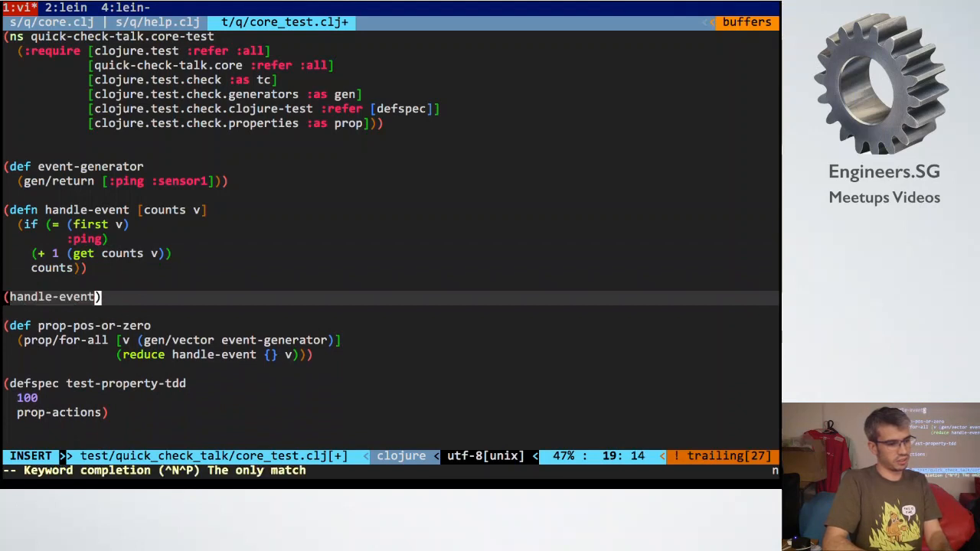
# - Add a sample call (handle-event [:ping :sensor1] {:sensor1 0}) and assoc the incremented count under (first v)
pyautogui.write('[:ping]')
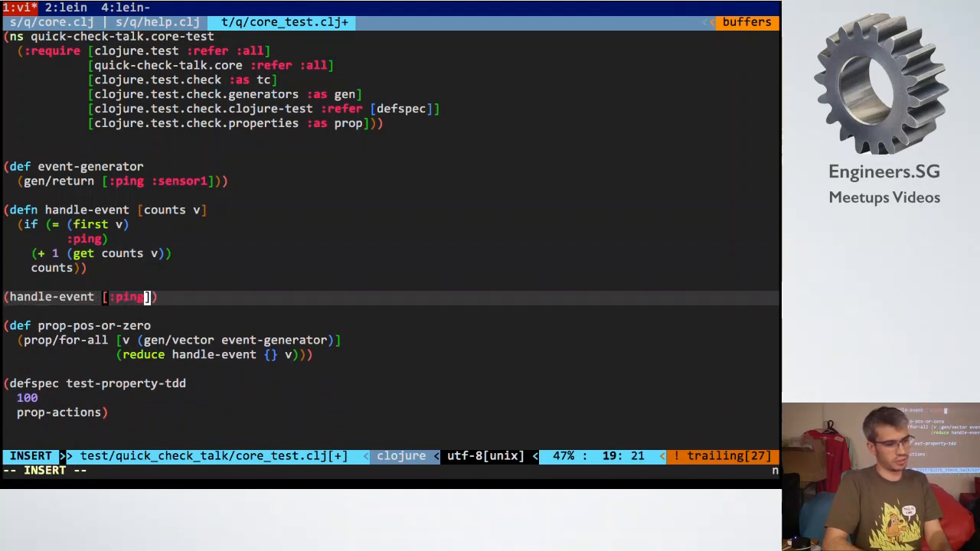
pyautogui.write(':sensor1')
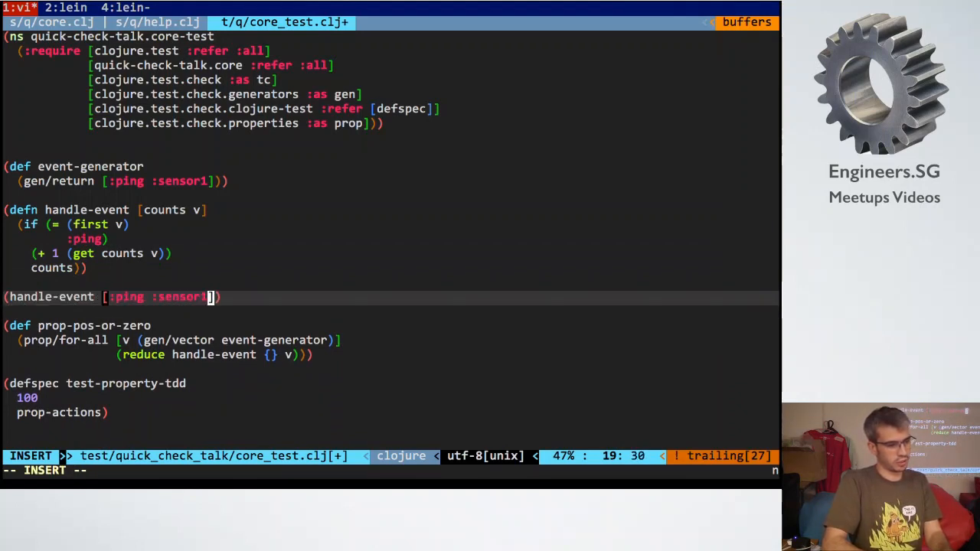
pyautogui.press('Escape')
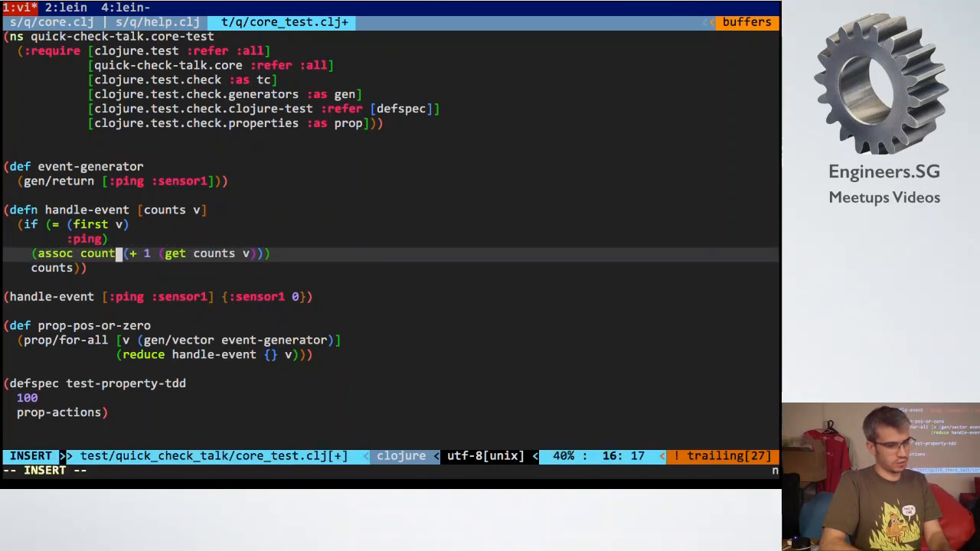
pyautogui.write('ssoc counts')
pyautogui.write('(first v)')
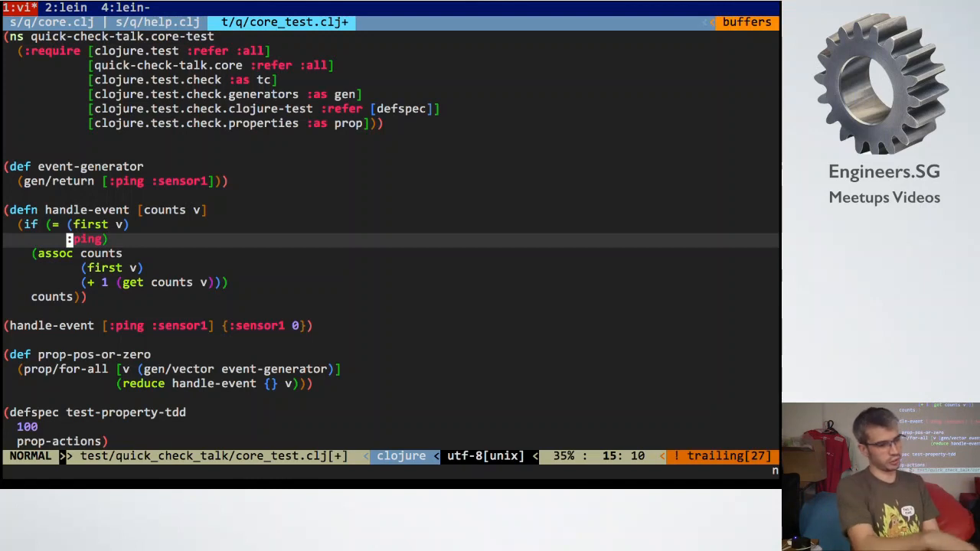
# - Bind event-type (first v) and sensor (second v) in a let, assoc (+ 1 (get counts v)) under sensor
pyautogui.press('k')
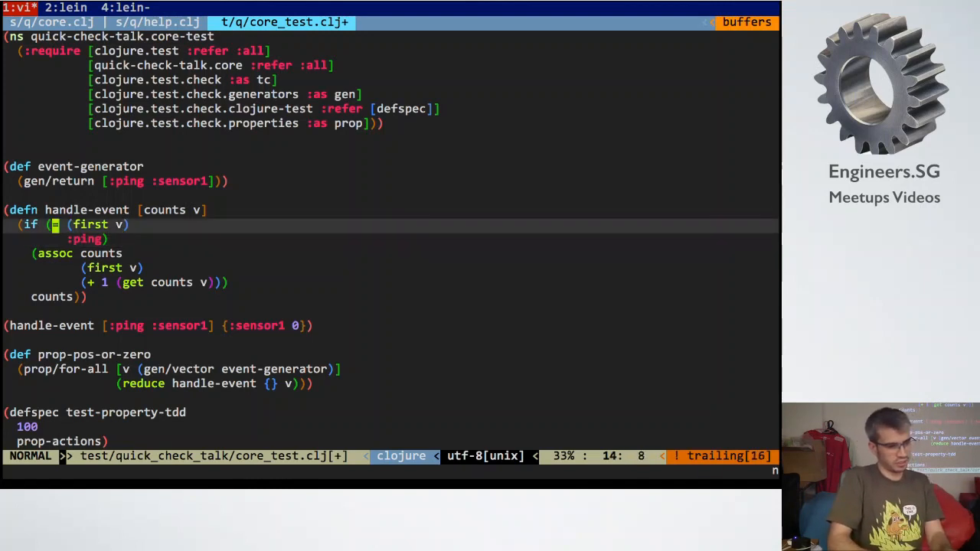
pyautogui.write('let [sensor (first v)')
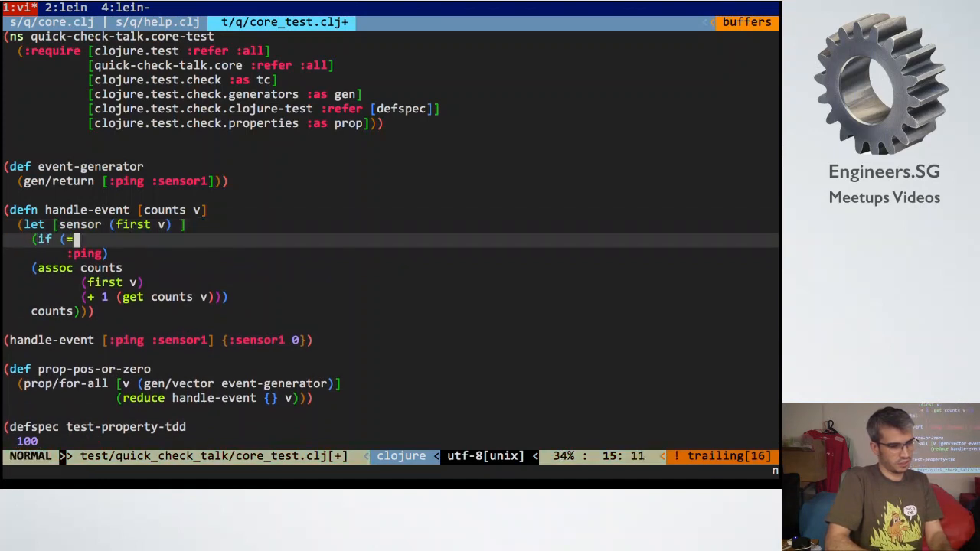
pyautogui.write('sensor :ping)')
pyautogui.click(103, 225)
pyautogui.write('event-type')
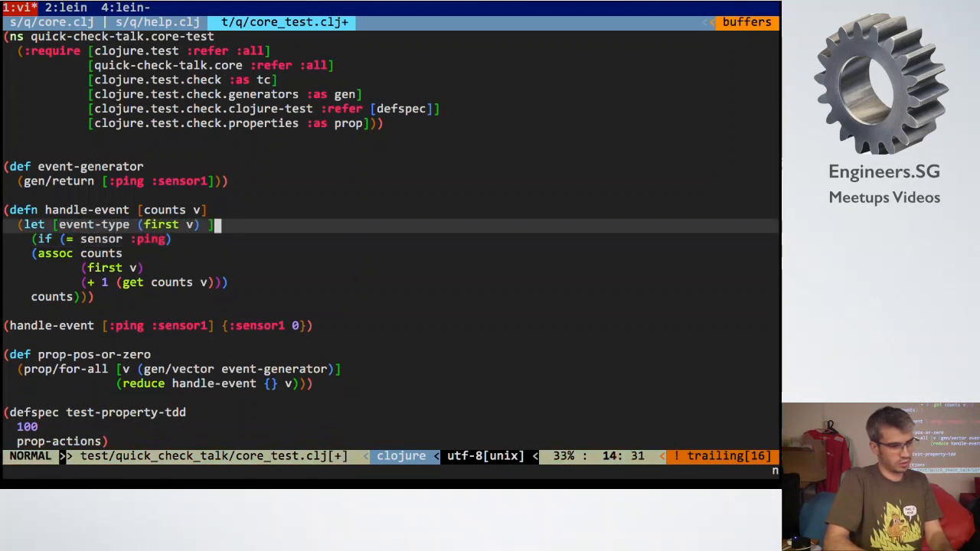
pyautogui.write('sensor')
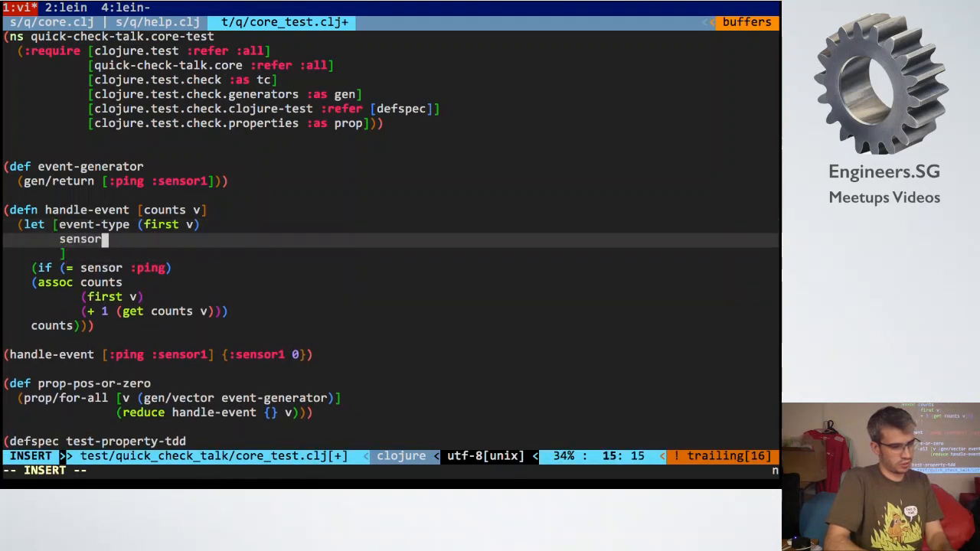
pyautogui.write('(second v)')
pyautogui.click(102, 268)
pyautogui.write('event-type')
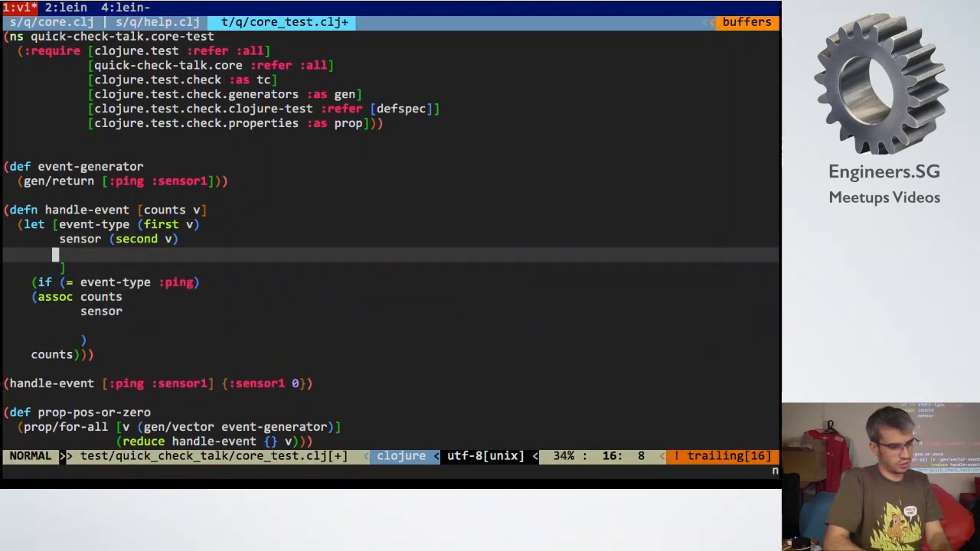
pyautogui.write('(+ 1 (get counts v)))')
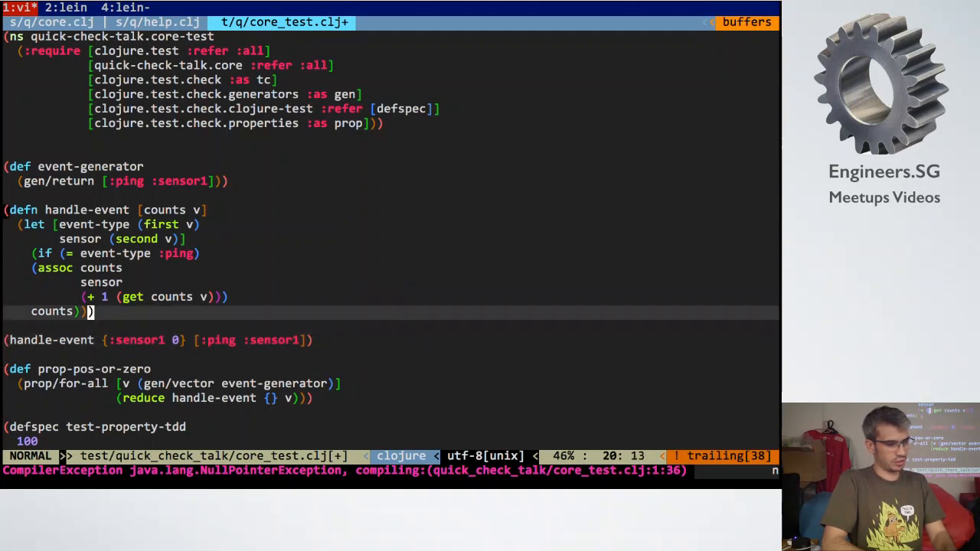
# - Look up counts by sensor, strip core.clj to its namespace, comment the sample call, save both files
pyautogui.write('se')
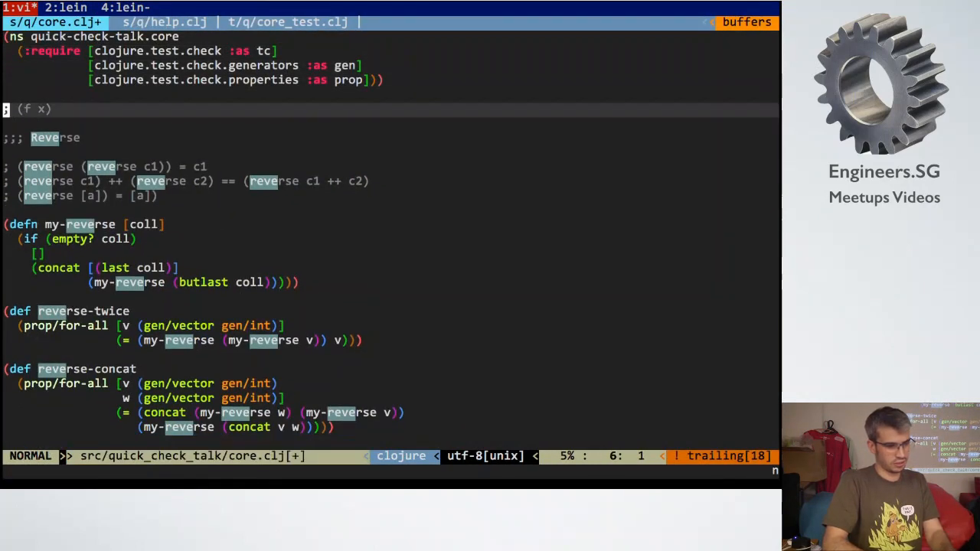
pyautogui.write(':w')
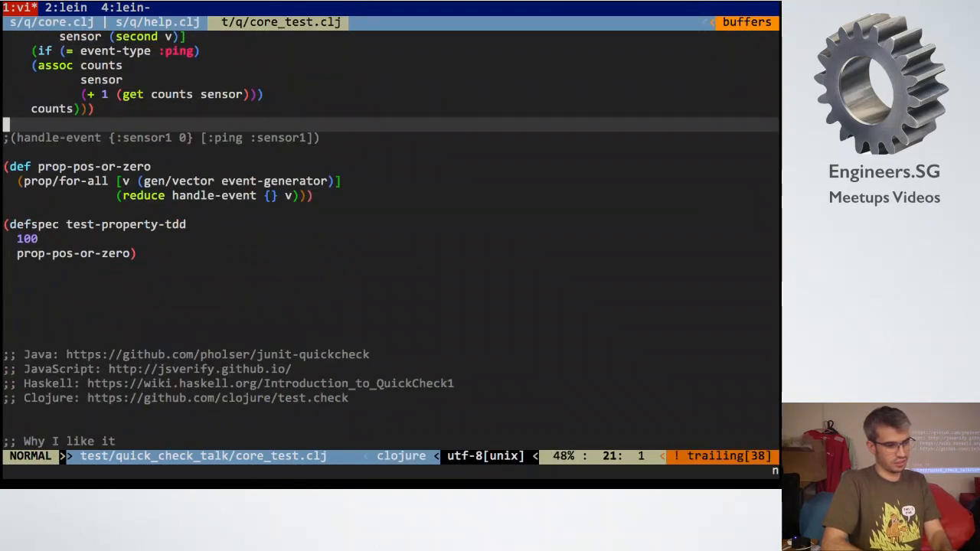
pyautogui.write(':w')
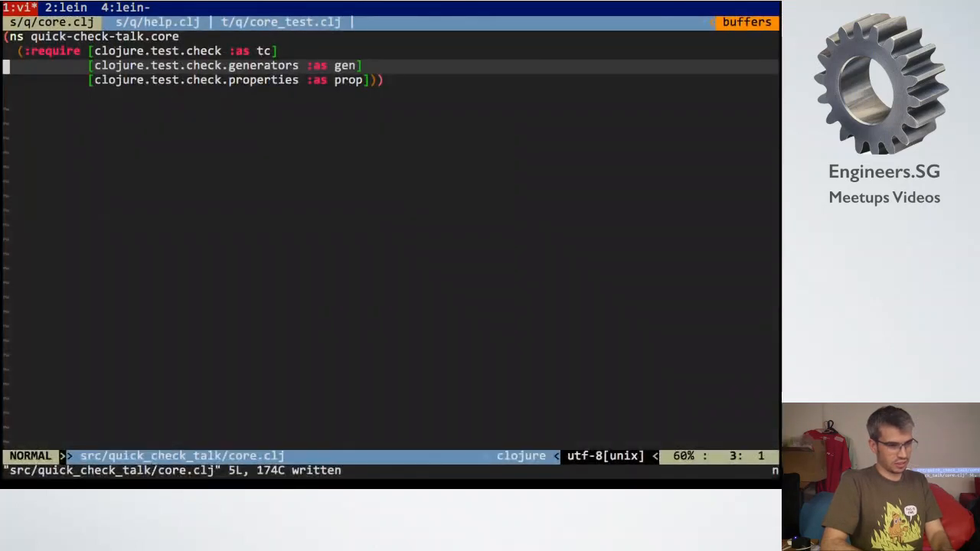
pyautogui.click(162, 21)
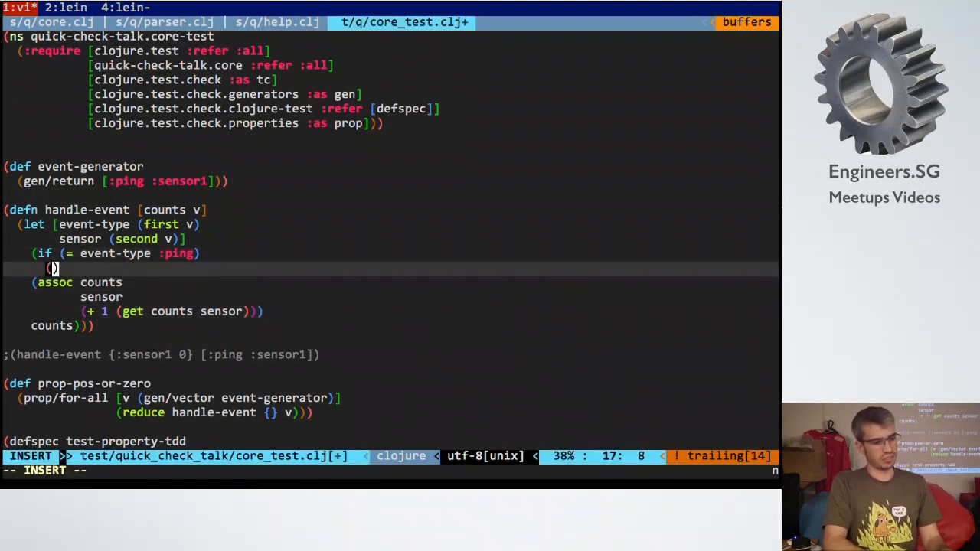
# - Bind current-count (get counts sensor) and new-count as 1 when nil, else (+ 1 current-count)
pyautogui.write('let')
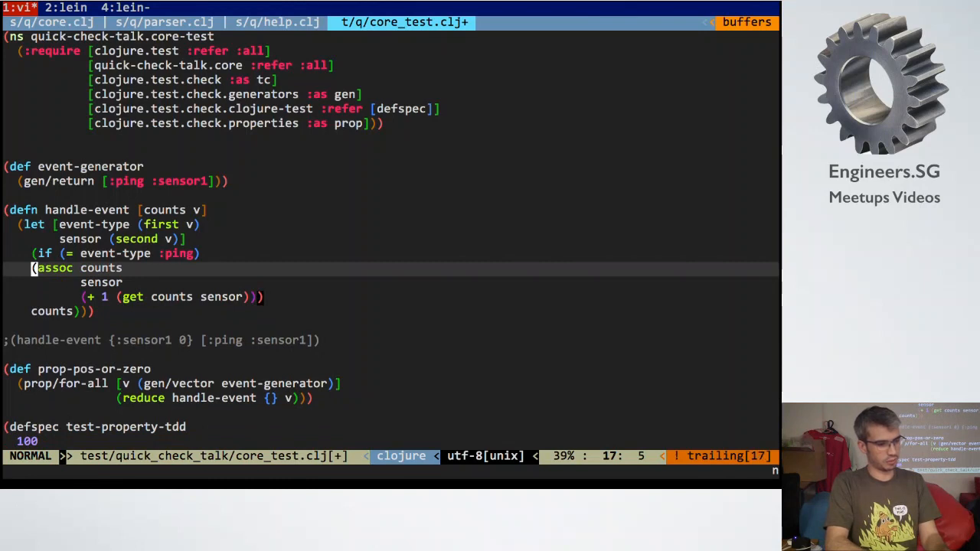
pyautogui.press('j')
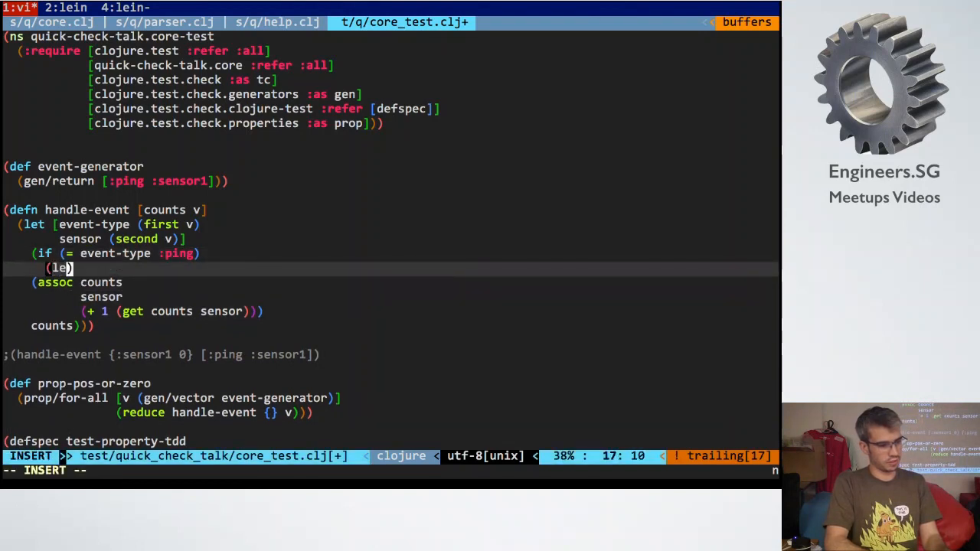
pyautogui.write('[current-count')
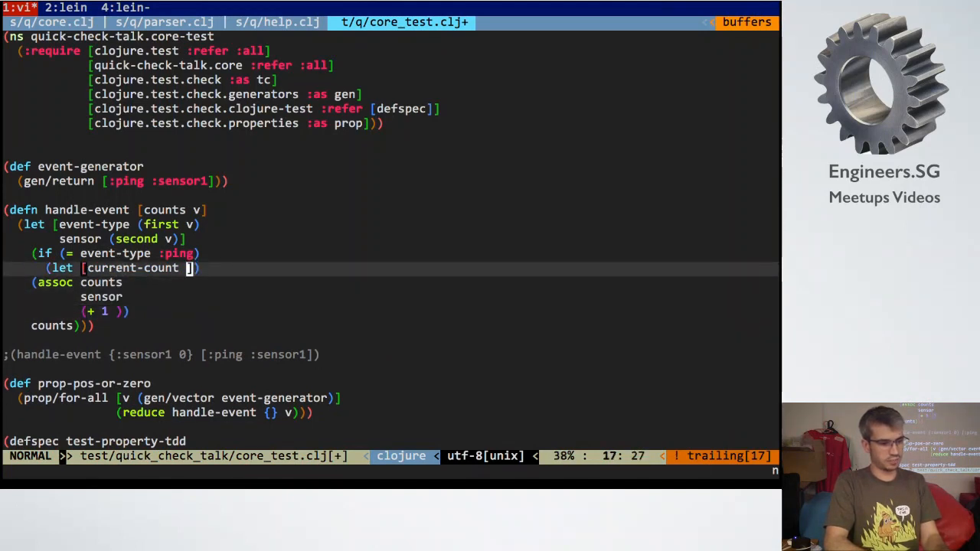
pyautogui.write('(get counts sensor)]')
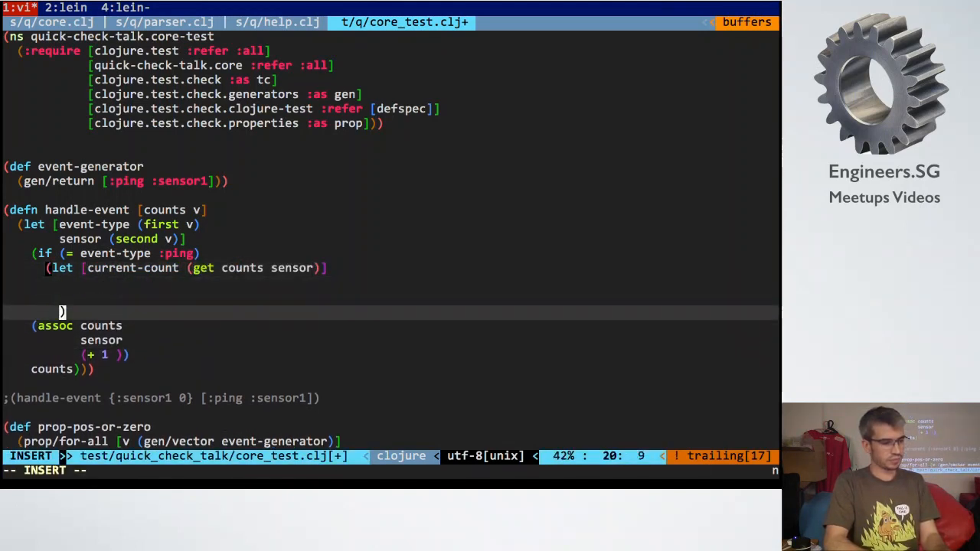
pyautogui.write('(if (c')
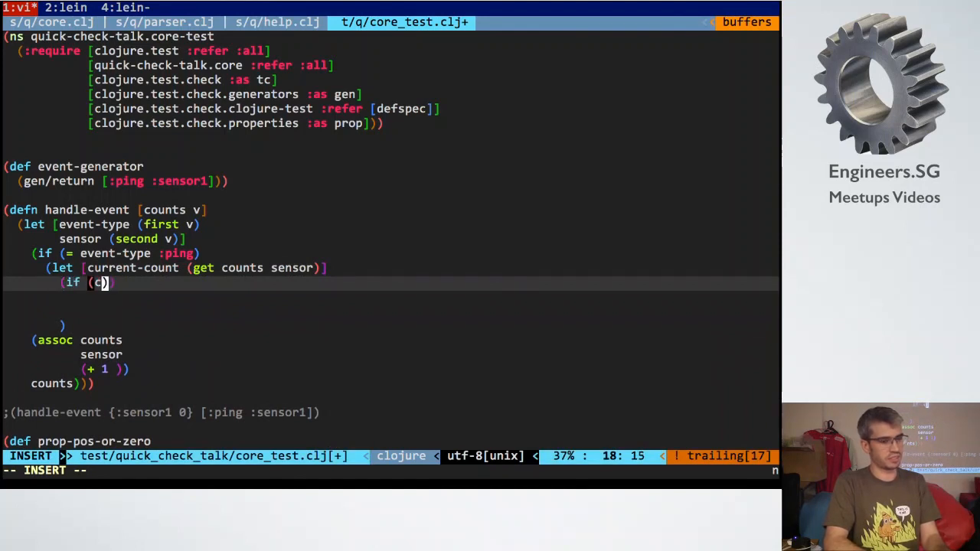
pyautogui.write('nil? current-count')
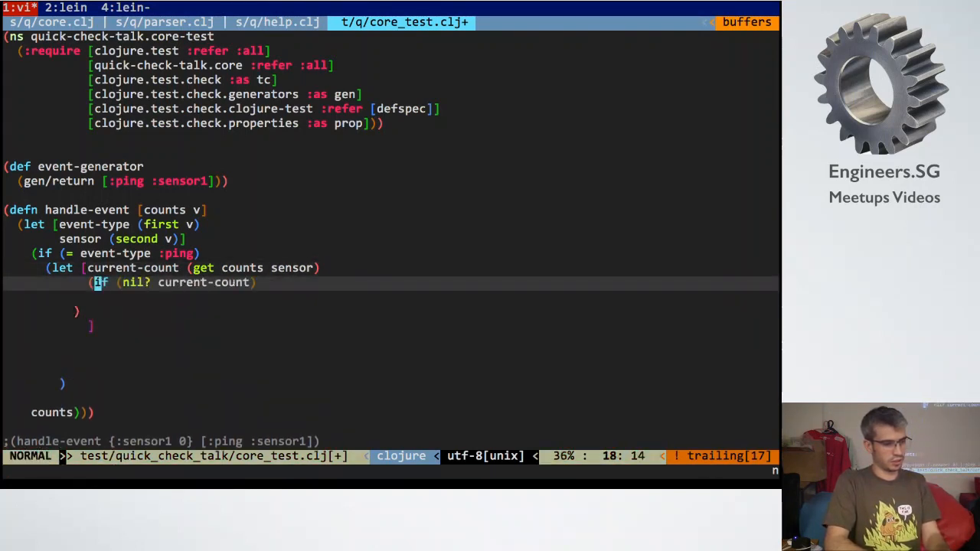
pyautogui.write('new-count')
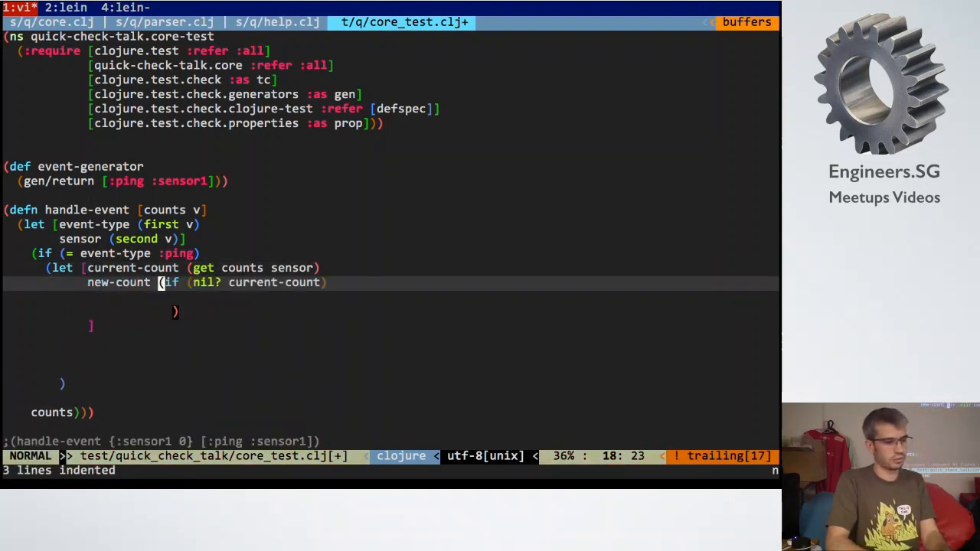
pyautogui.write('1')
pyautogui.write('(')
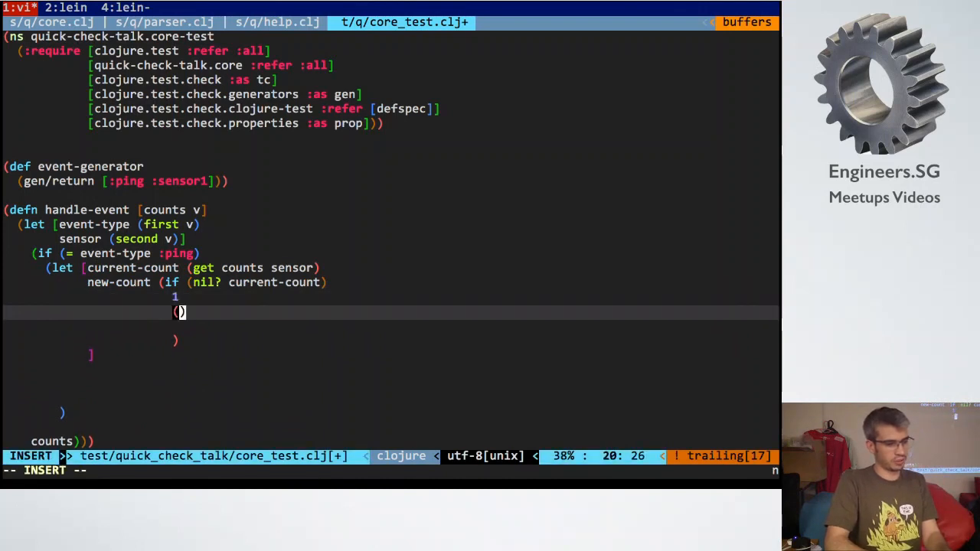
pyautogui.write('+ 1 current-count')
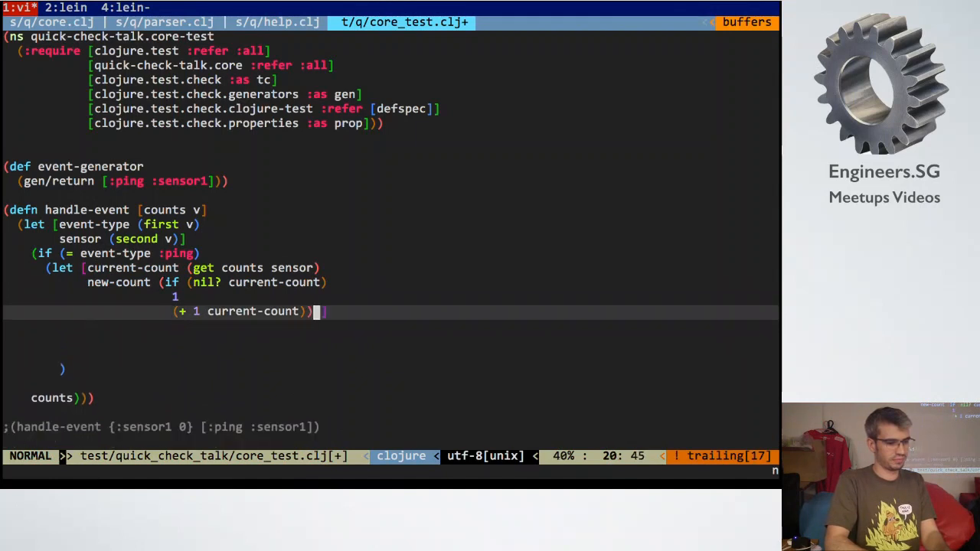
# - Make the let body (assoc counts sensor new-count) and re-evaluate handle-event
pyautogui.press('o')
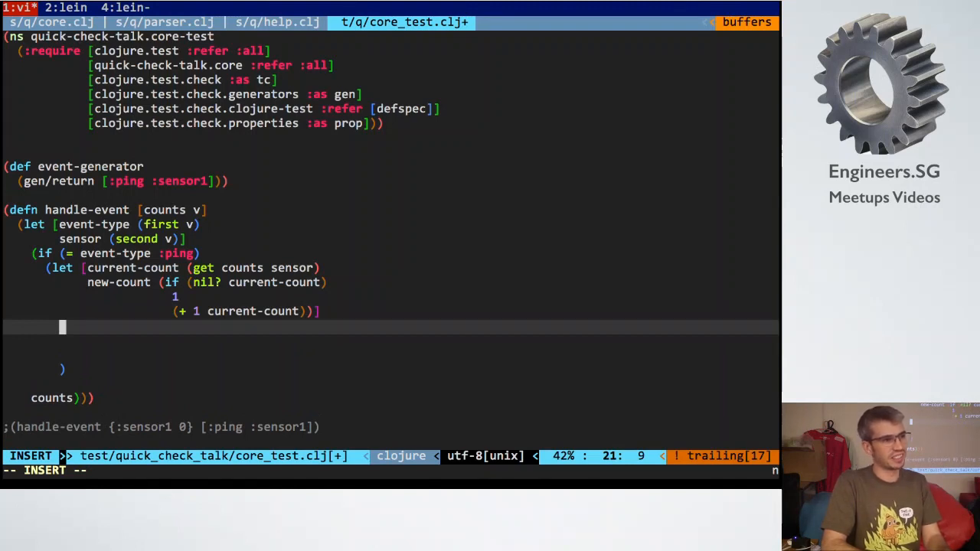
pyautogui.press('Escape')
pyautogui.write('(a')
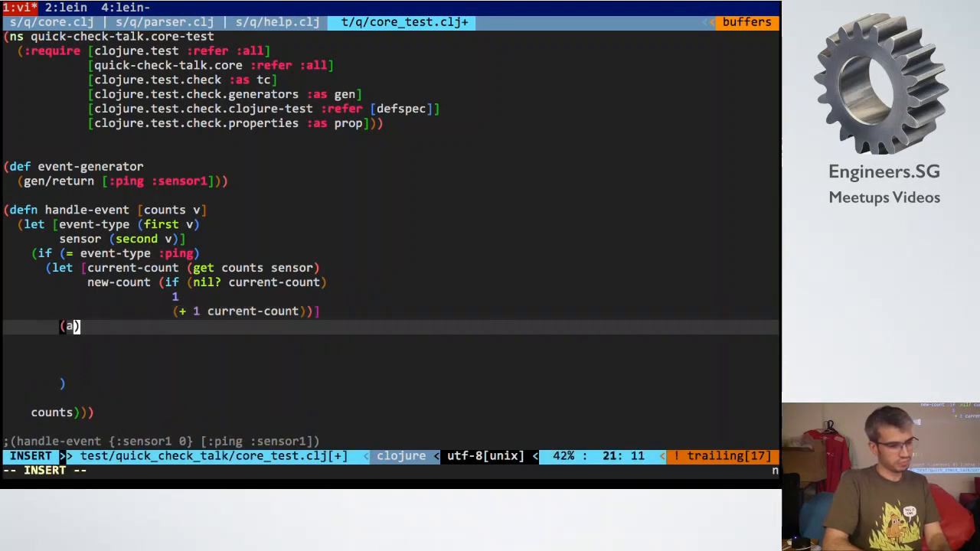
pyautogui.write('ssoc')
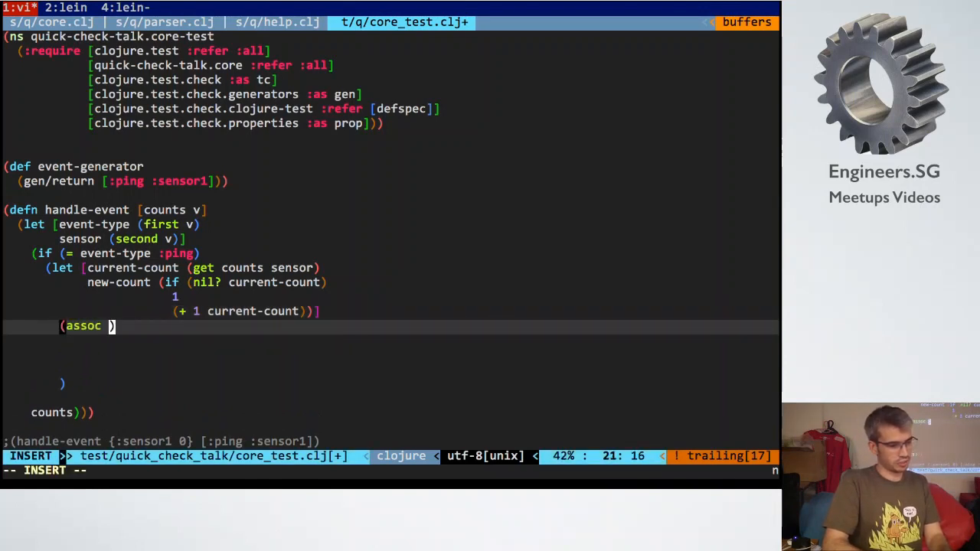
pyautogui.write('c')
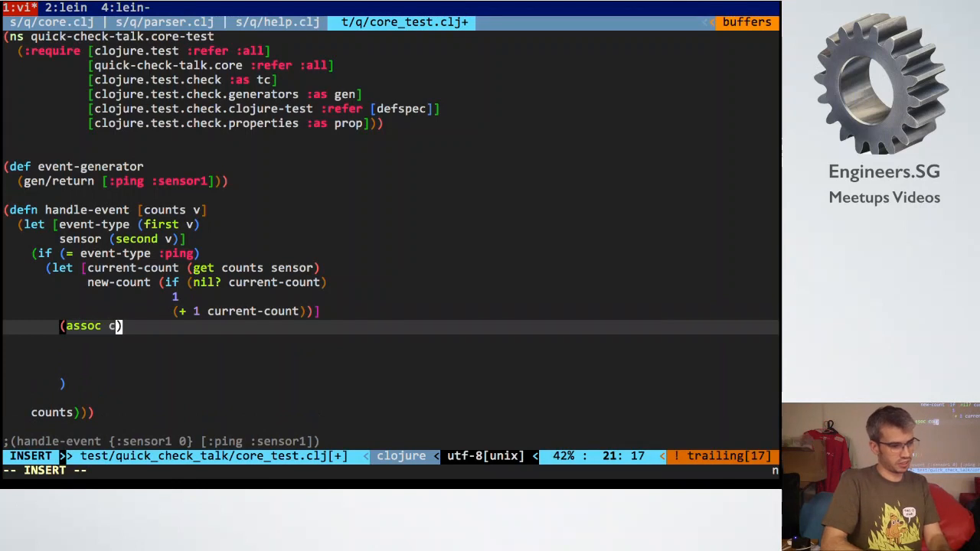
pyautogui.write('ounts')
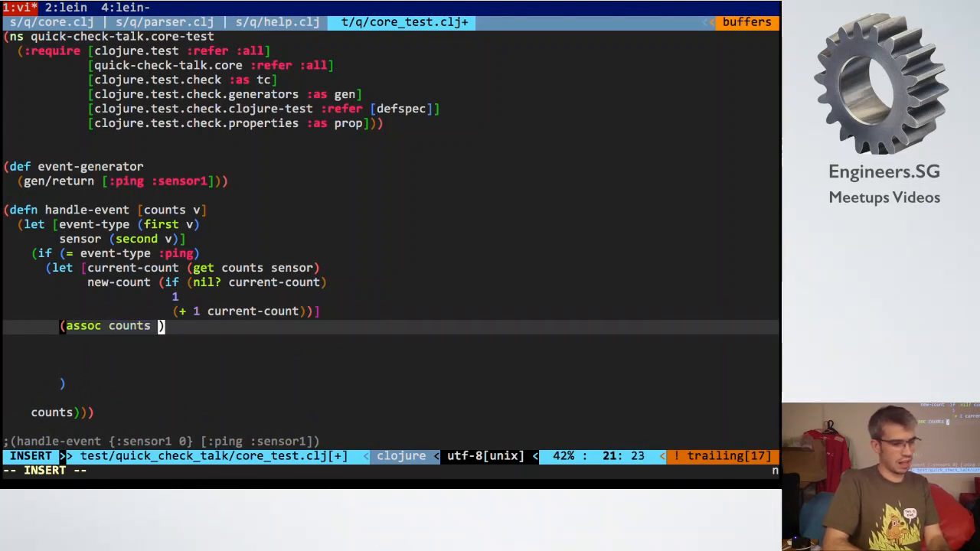
pyautogui.write('sensor new-count')
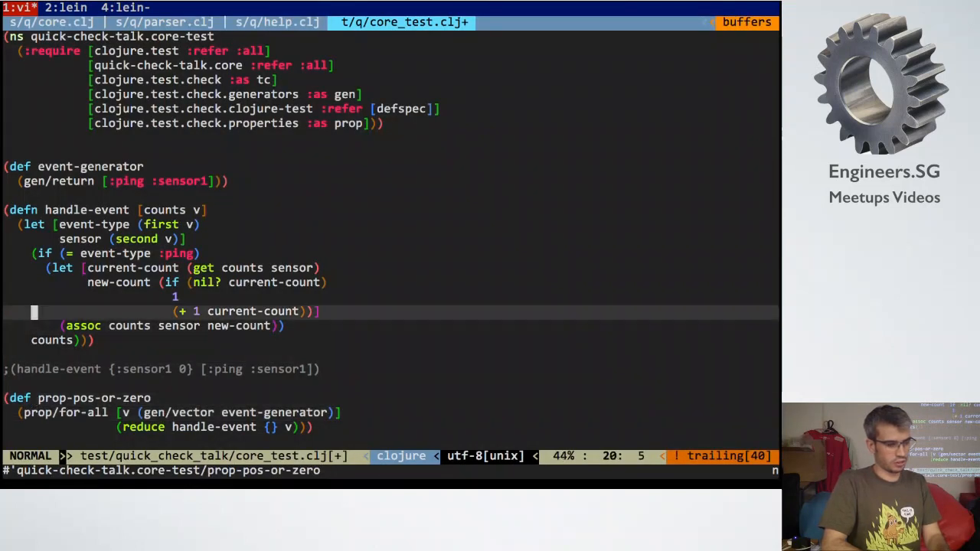
pyautogui.press('j')
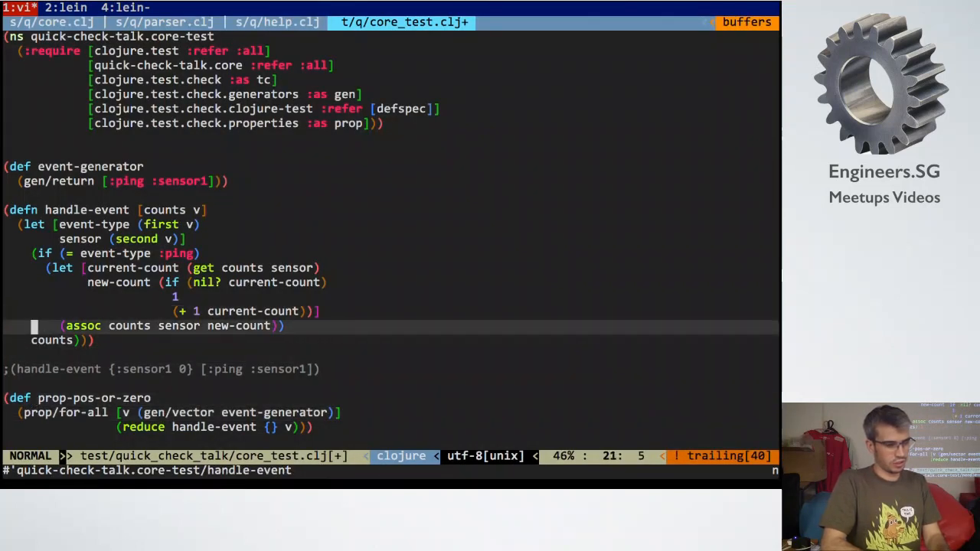
pyautogui.write('(handle-event)')
pyautogui.write('(def register-sensor-generato')
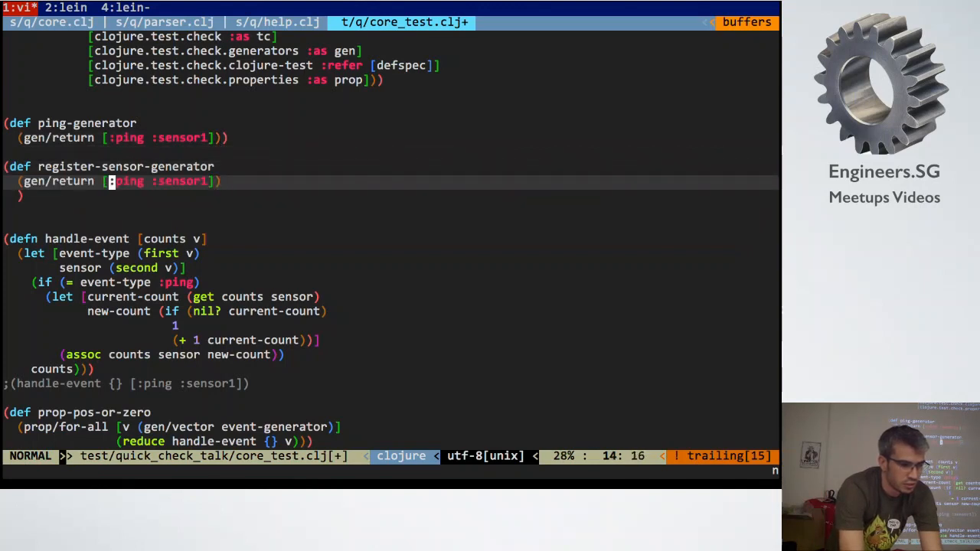
# - Define register-sensor-generator and redefine event-generator as (gen/one-of [ping-generator register-sensor-generator])
pyautogui.write('register')
pyautogui.click(389, 210)
pyautogui.write('(def event-gener')
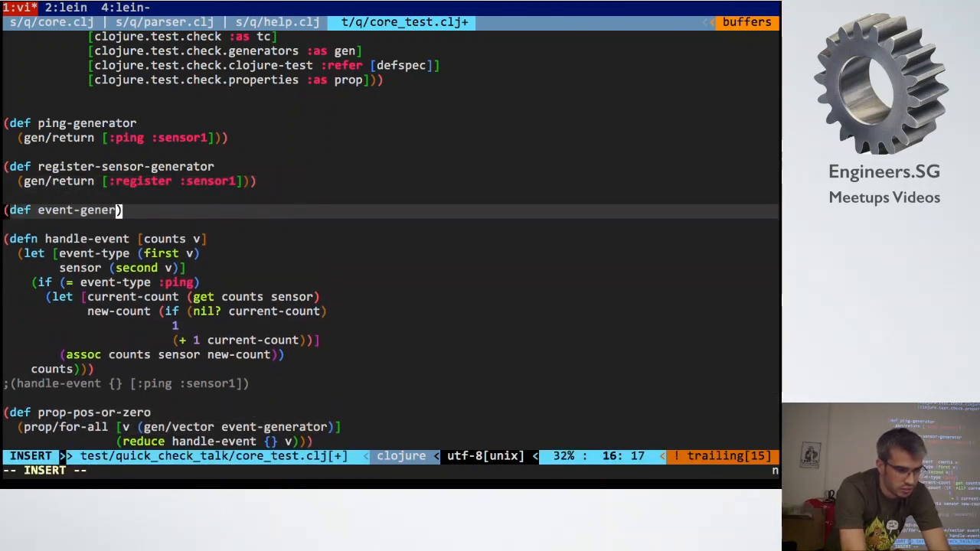
pyautogui.write('ator')
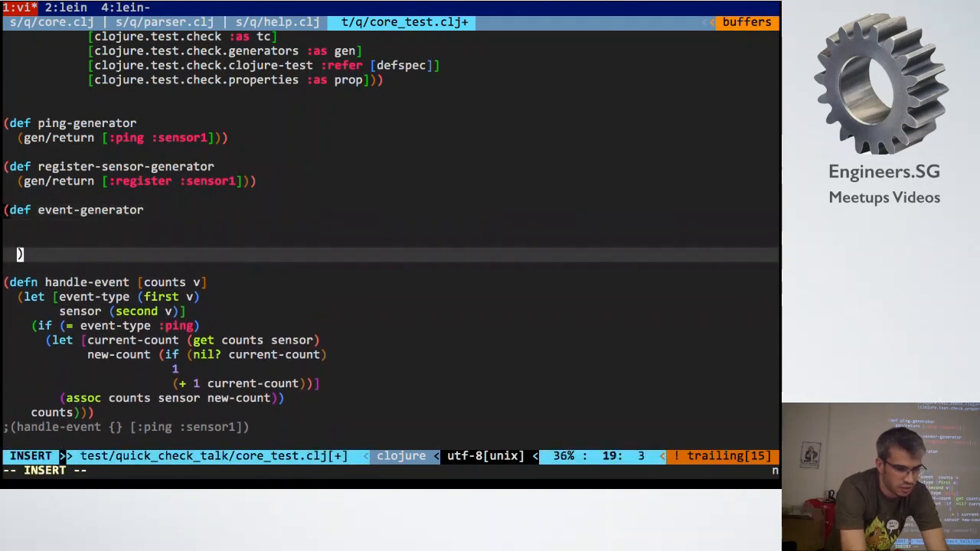
pyautogui.write('(gen/')
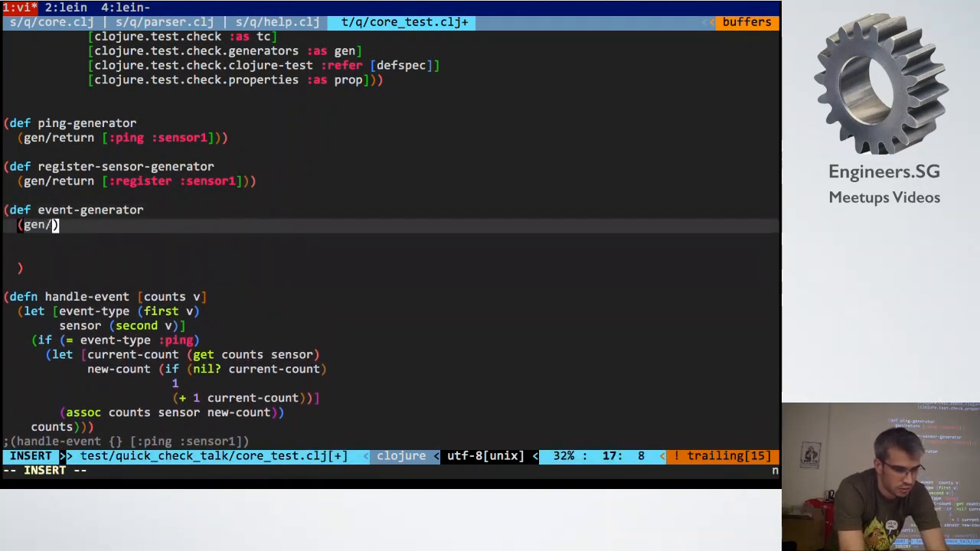
pyautogui.write('one-of ping-generator')
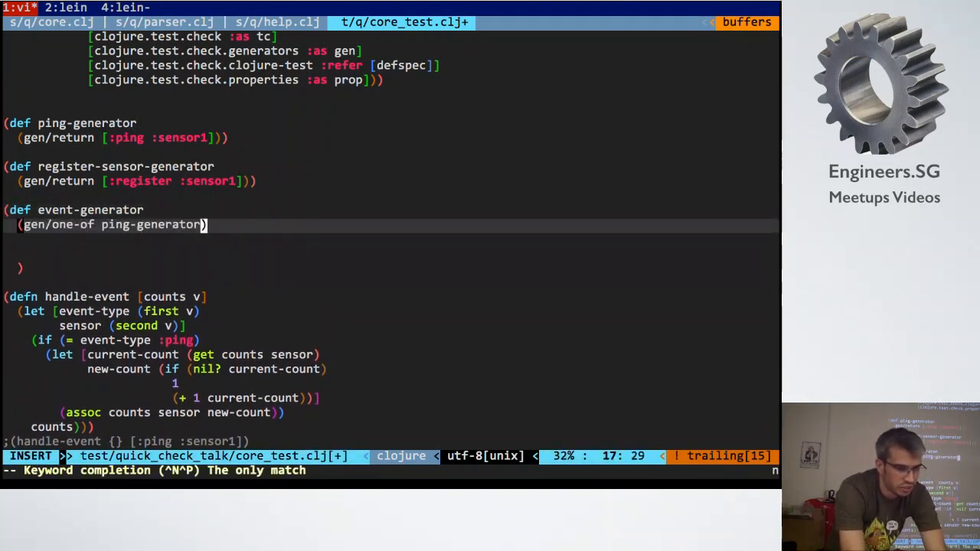
pyautogui.write('s')
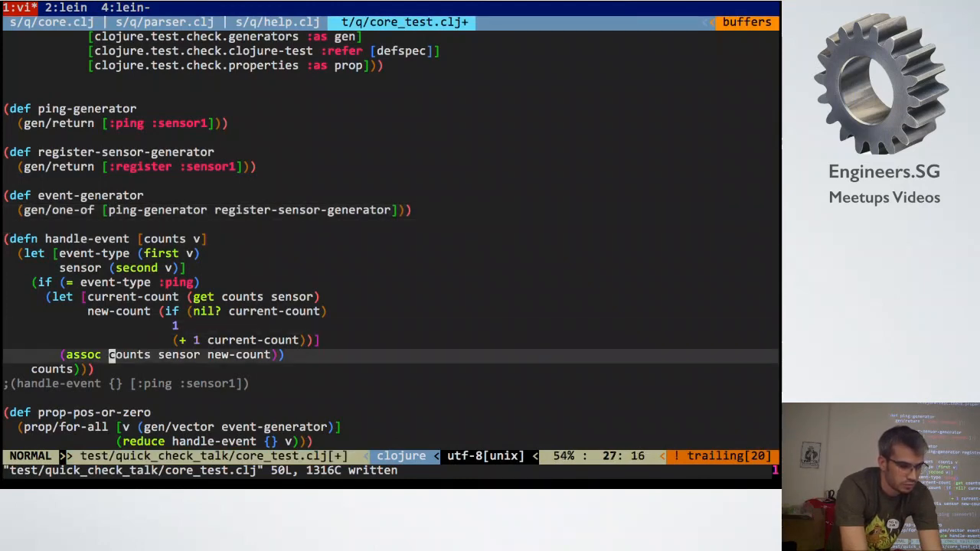
# - Turn the ping check into a cond with a second (= event-type :register) condition
pyautogui.scroll(-3)
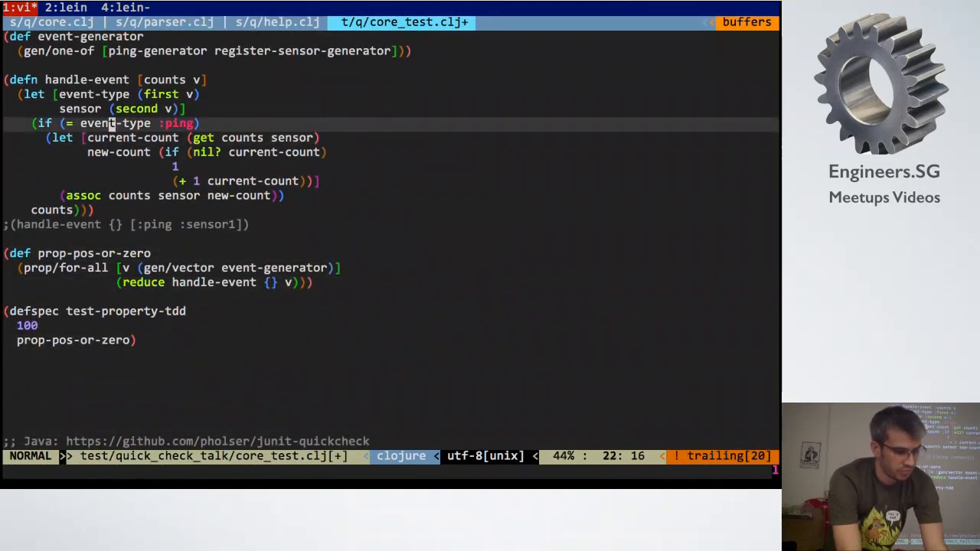
pyautogui.press('j')
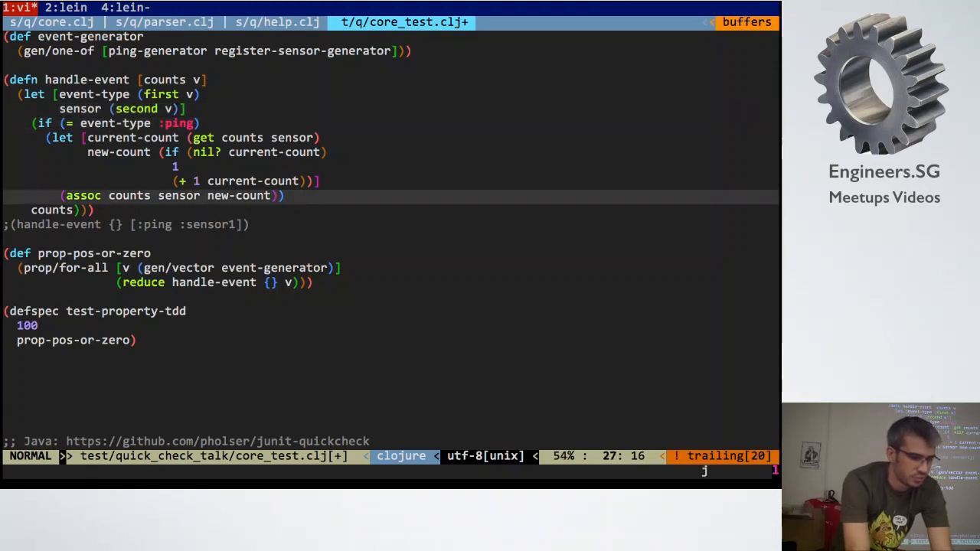
pyautogui.press('k')
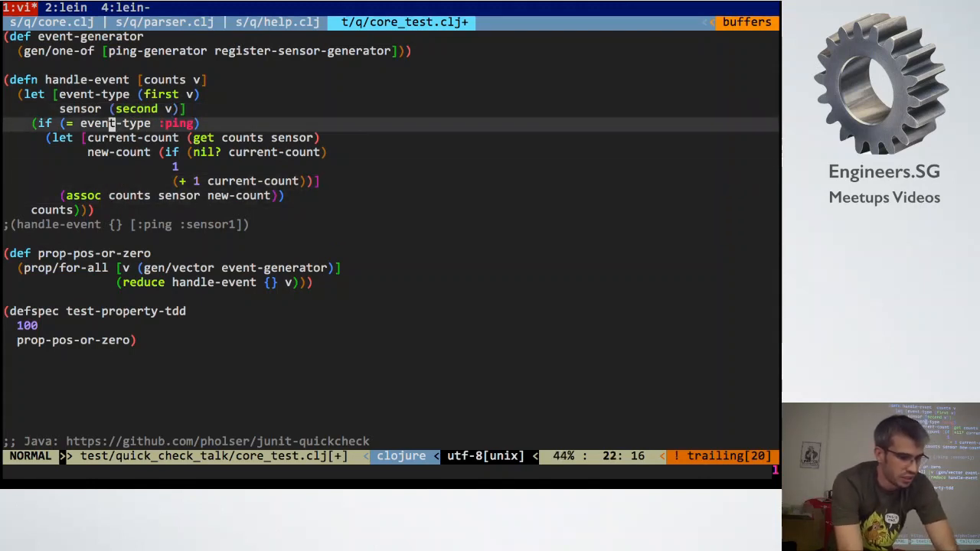
pyautogui.write('cond')
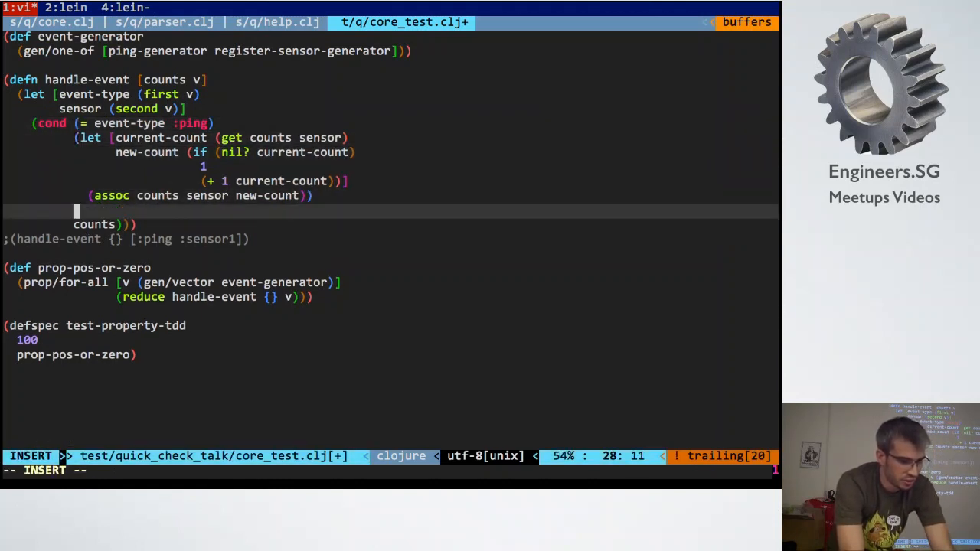
pyautogui.write('(= event-type :register')
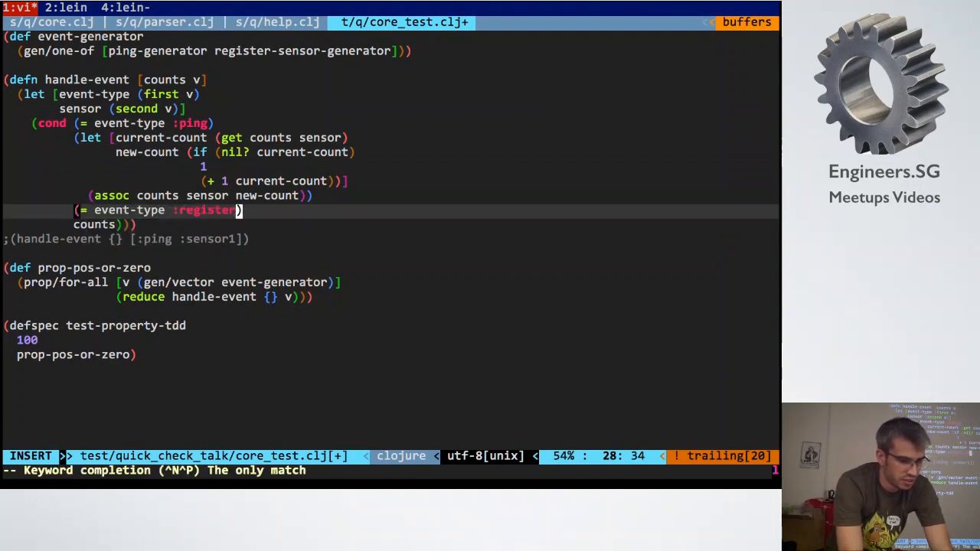
pyautogui.press('Escape')
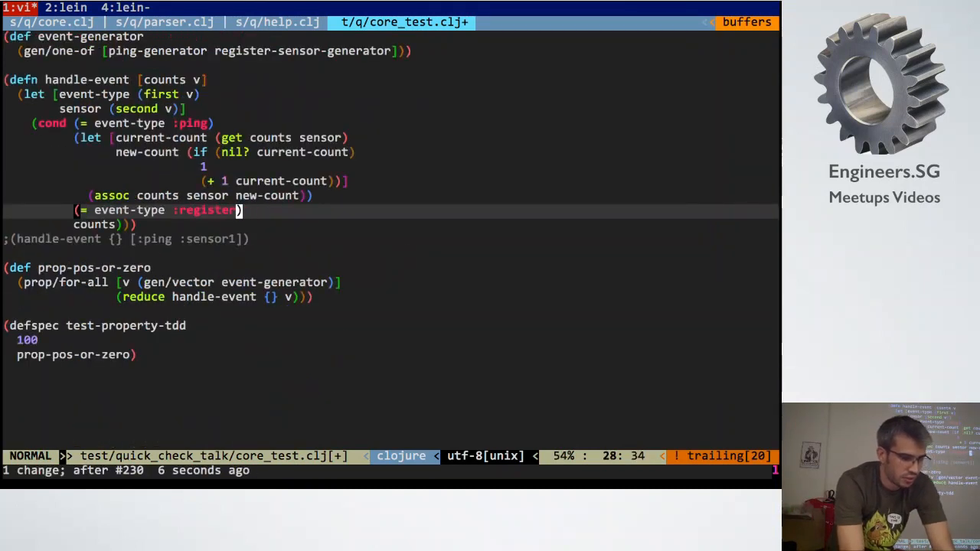
# - Give the :register branch (update-in counts [:sensors] conj sensor)
pyautogui.press('o')
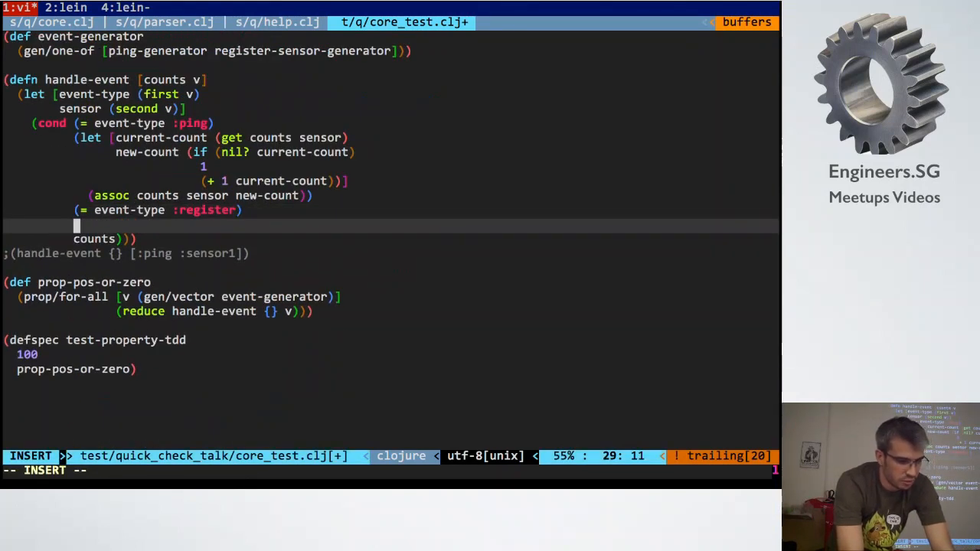
pyautogui.write('(')
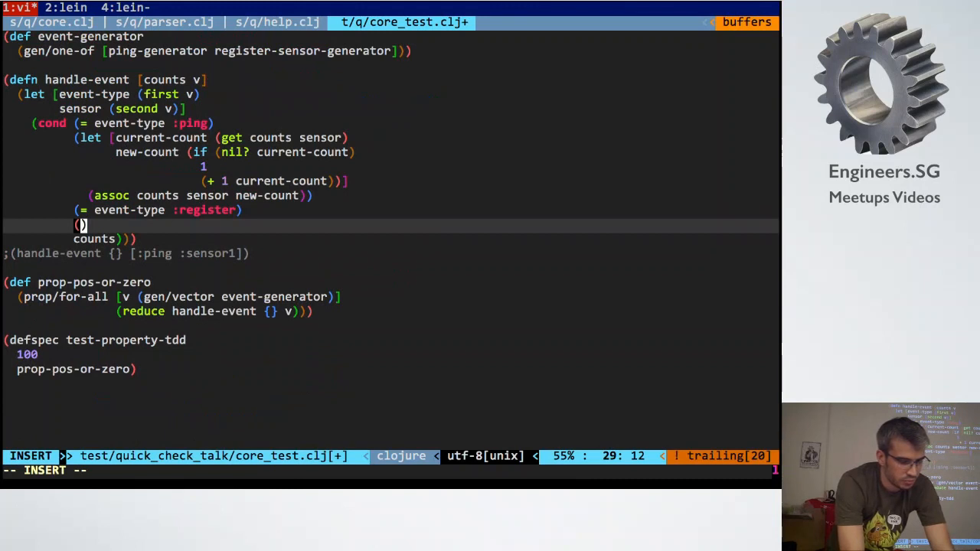
pyautogui.press('Escape')
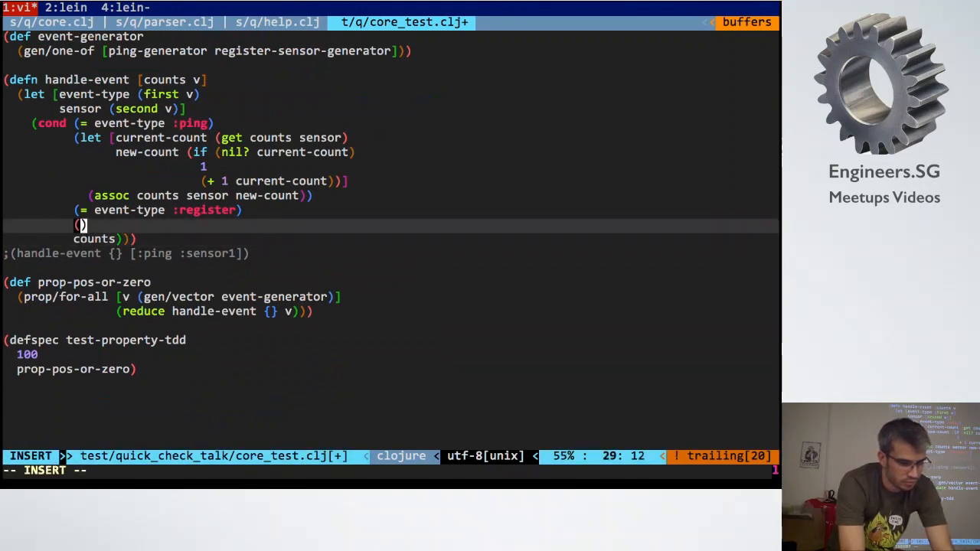
pyautogui.write('as')
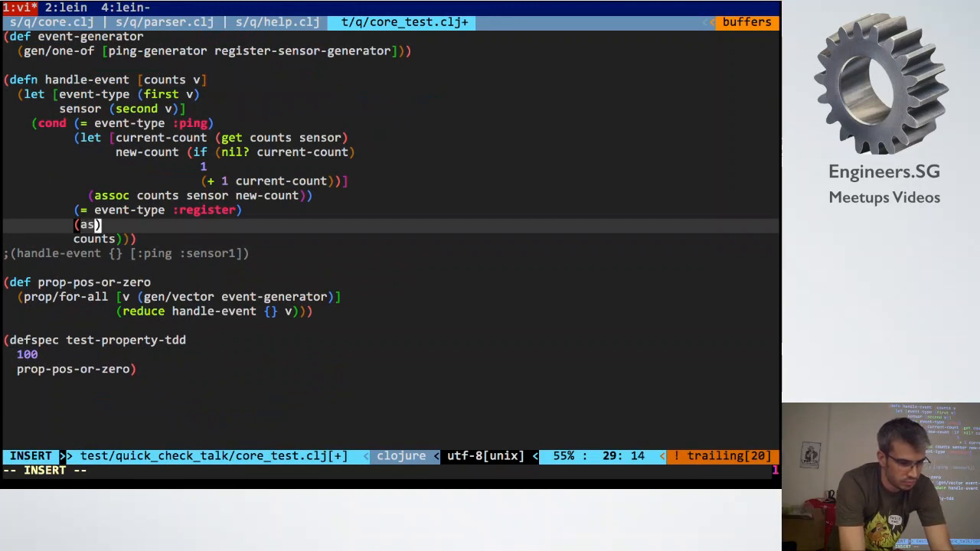
pyautogui.write('up')
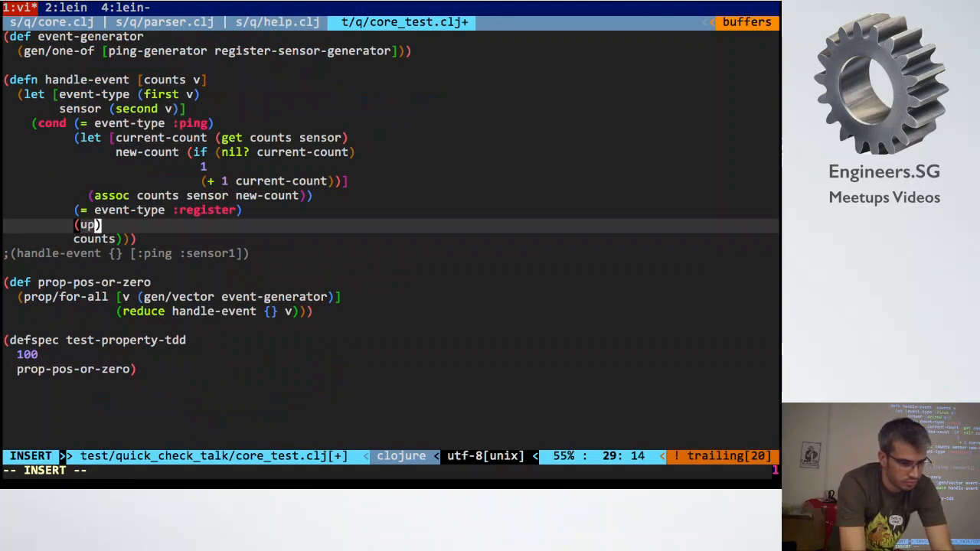
pyautogui.write('date-in')
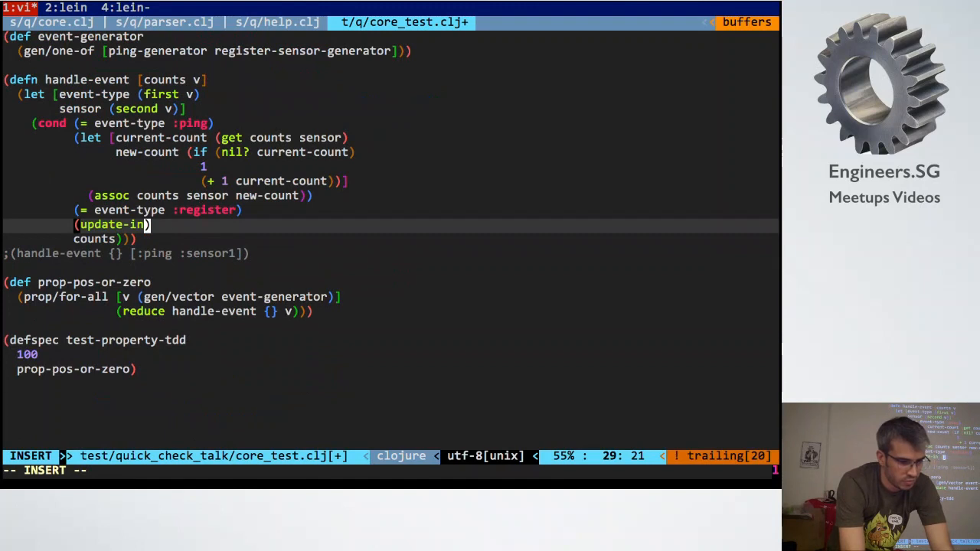
pyautogui.write('[]')
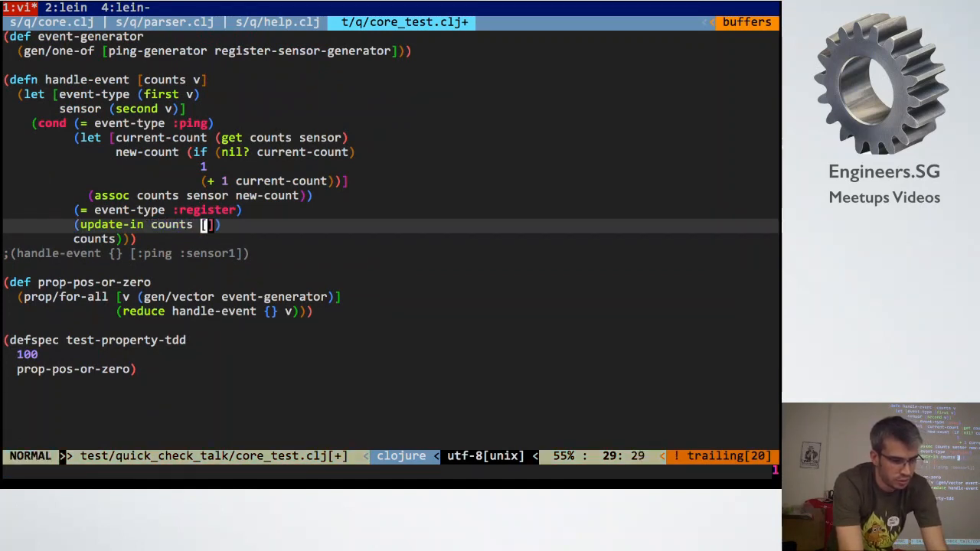
pyautogui.write(':sensors')
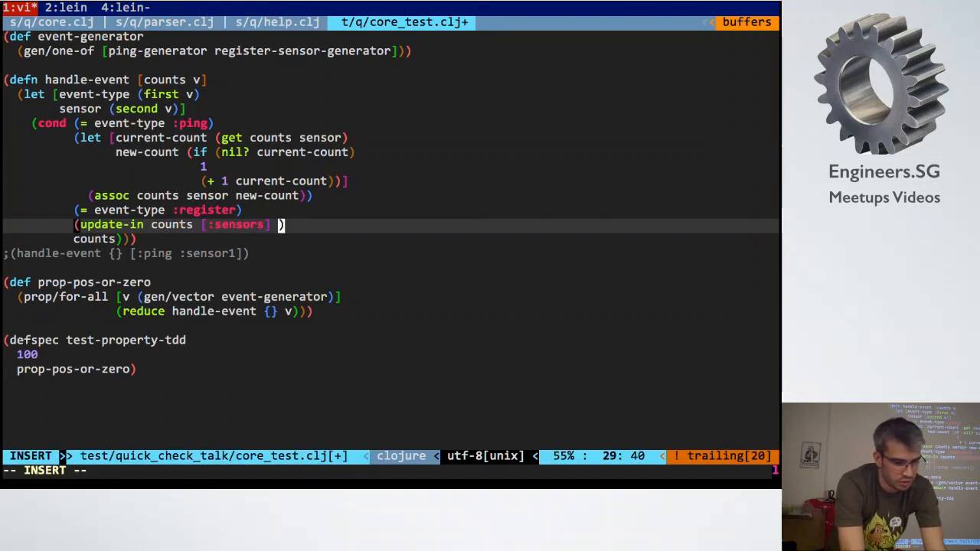
pyautogui.write('conj (')
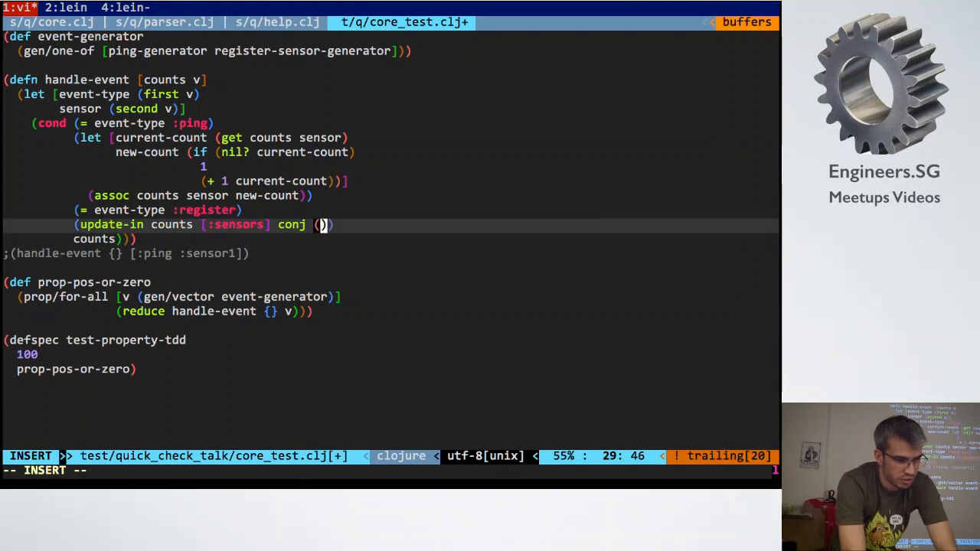
pyautogui.write('v')
pyautogui.click(215, 312)
pyautogui.write(':')
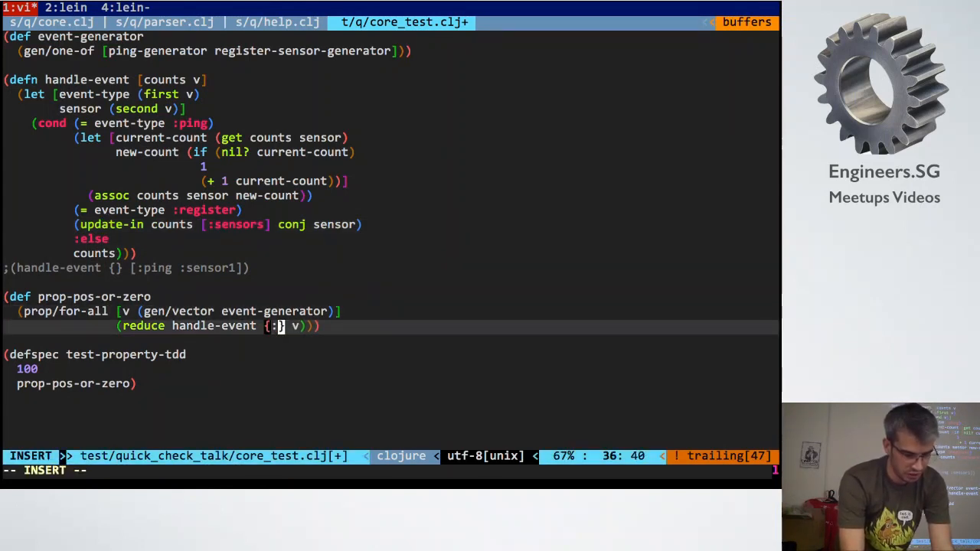
# - Start prop-pos-or-zero's reduce from {:sensors #{}} and paste a copy of the def below it
pyautogui.write('sensors #')
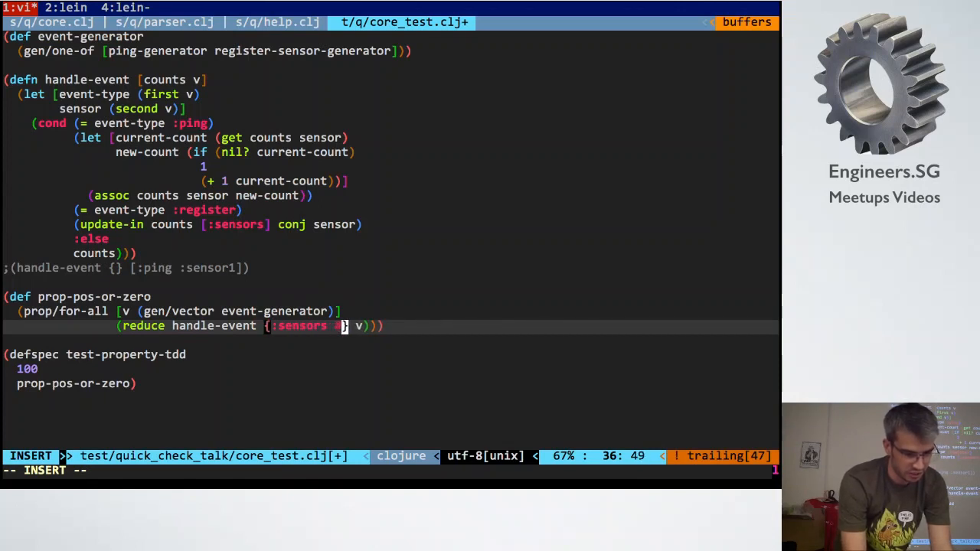
pyautogui.press('Escape')
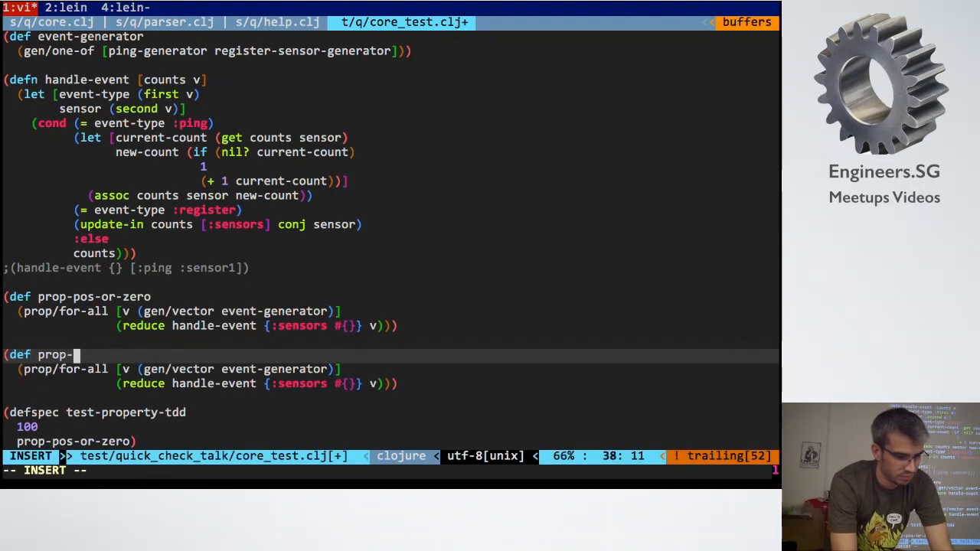
# - Name the copy prop-before-register-ignored, wrap its reduce in (= ...), and begin a (de form above it
pyautogui.write('before-register-ignored')
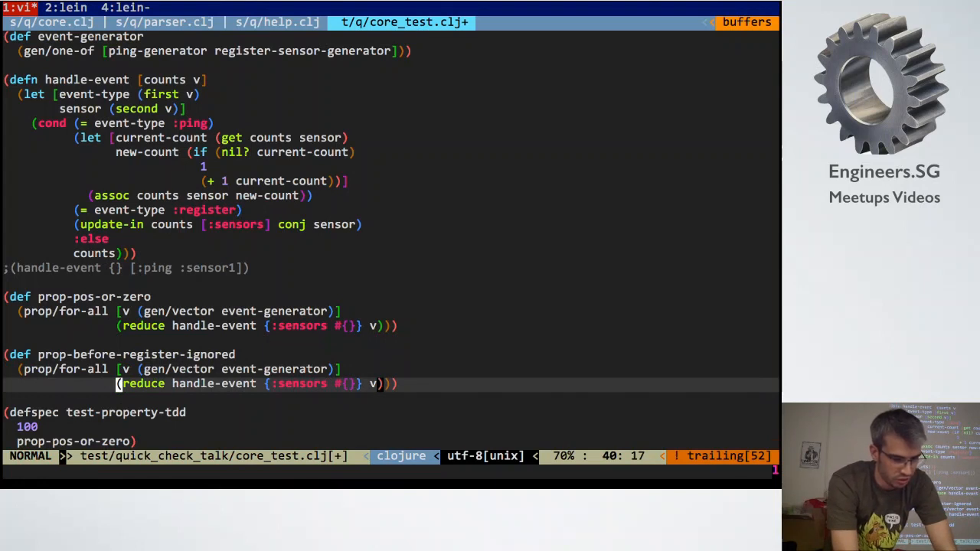
pyautogui.write('(=')
pyautogui.write(';;')
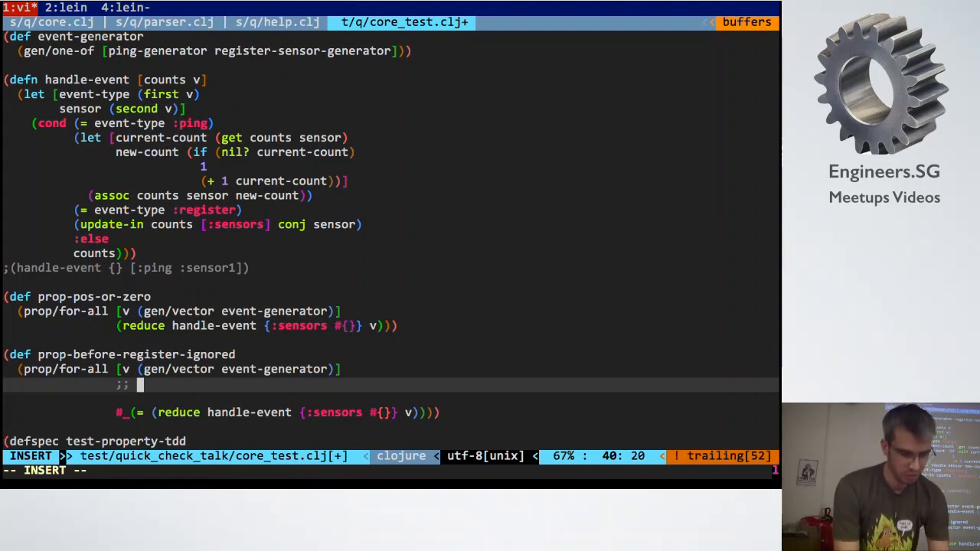
pyautogui.press('Escape')
pyautogui.write('(de')
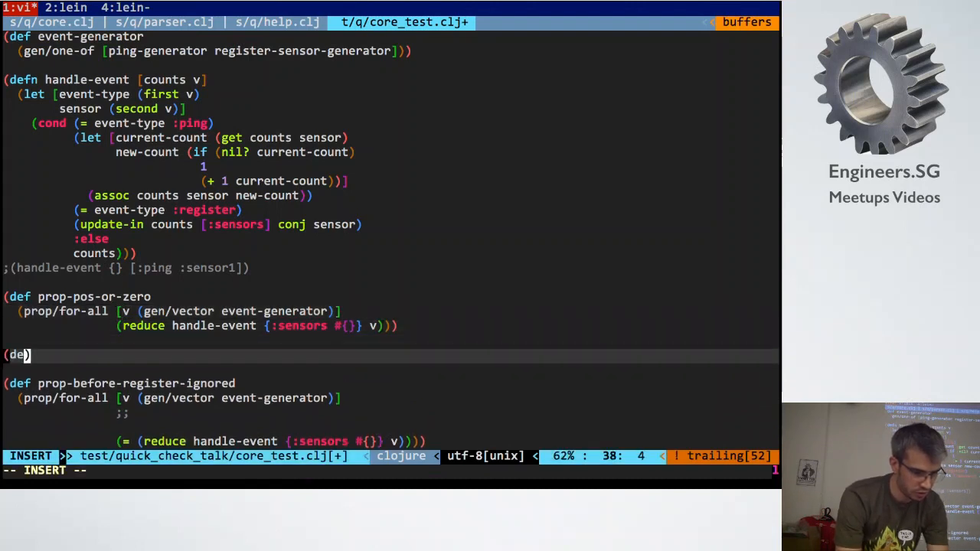
# - Define (defn handle-events [events] (reduce handle-event {:sensors #{}} events)) and call (handle-events v) in the new property
pyautogui.write('fn handle-events')
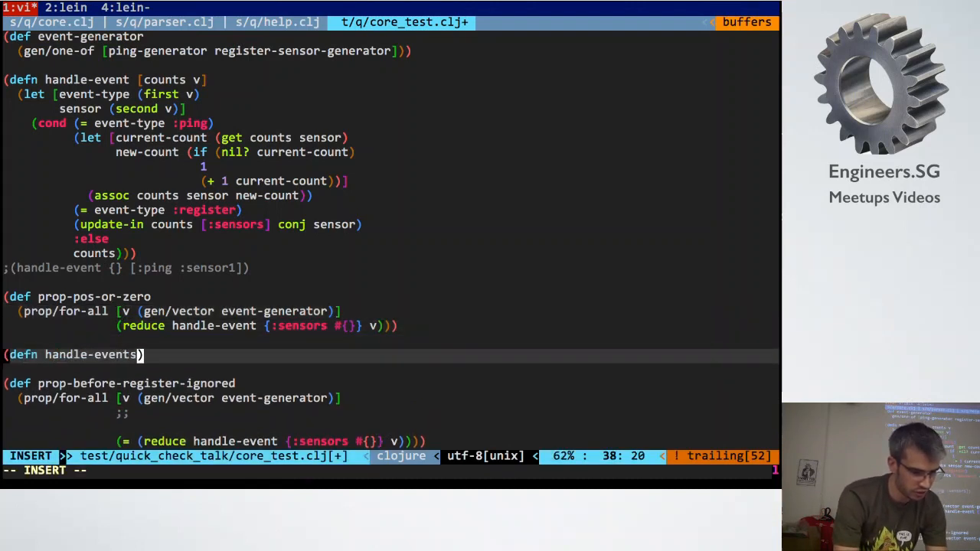
pyautogui.write('[events]')
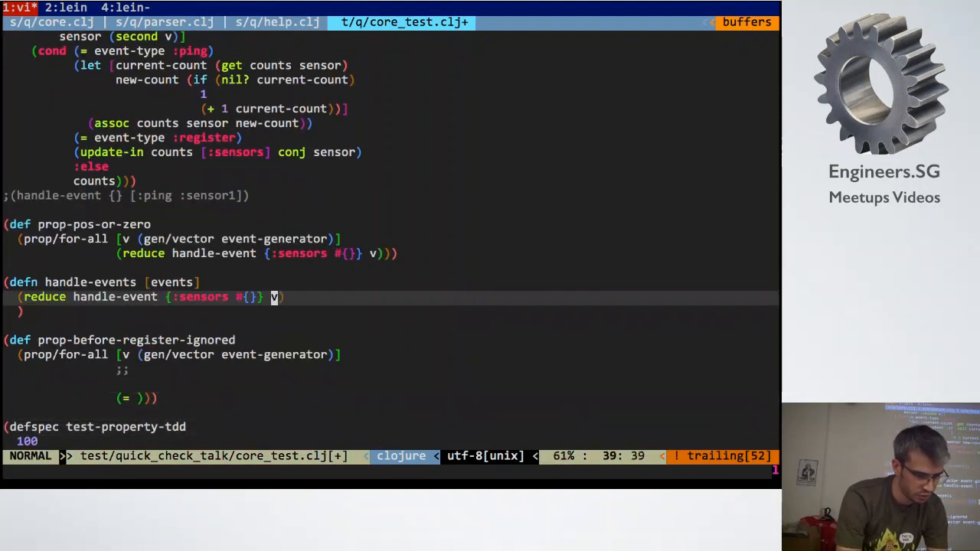
pyautogui.write('events')
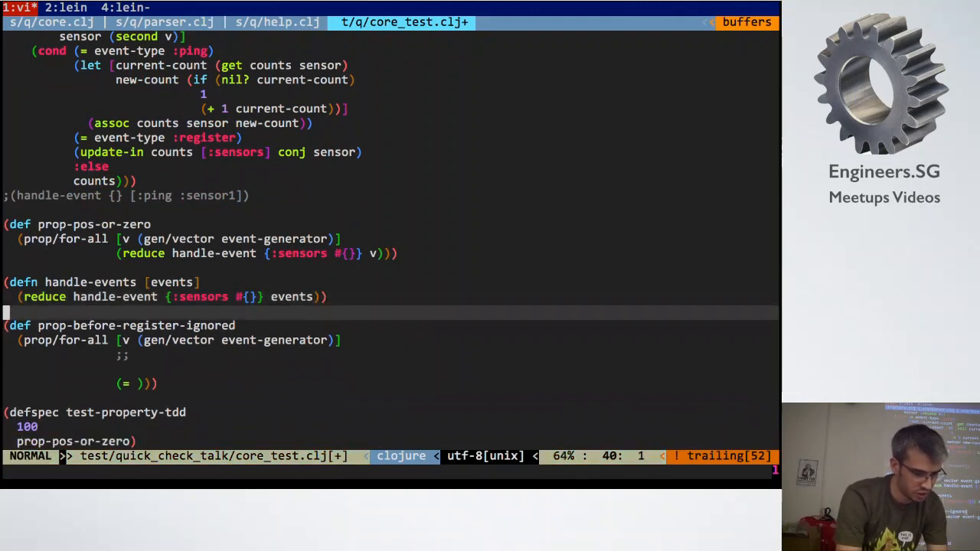
pyautogui.press('i')
pyautogui.write('(h')
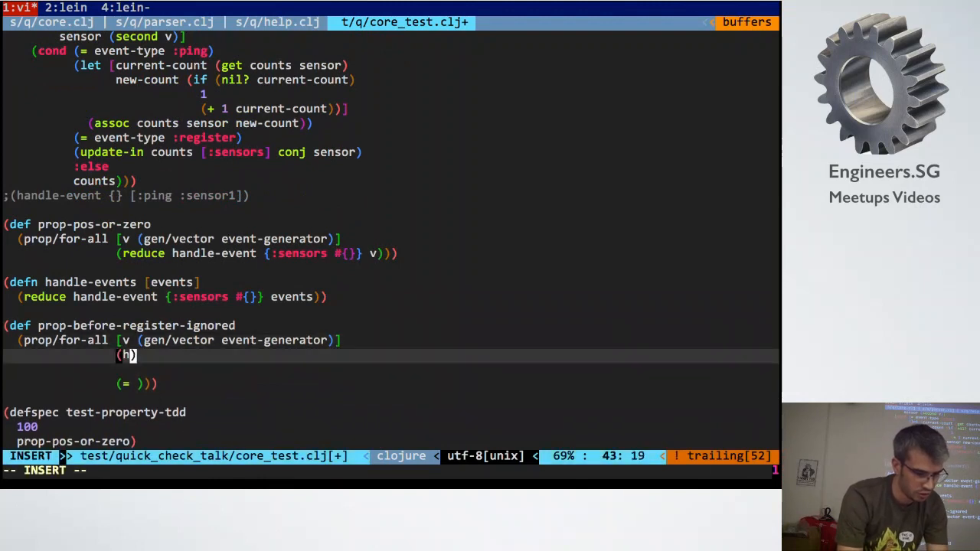
pyautogui.write('andle-event')
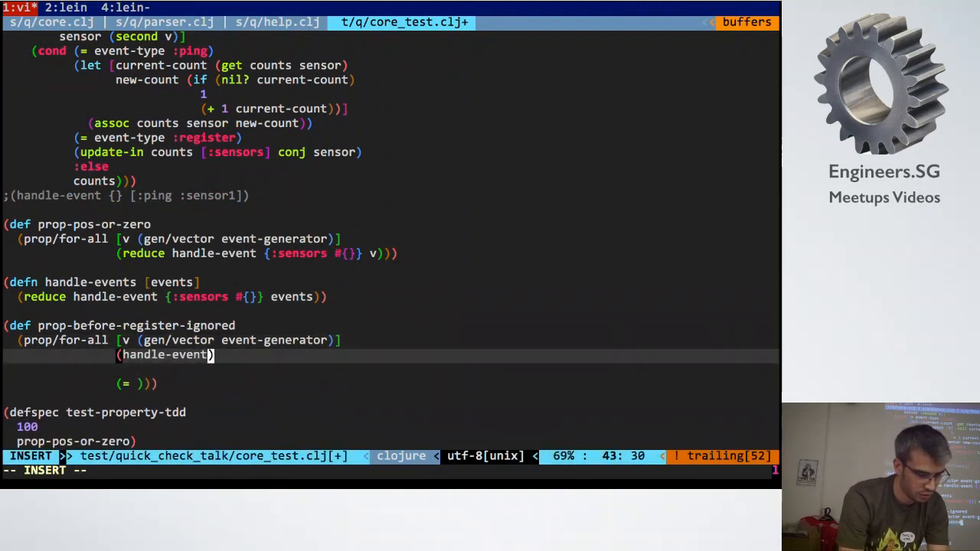
pyautogui.write('s v')
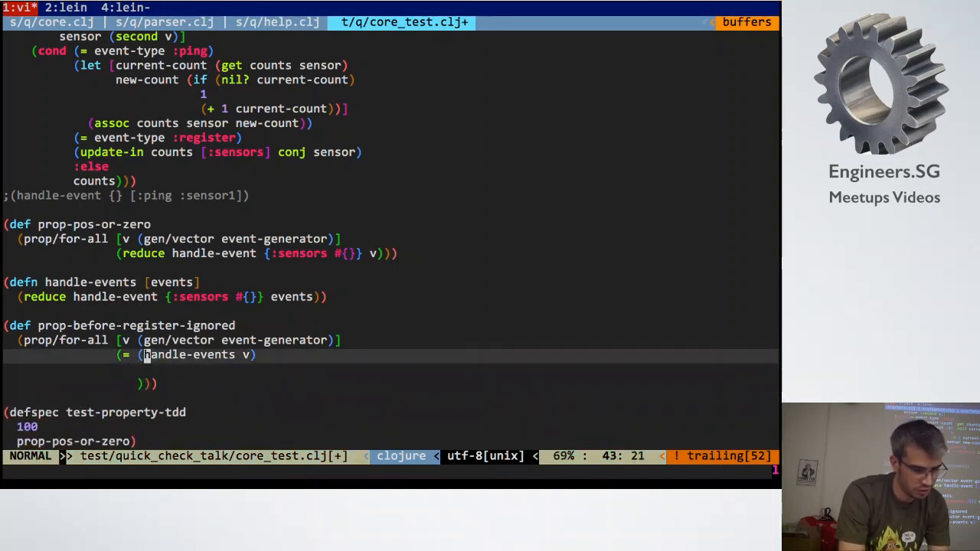
# - Draft a drop-until over (reverse v) comparing second, then discard it in favour of a (drop expression
pyautogui.write('()')
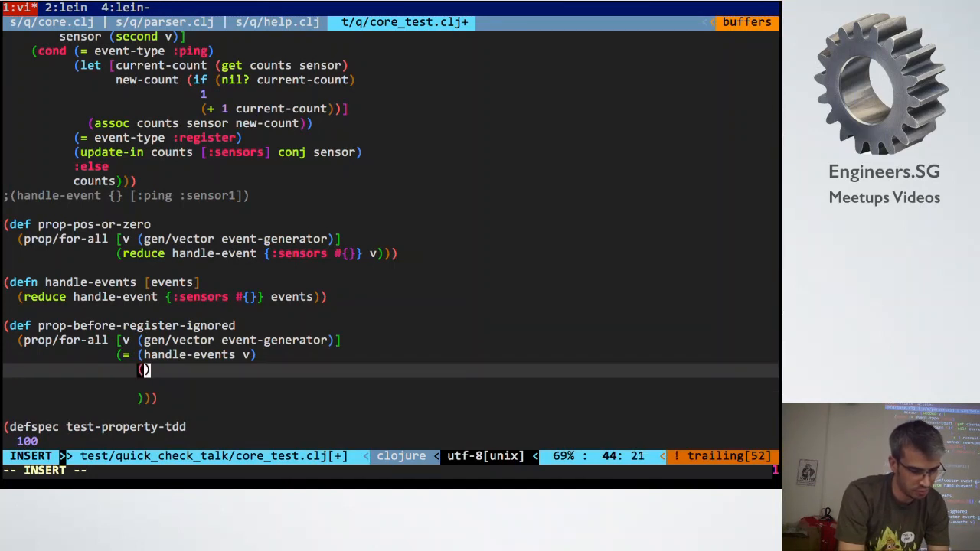
pyautogui.write('reverse v')
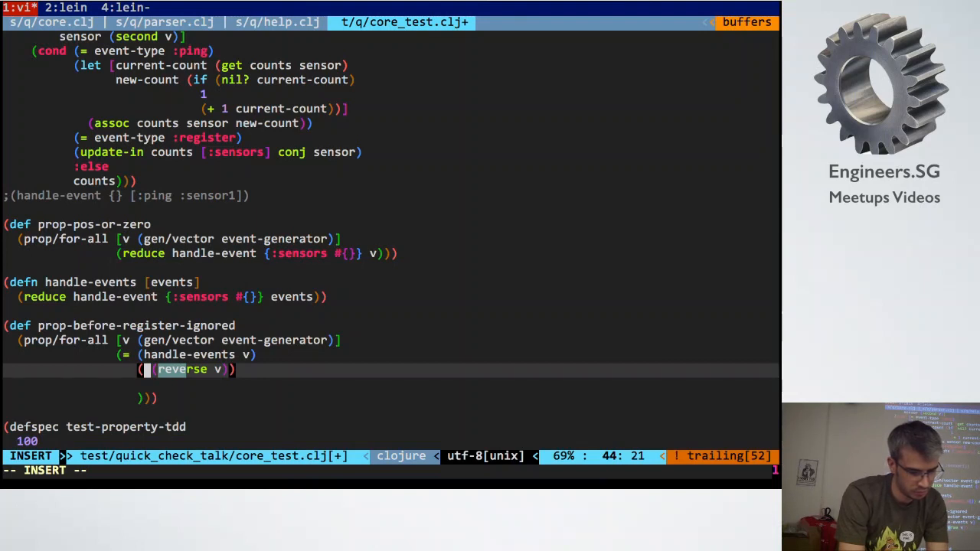
pyautogui.write('drop-')
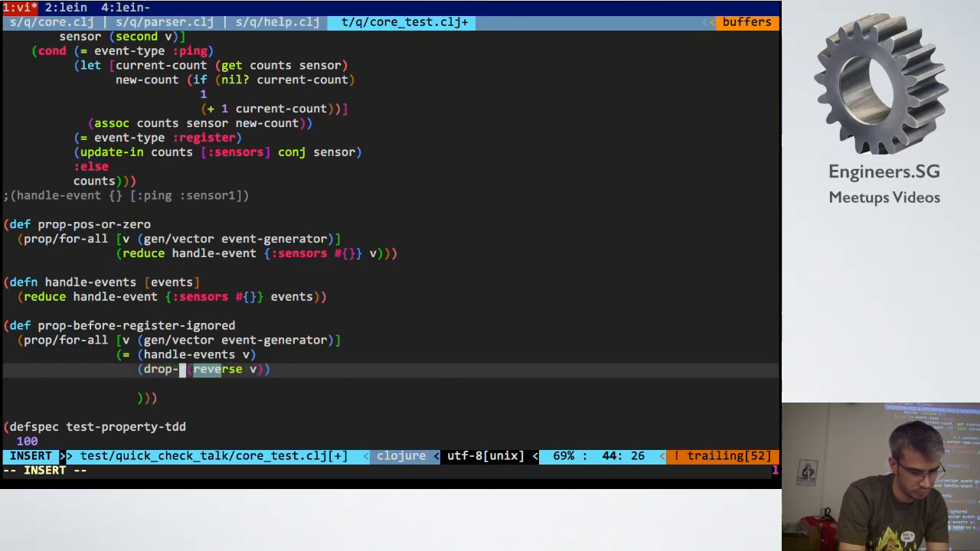
pyautogui.write('until')
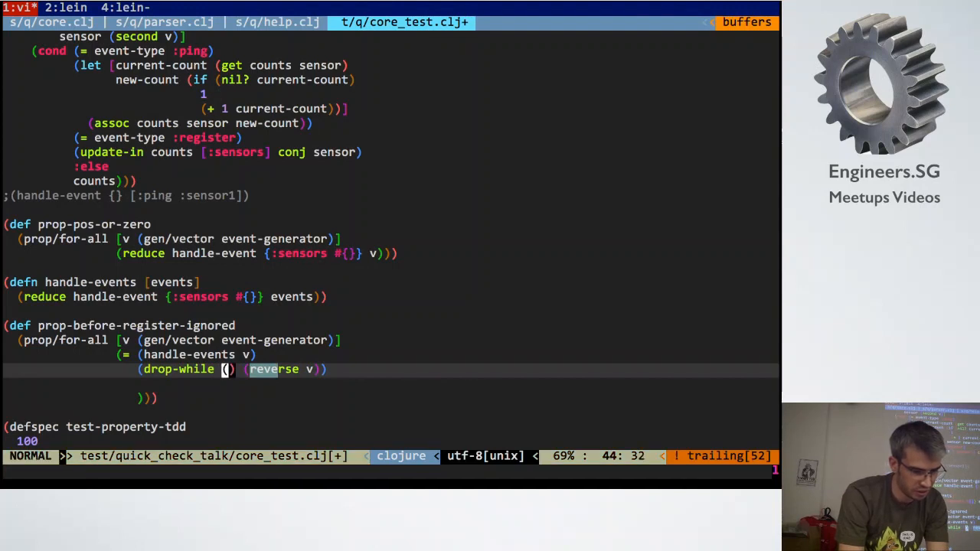
pyautogui.press('i')
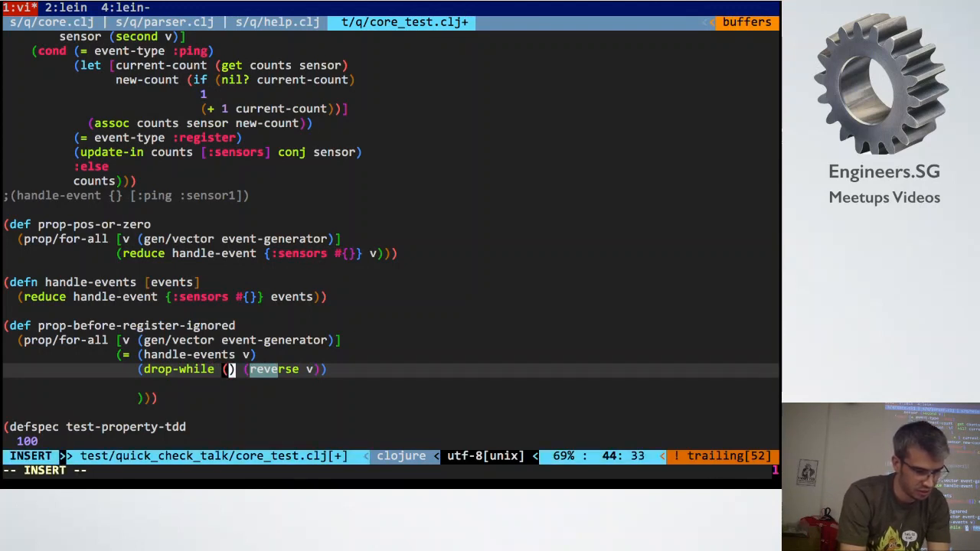
pyautogui.press('Escape')
pyautogui.write('#')
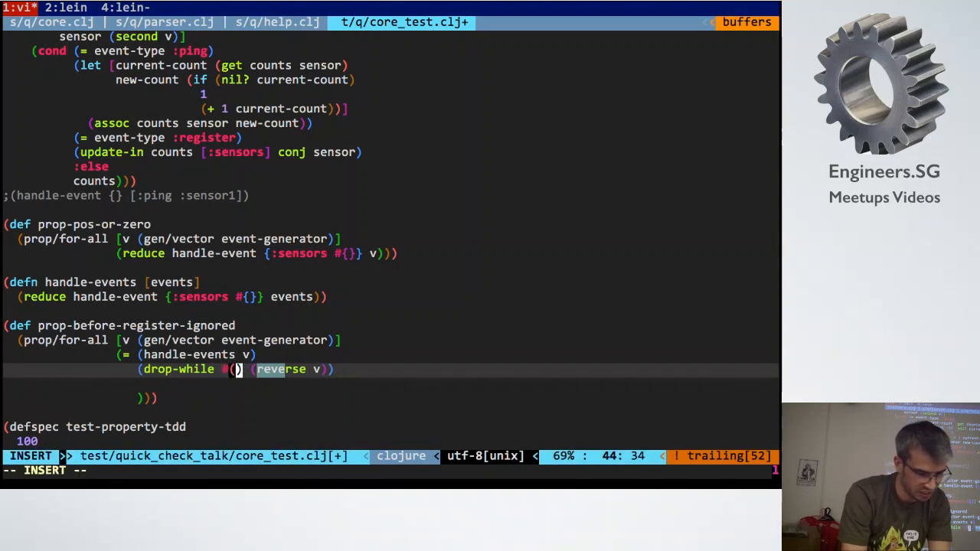
pyautogui.write('=')
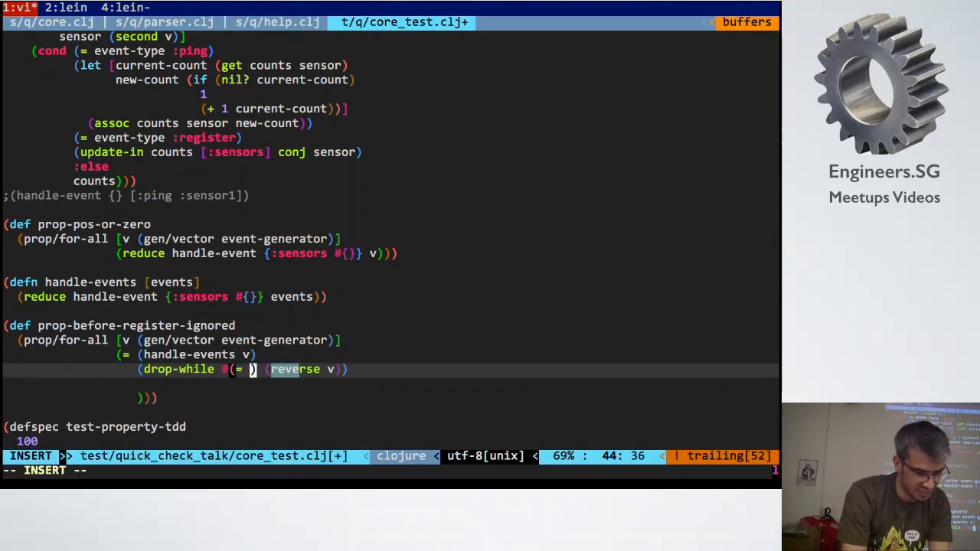
pyautogui.write('second v)')
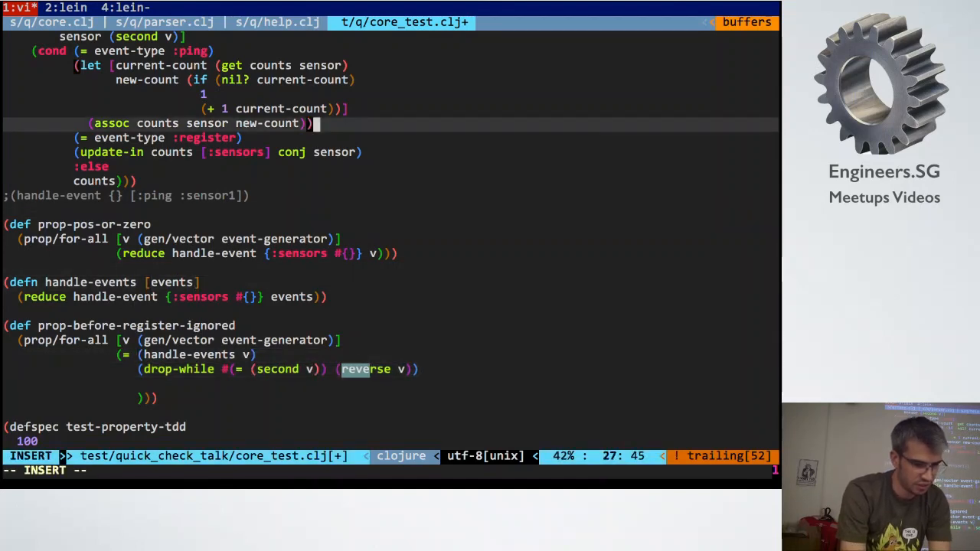
pyautogui.press('Escape')
pyautogui.write('(drop')
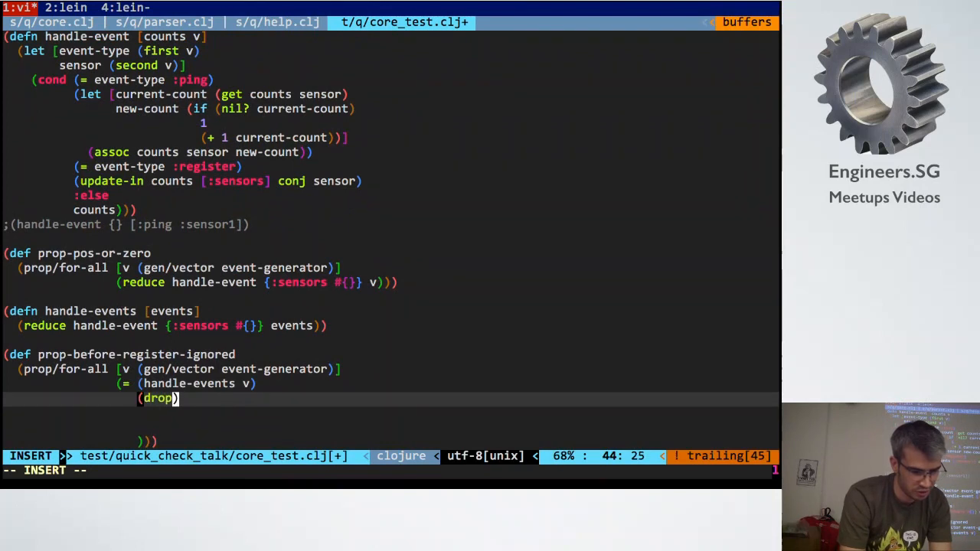
# - Write the second operand as (handle-events (drop-while #(not= (second %) :sensor1) ...))
pyautogui.press('BackSpace')
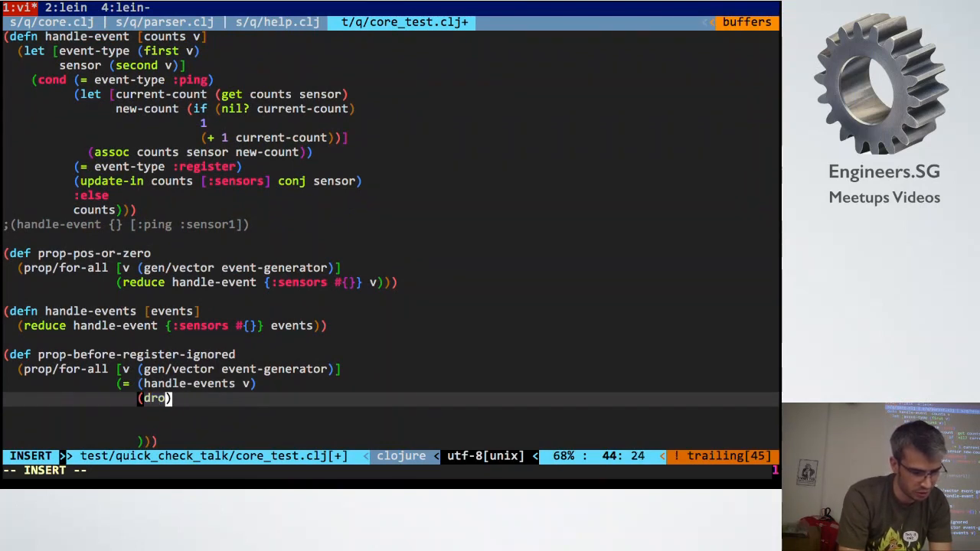
pyautogui.write('p-while')
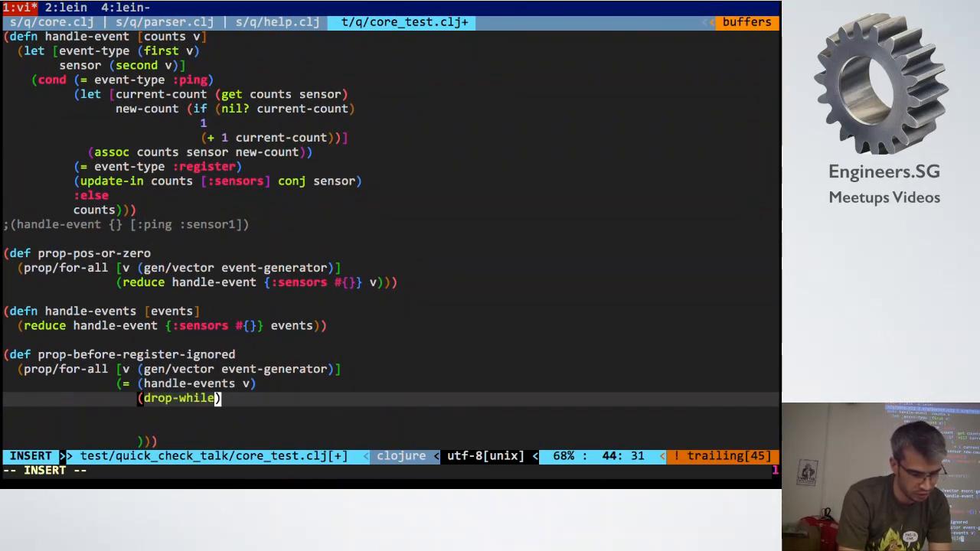
pyautogui.write('n')
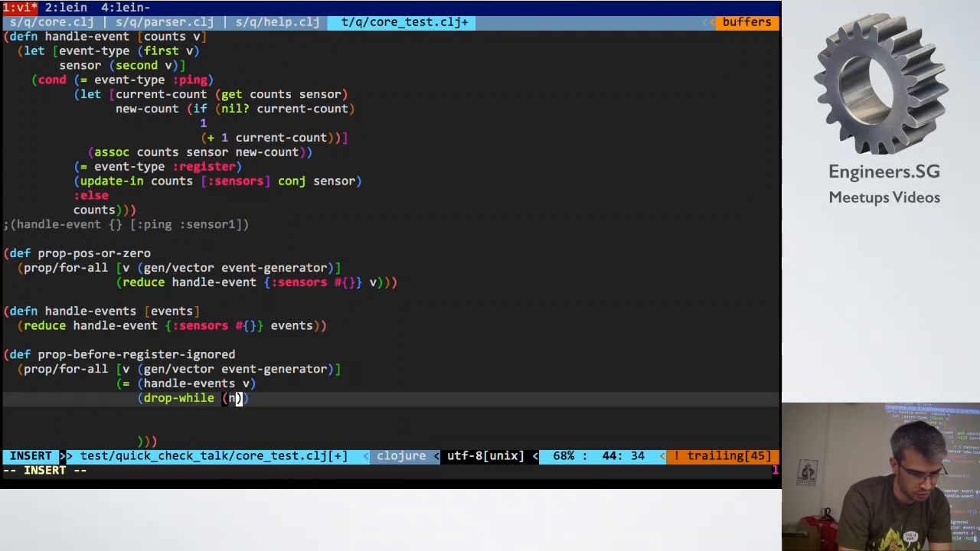
pyautogui.write('ot=')
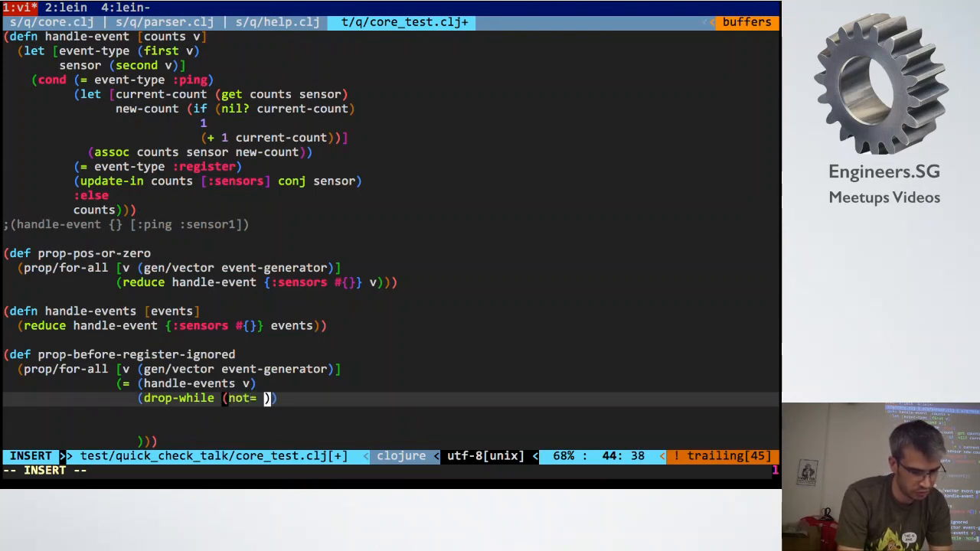
pyautogui.write('#')
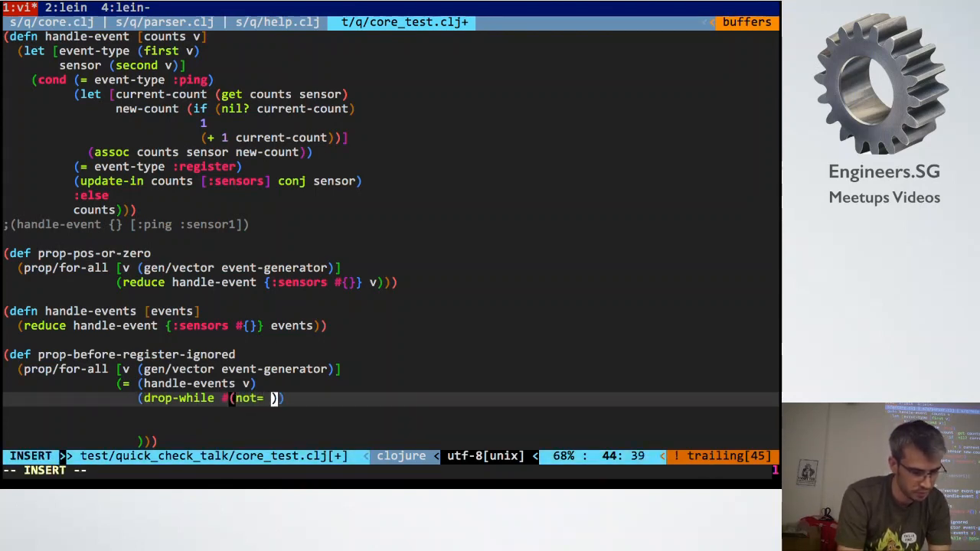
pyautogui.write('(')
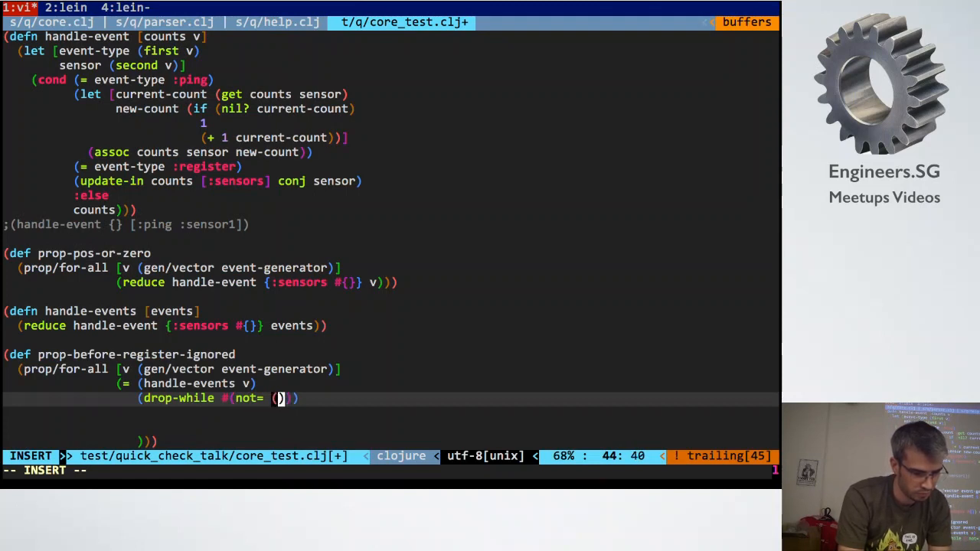
pyautogui.write('second')
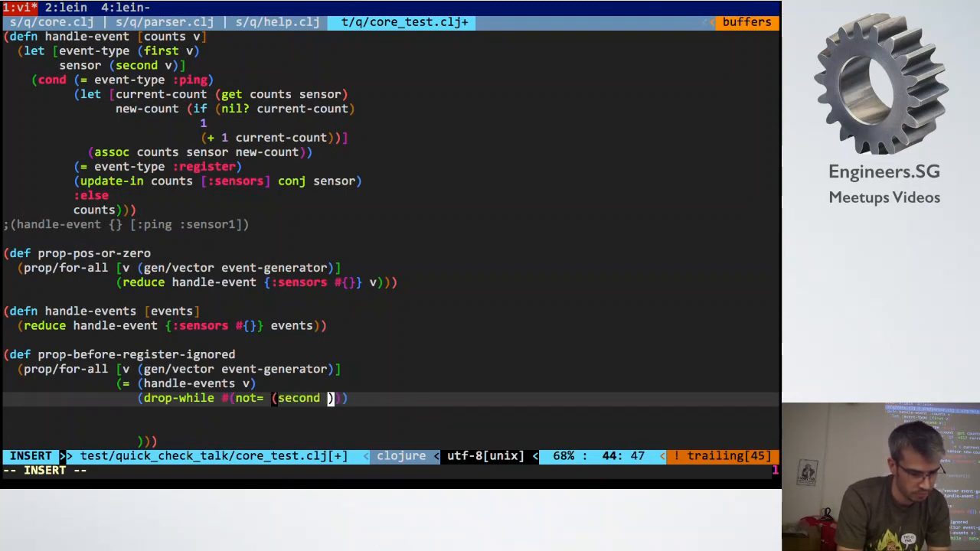
pyautogui.write('%)')
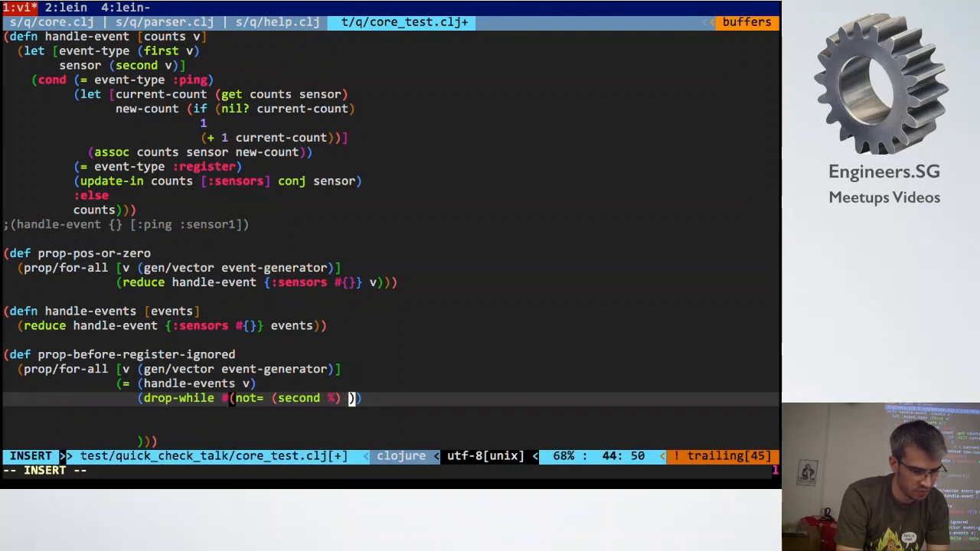
pyautogui.write(':sensor')
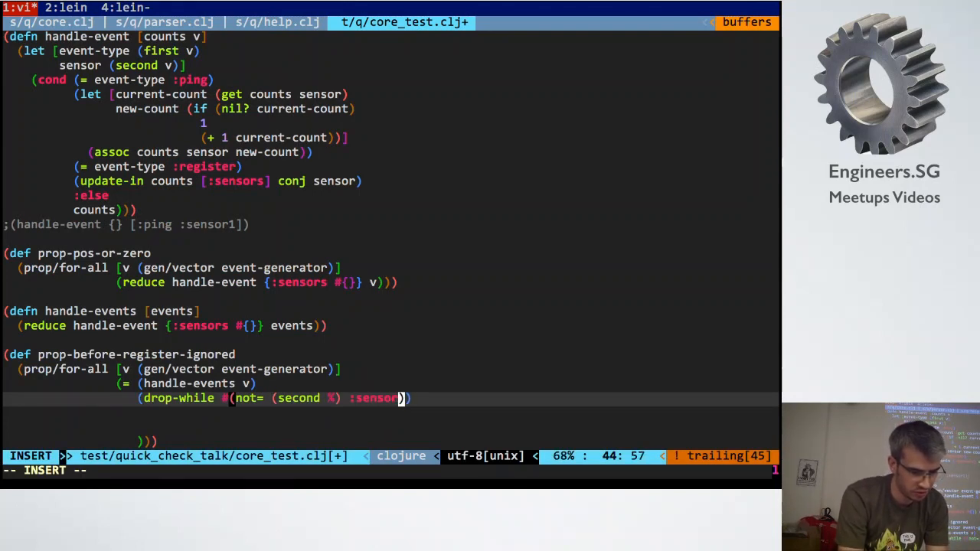
pyautogui.press('Escape')
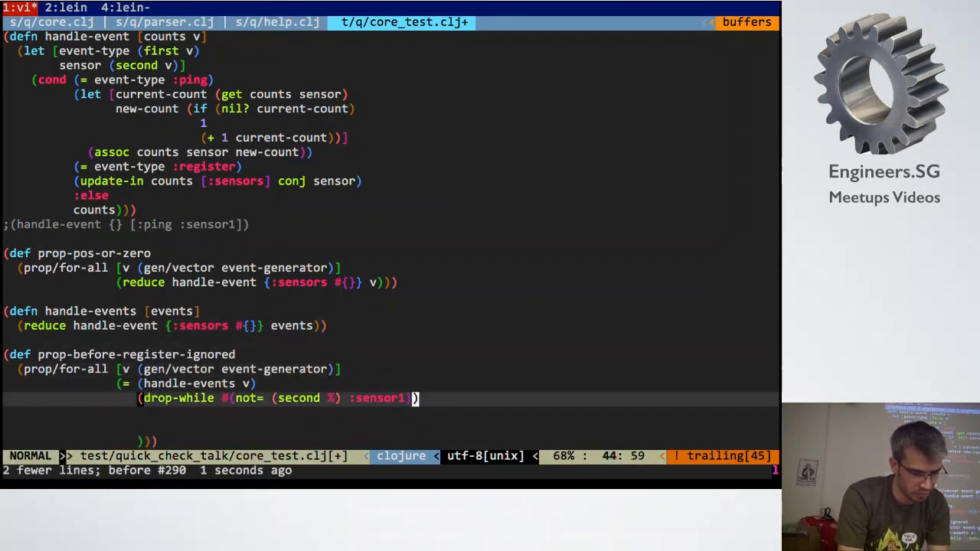
# - Complete the handle-events calls with the events argument v
pyautogui.write('handle-events')
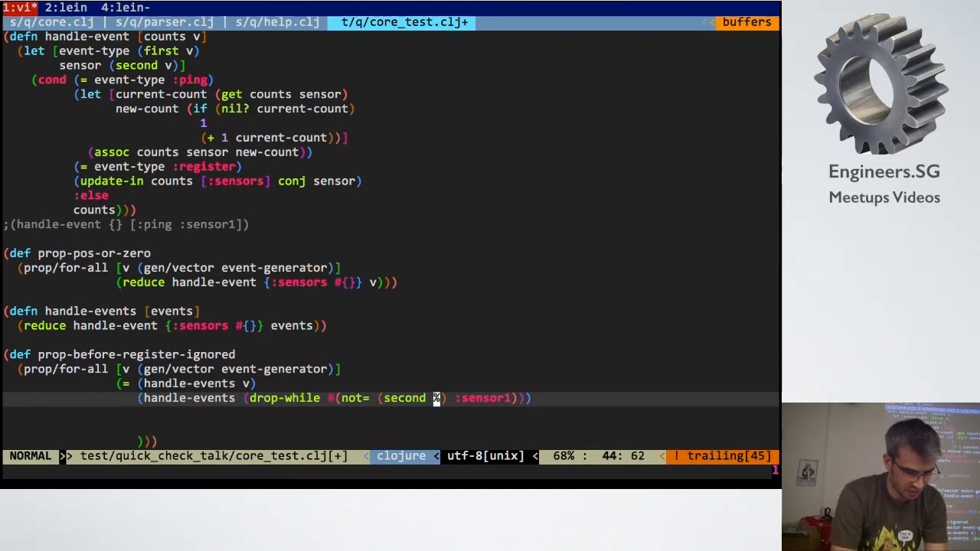
pyautogui.write('v')
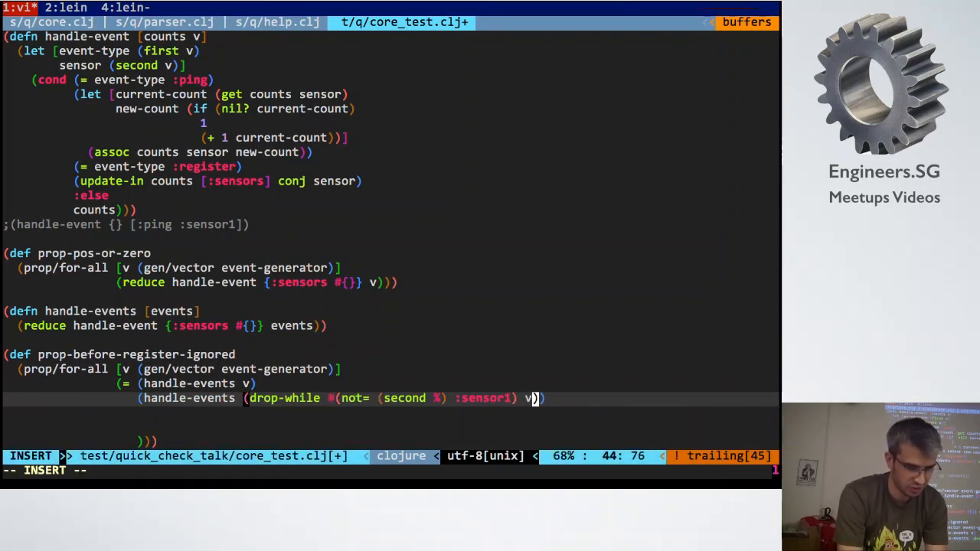
pyautogui.press('Escape')
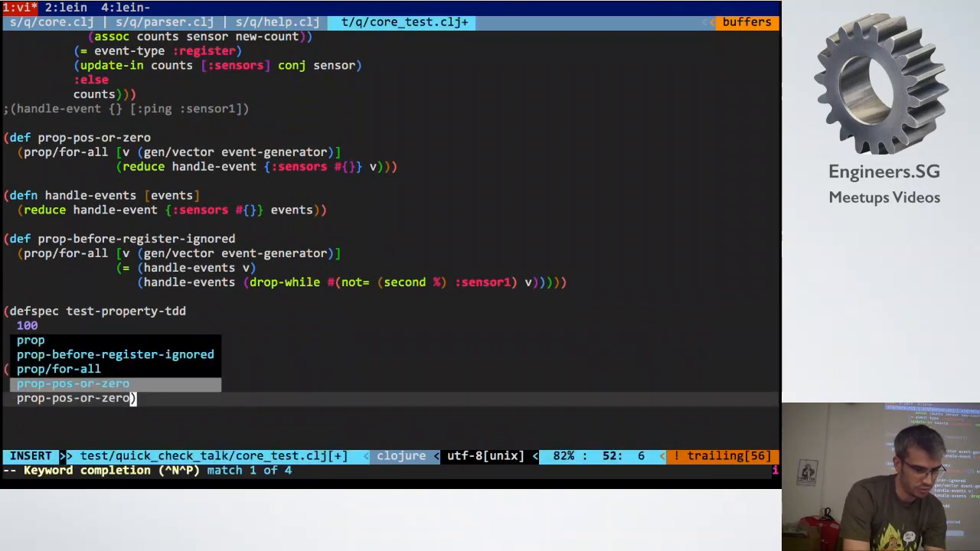
# - Add defspec test-property-register checking prop-before-register-ignored 100 times and save
pyautogui.press('Escape')
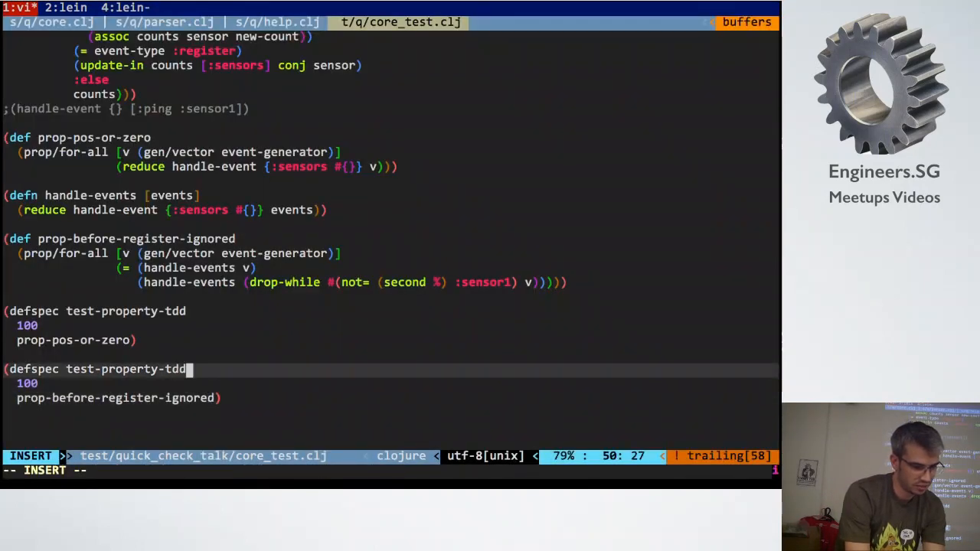
pyautogui.write('reg')
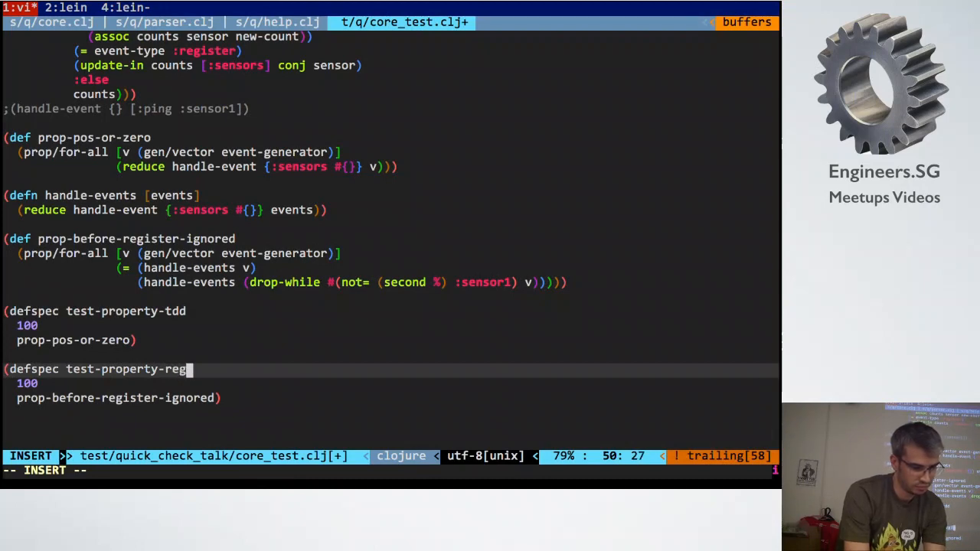
pyautogui.press('Escape')
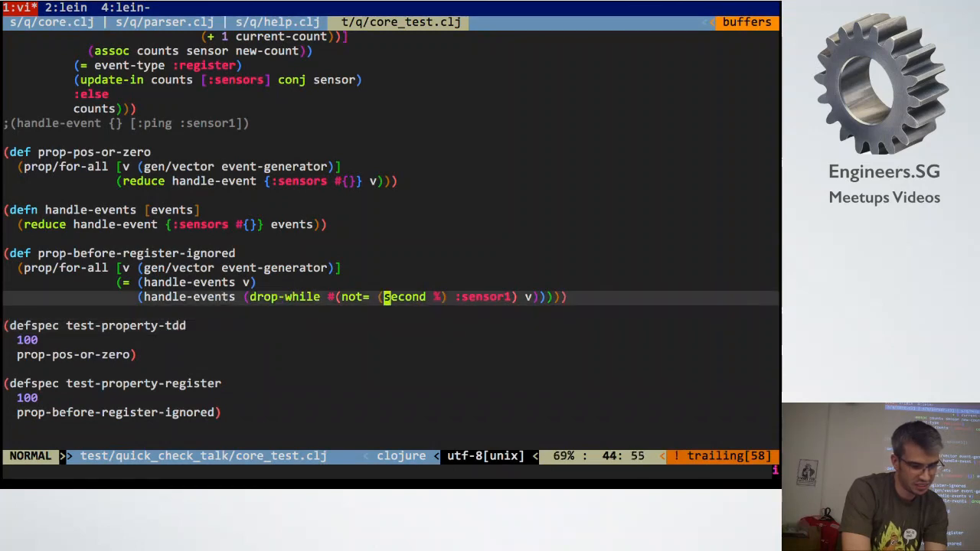
# - Change the drop-while predicate keyword from :sensor1 to :register
pyautogui.click(127, 7)
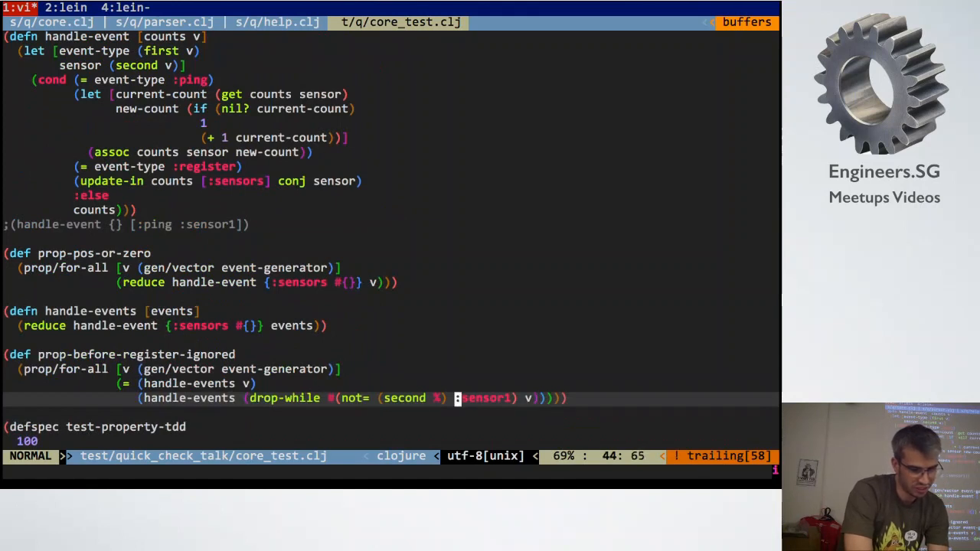
pyautogui.write(':register')
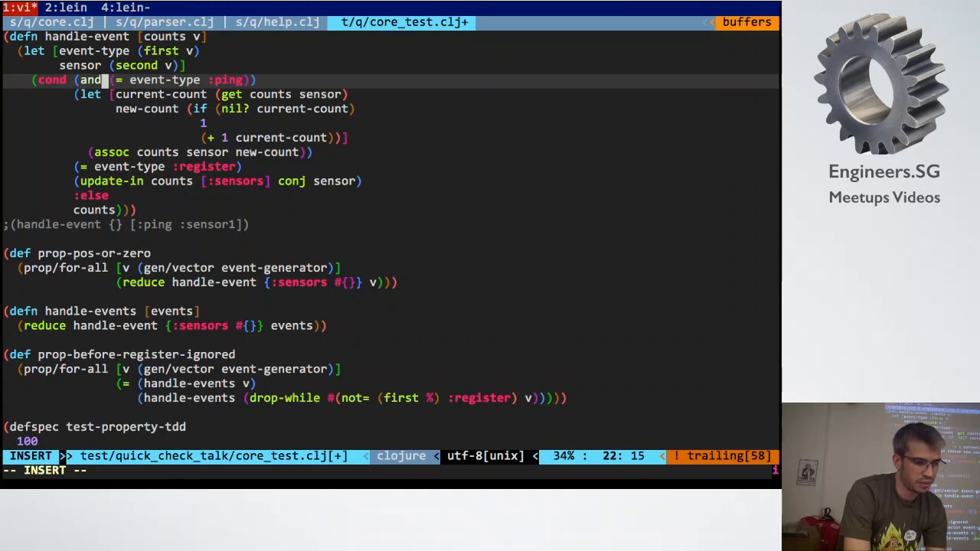
# - Wrap the :ping test in (and ... (get (:sensors counts) sensor)) and save core_test.clj
pyautogui.press('Escape')
pyautogui.write('(')
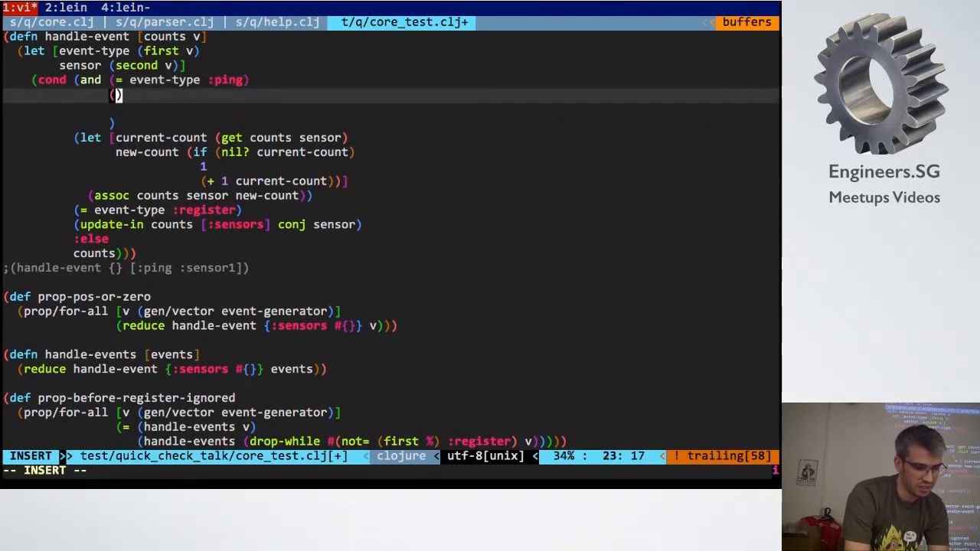
pyautogui.write(':sensors')
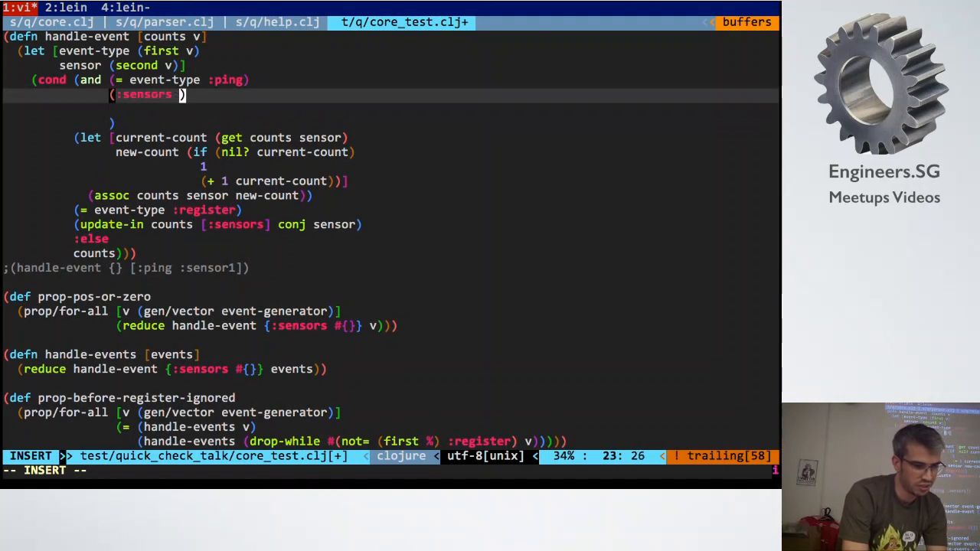
pyautogui.press('Escape')
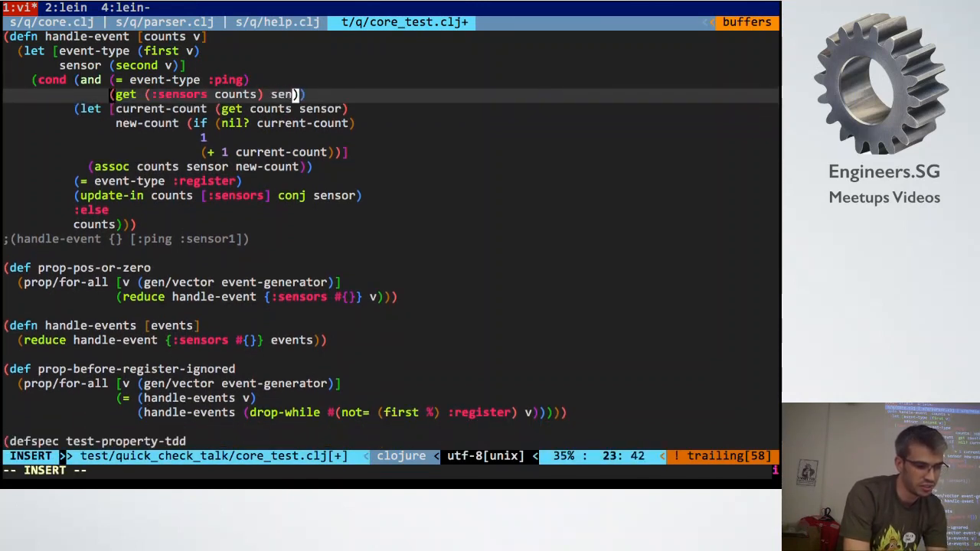
pyautogui.press('Escape')
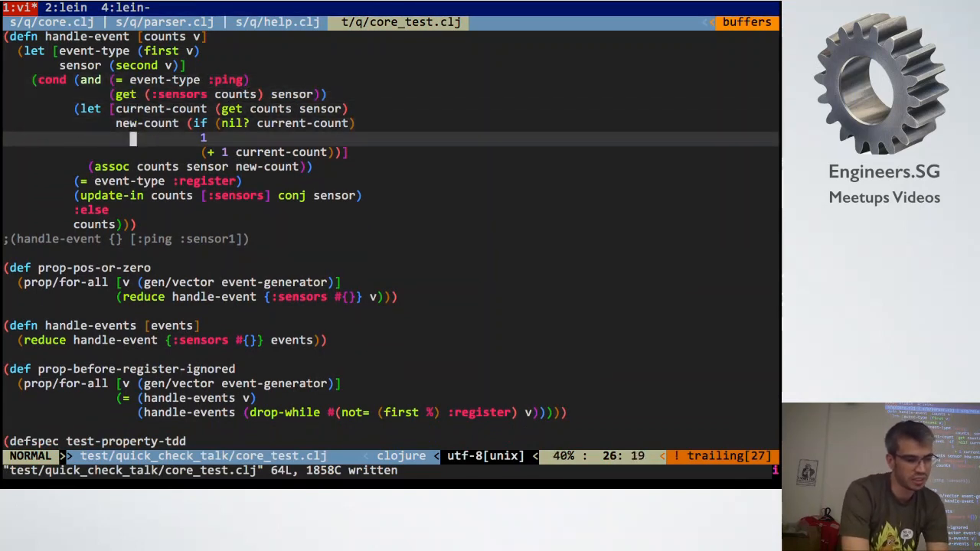
pyautogui.press('j')
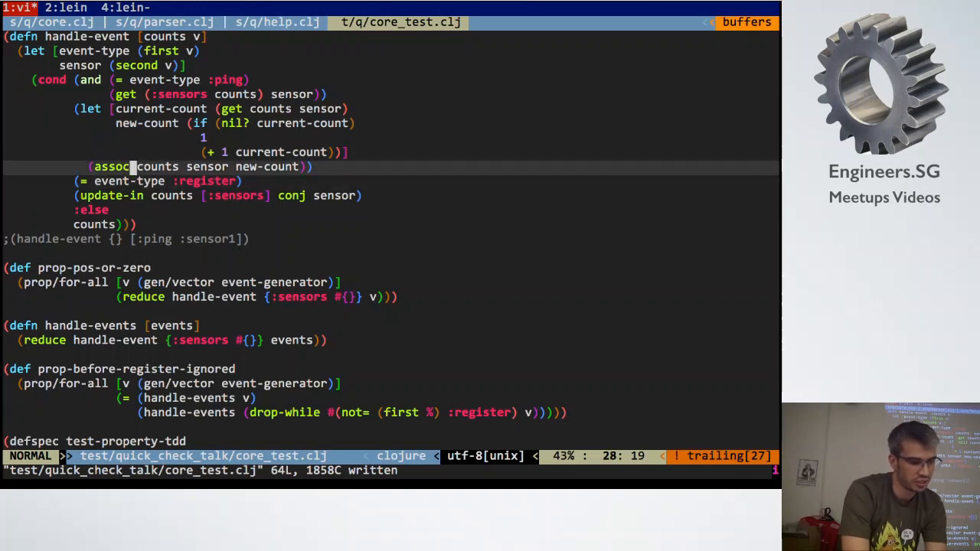